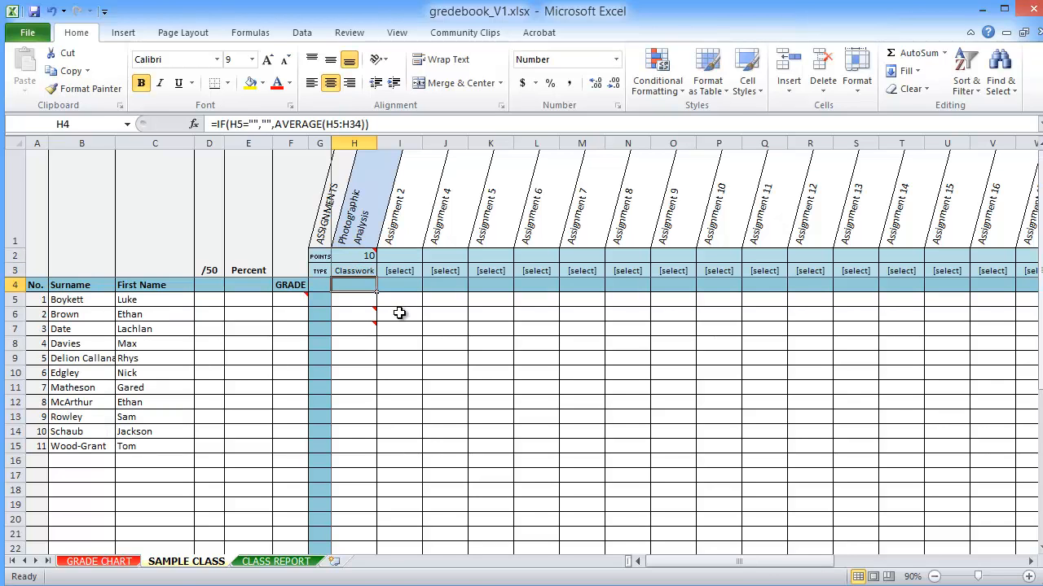
Enter a classwork mark of 11 in the first student's cell.
left_click(353, 300)
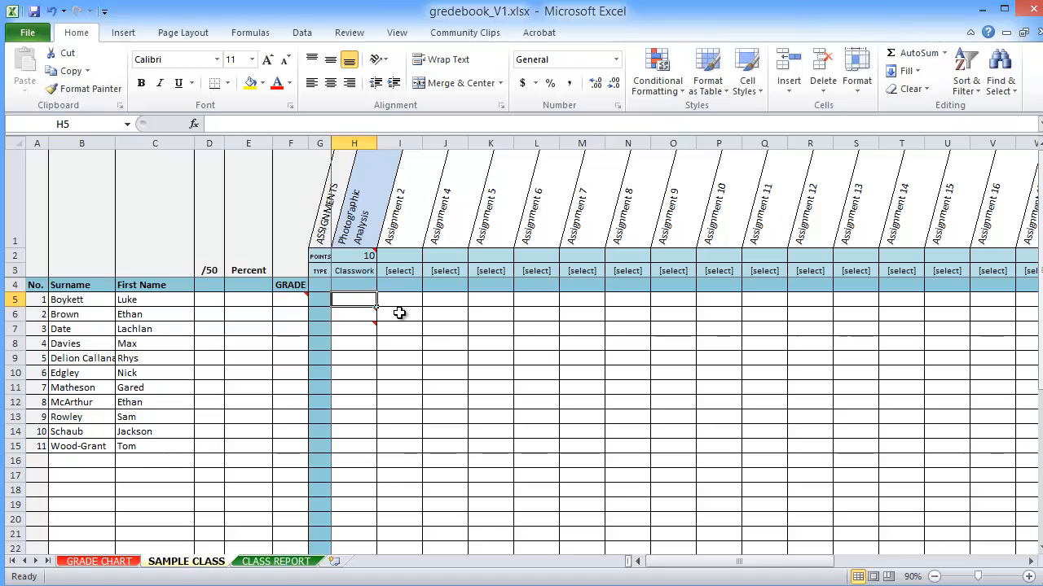
type("11")
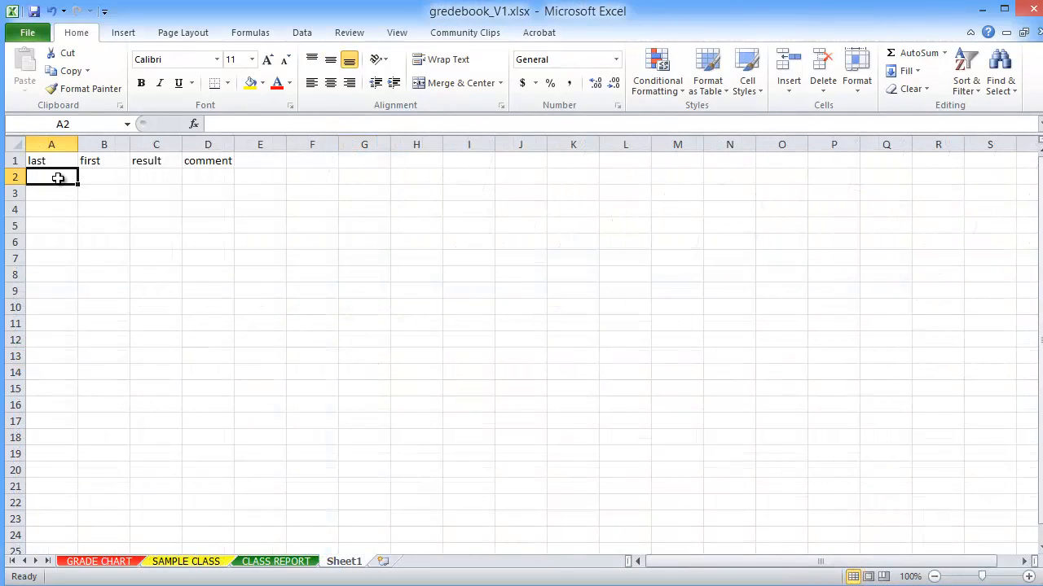
Link A2 to Boykett's surname on SAMPLE CLASS and fill the link down to row 12.
type("=")
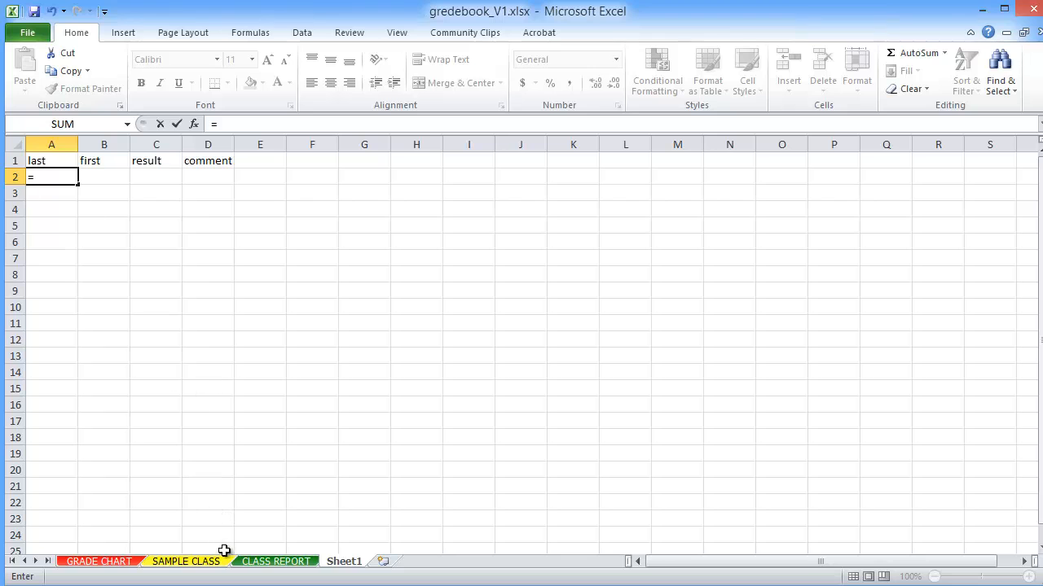
left_click(185, 560)
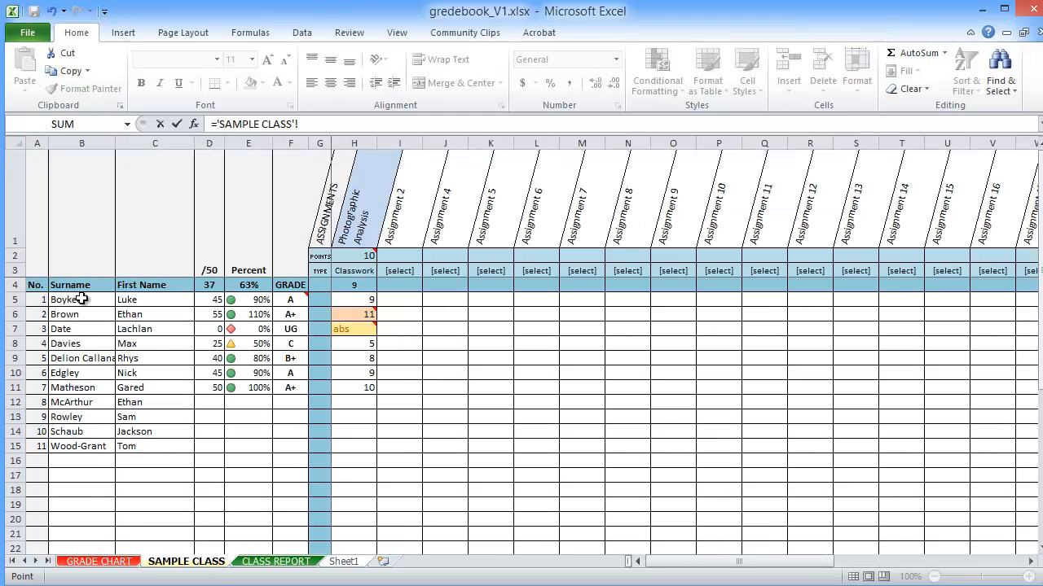
left_click(342, 560)
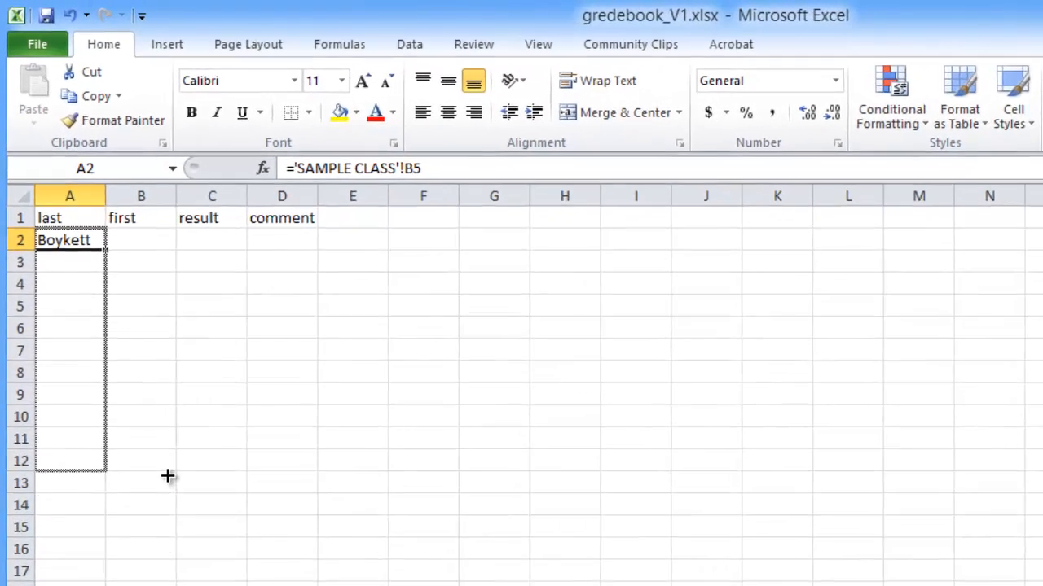
left_click_drag(104, 248, 104, 489)
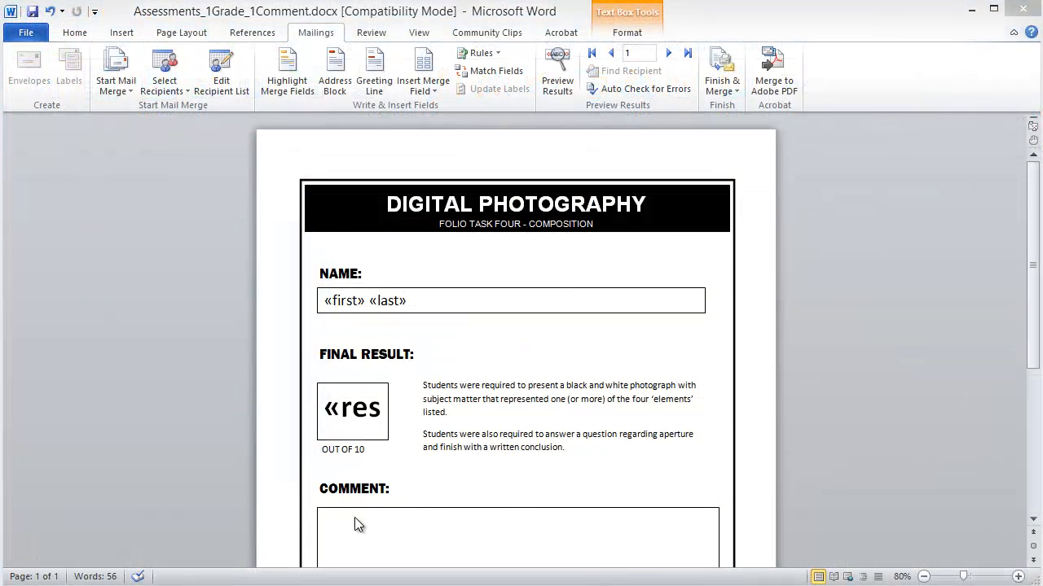
Insert the comment merge field into the comment box and preview results.
left_click(422, 68)
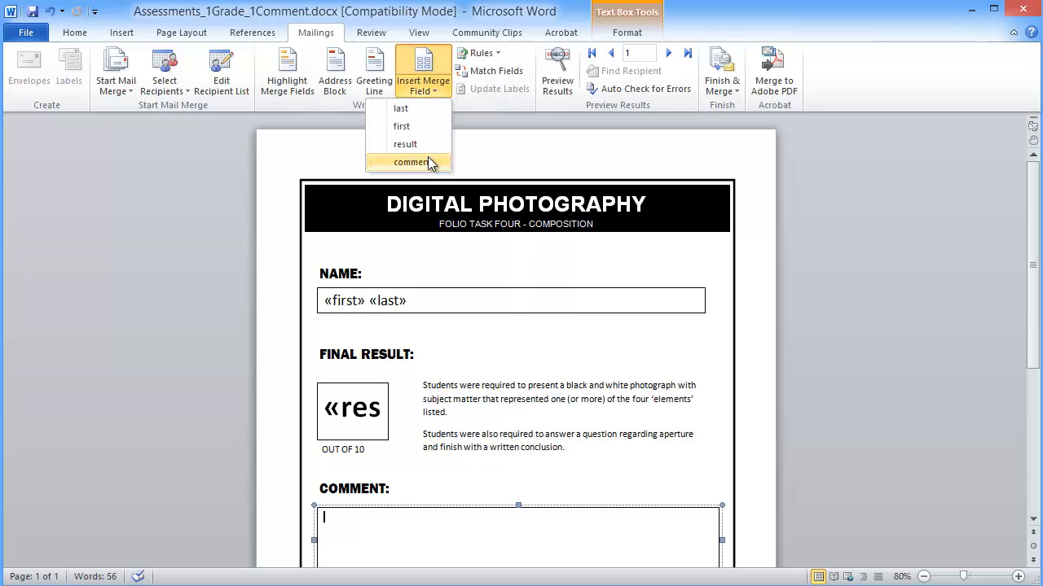
left_click(410, 163)
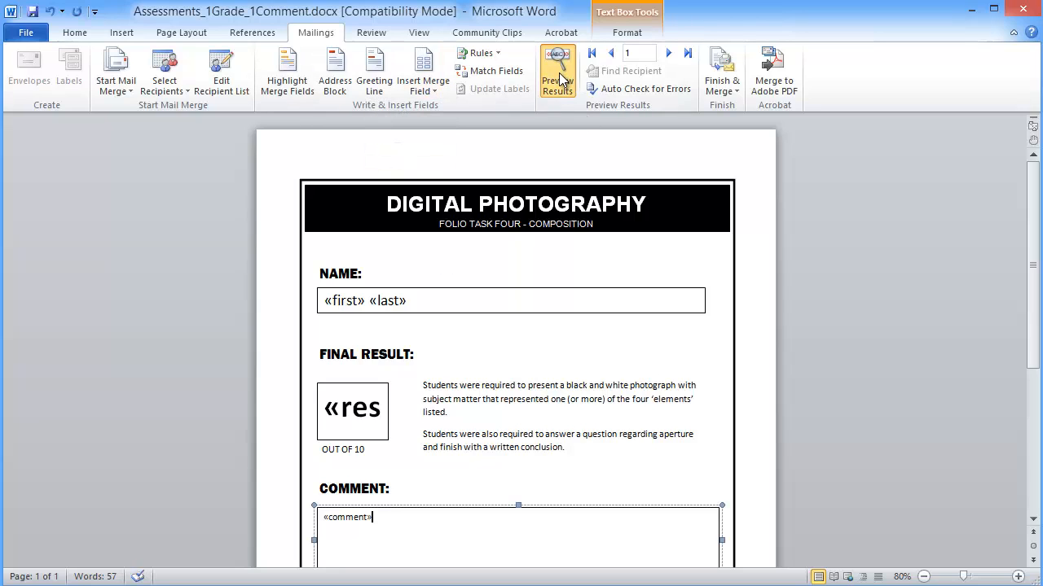
left_click(668, 52)
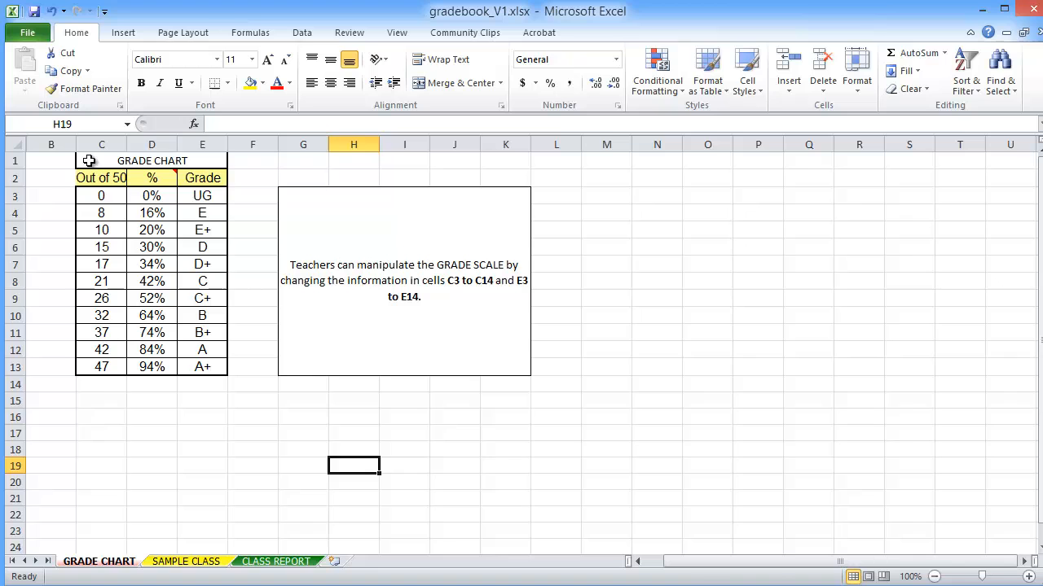
left_click_drag(101, 162, 202, 366)
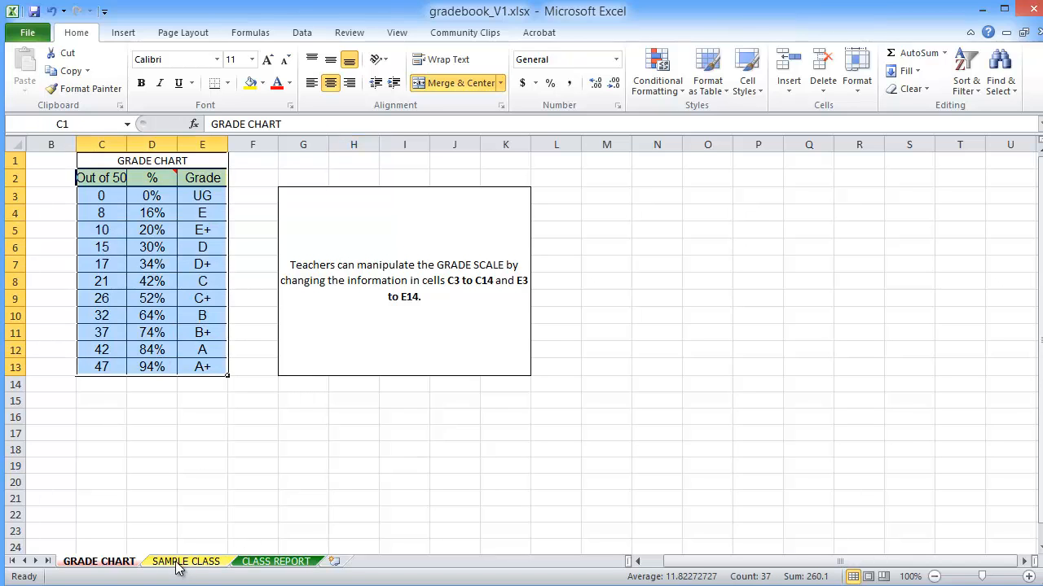
left_click(186, 561)
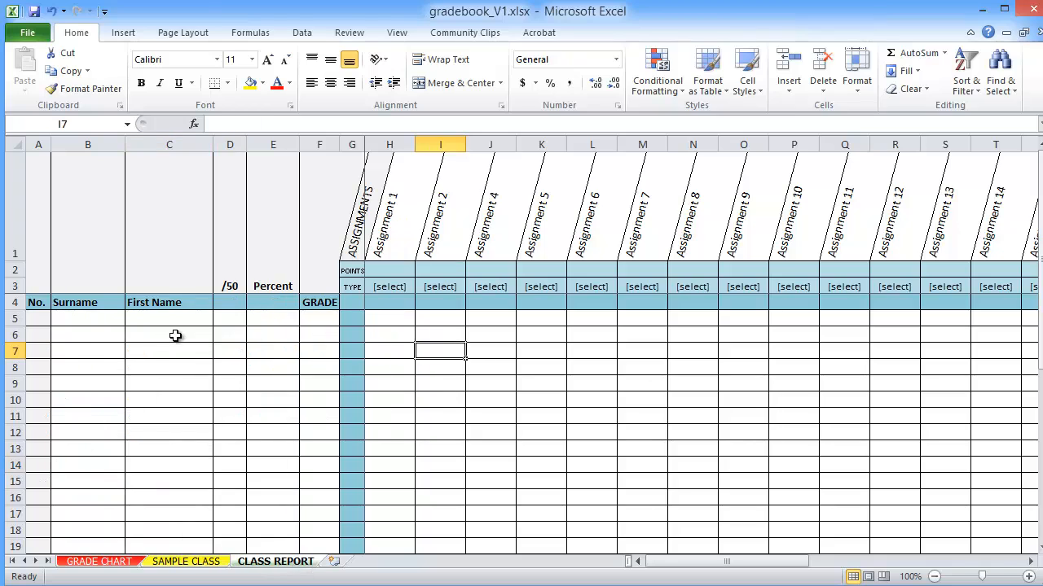
mouse_move(74, 345)
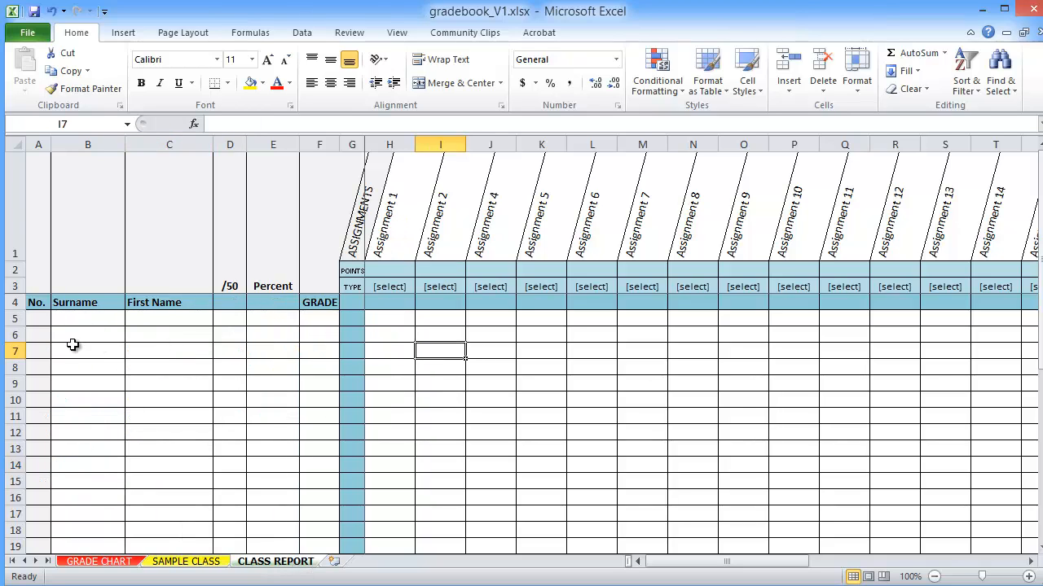
left_click(98, 560)
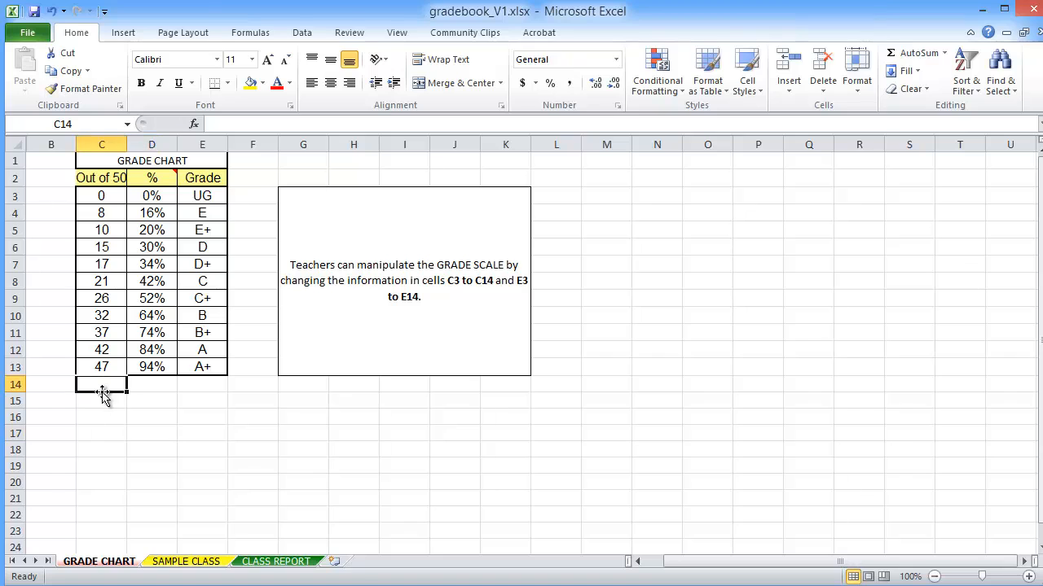
left_click(50, 366)
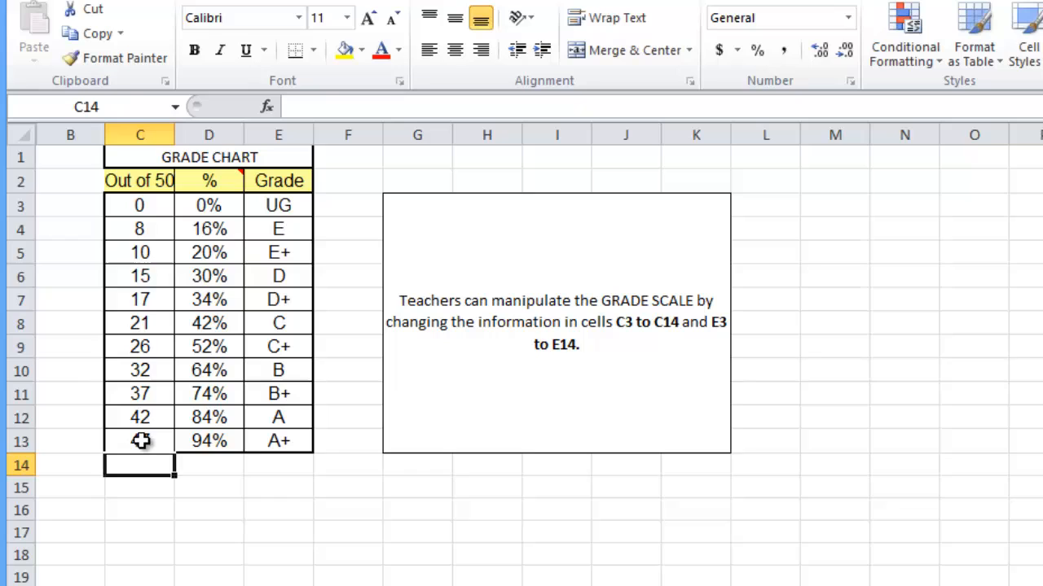
type("47")
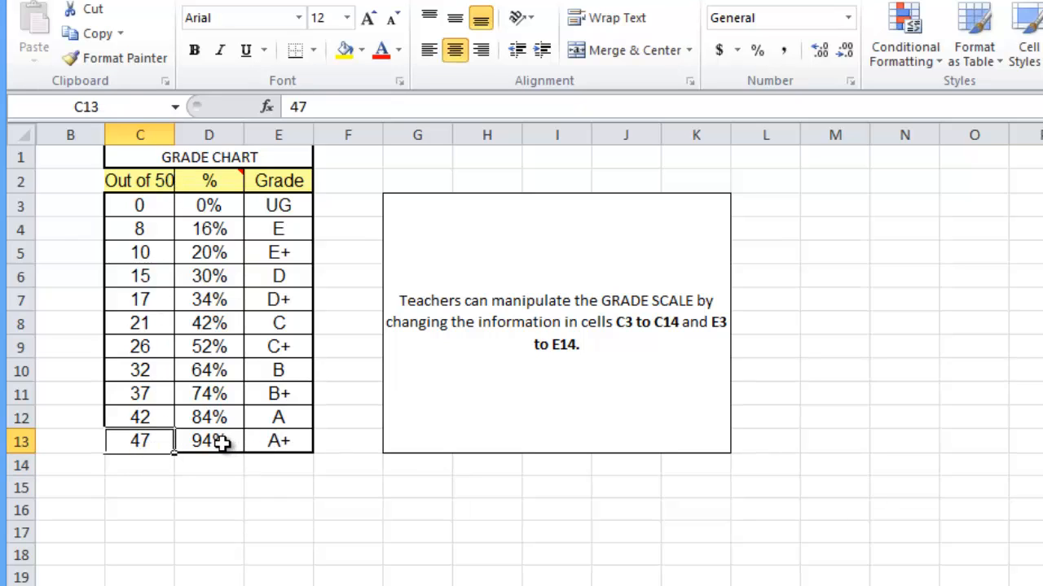
mouse_move(280, 446)
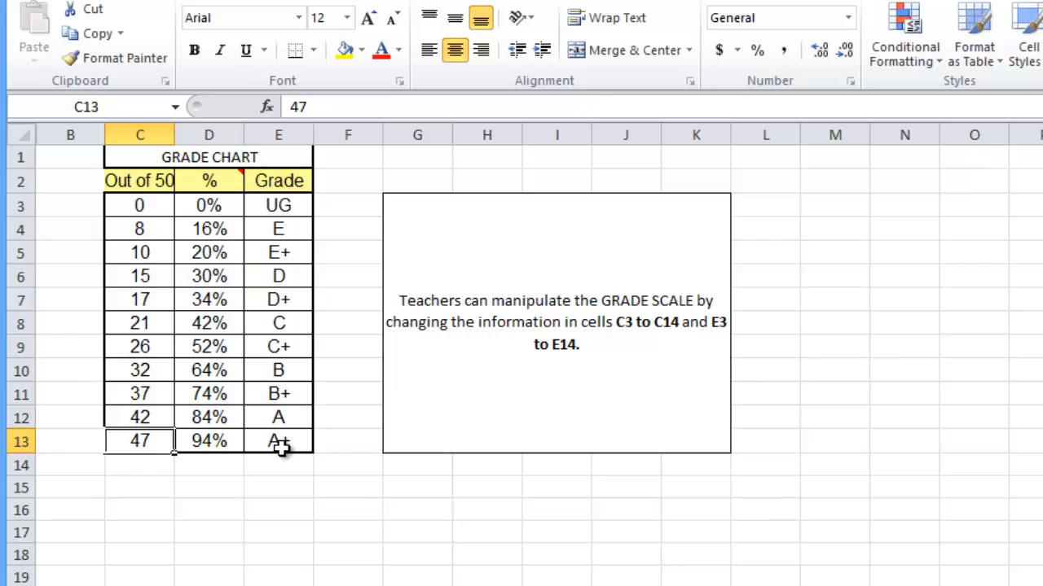
left_click(140, 417)
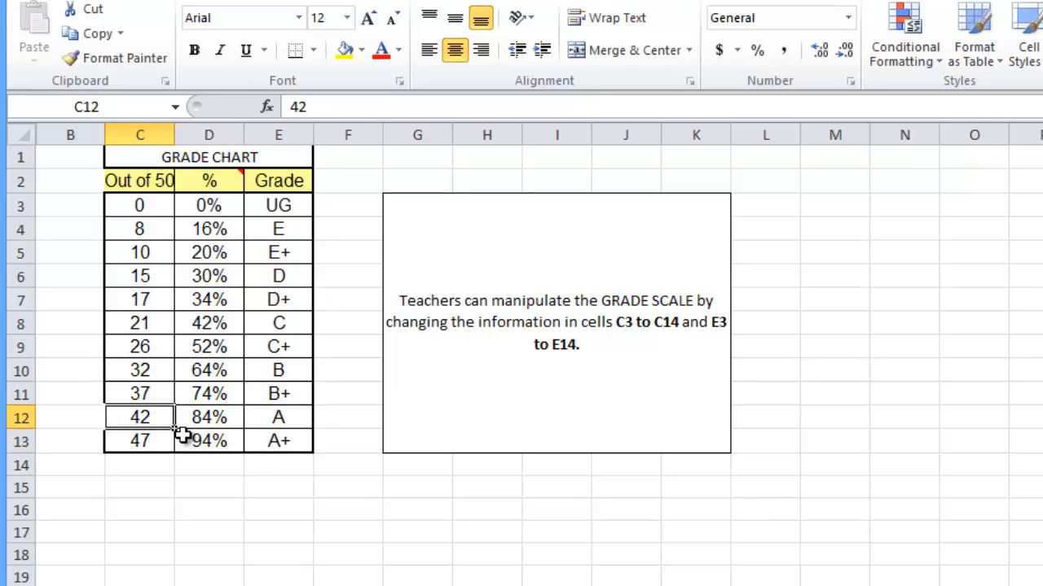
mouse_move(176, 471)
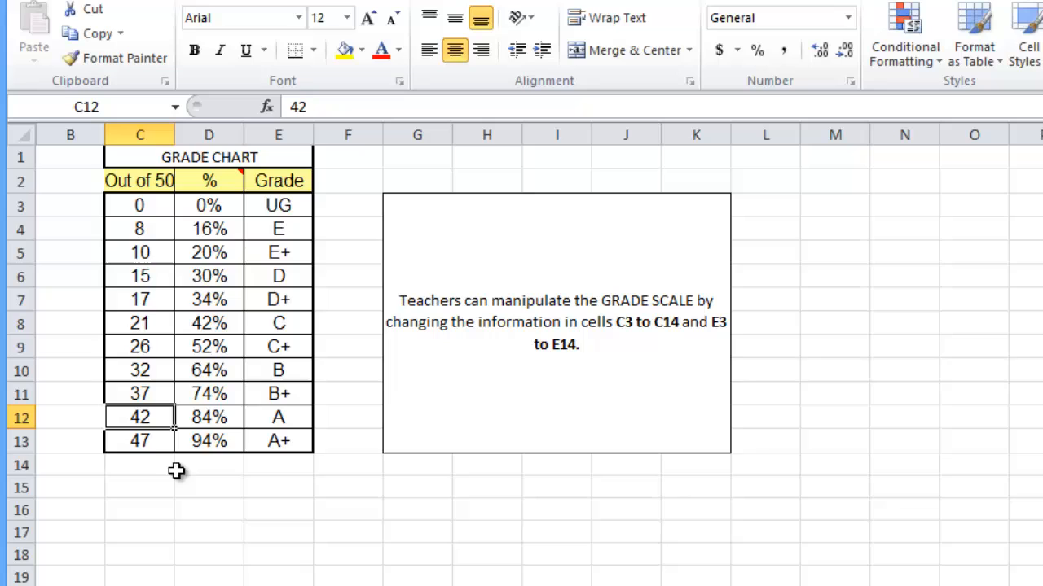
left_click_drag(140, 205, 140, 440)
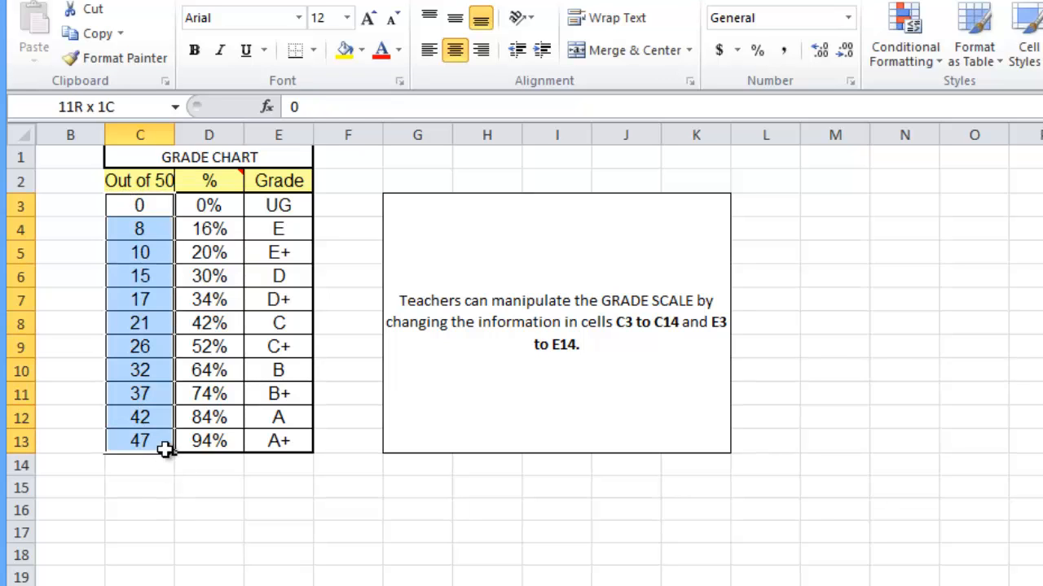
left_click(277, 206)
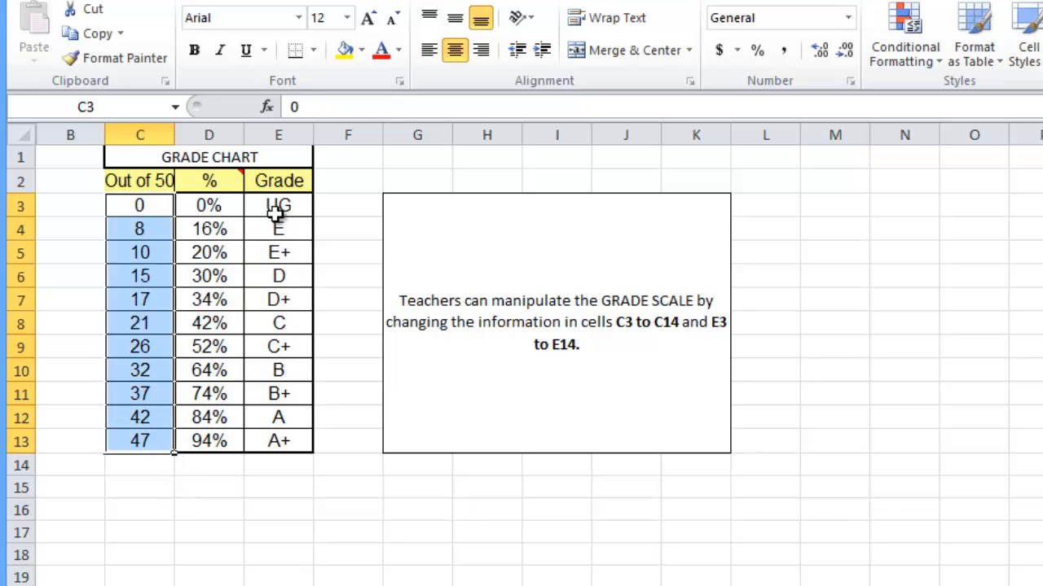
left_click_drag(277, 205, 276, 251)
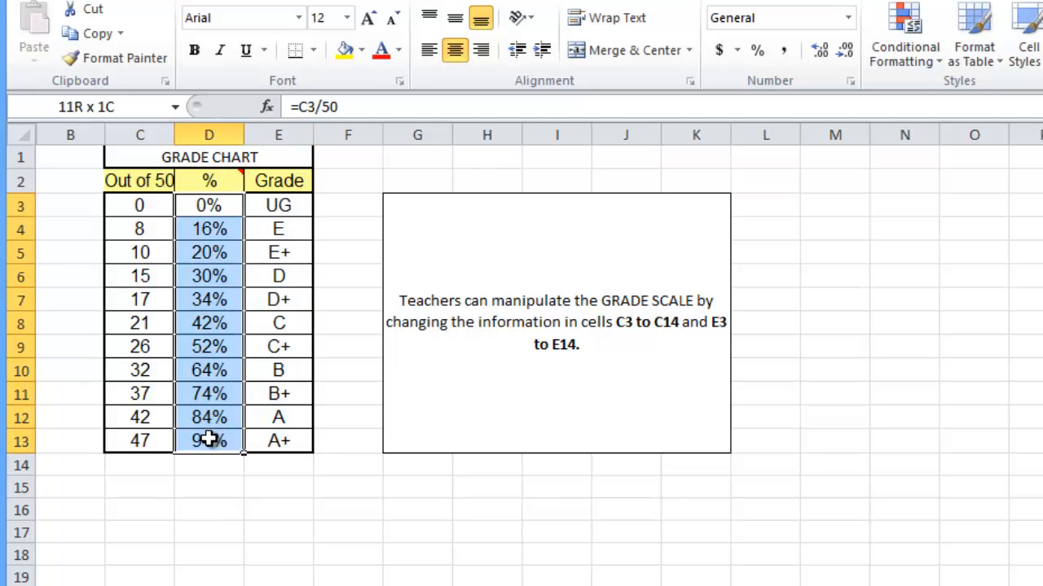
left_click(141, 206)
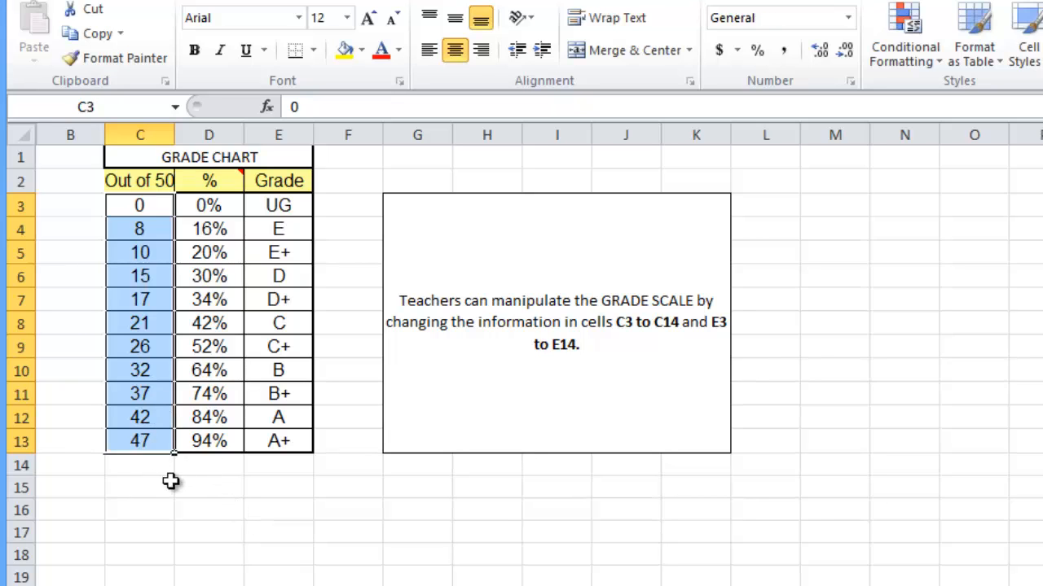
left_click(140, 440)
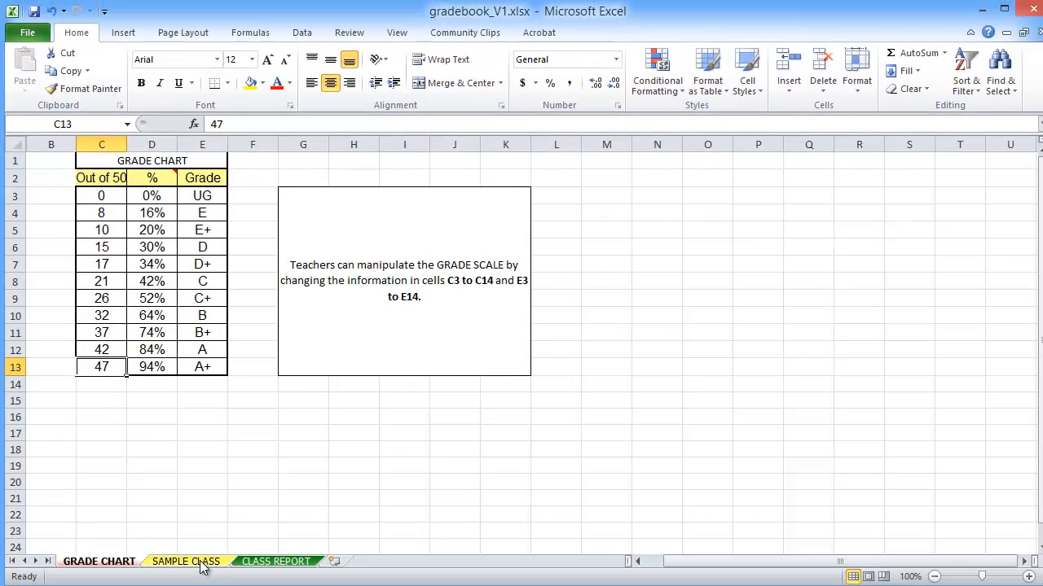
left_click(185, 561)
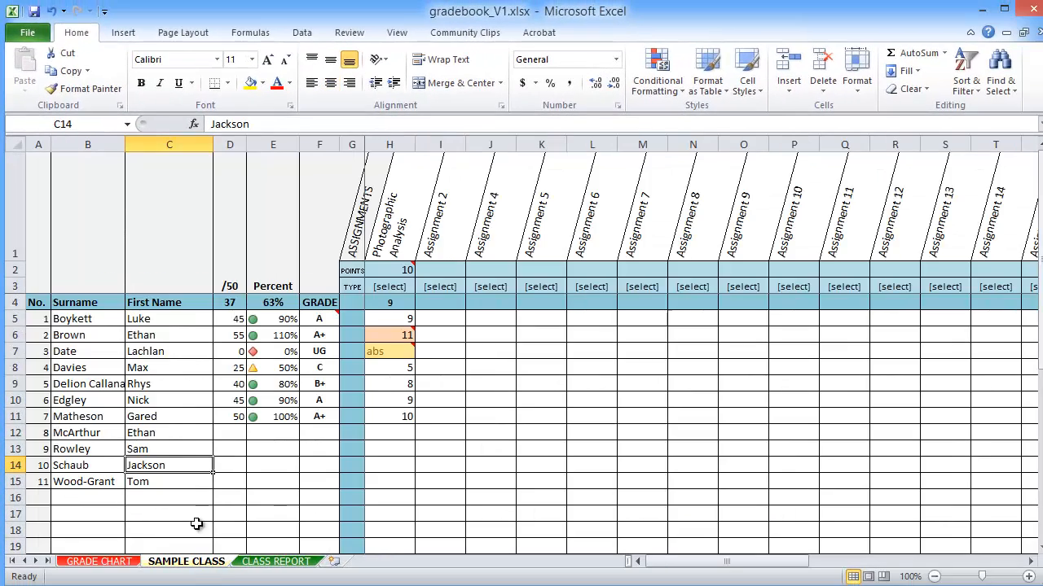
left_click(170, 513)
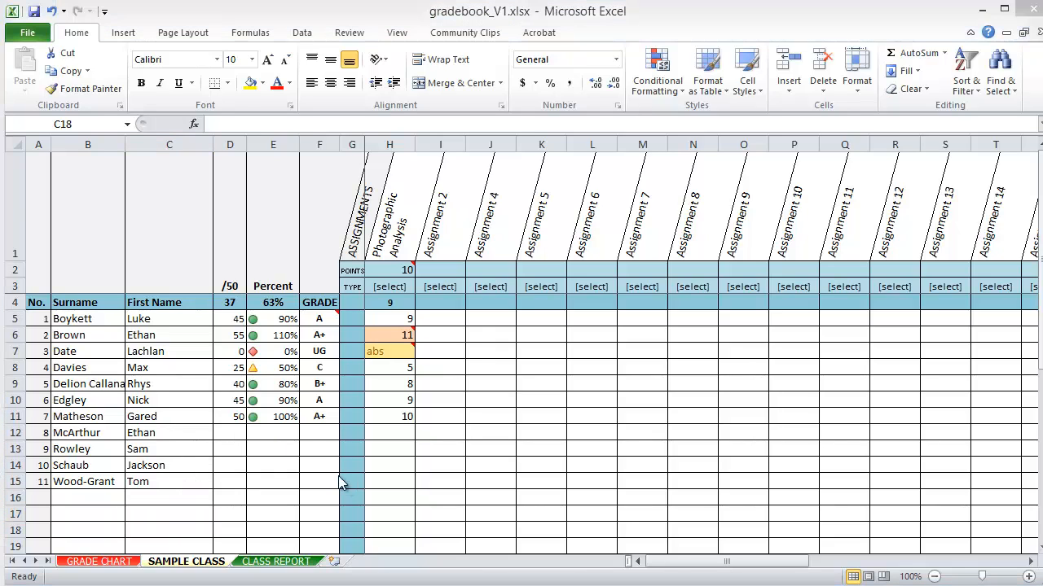
mouse_move(79, 316)
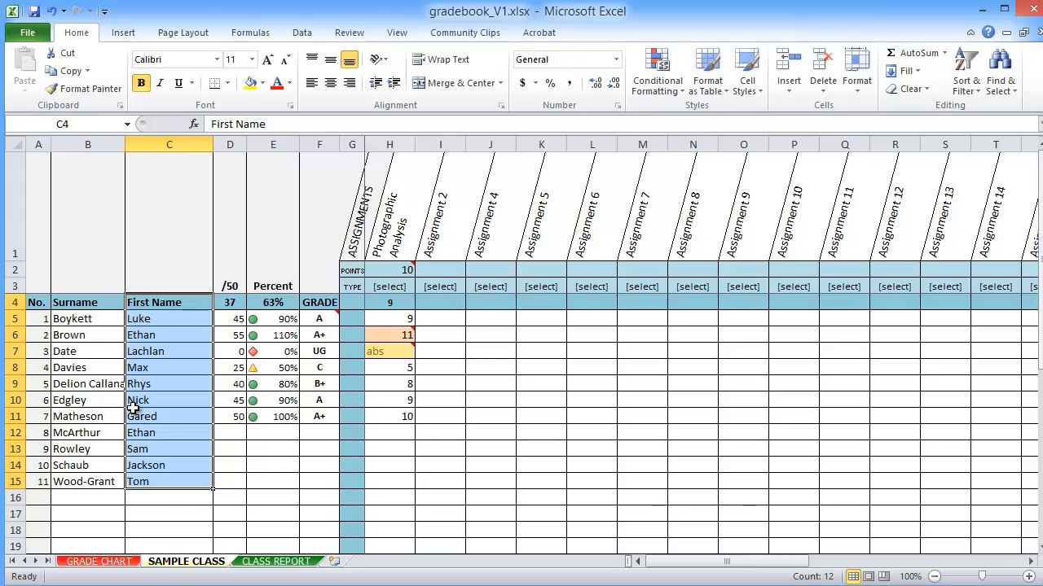
mouse_move(98, 500)
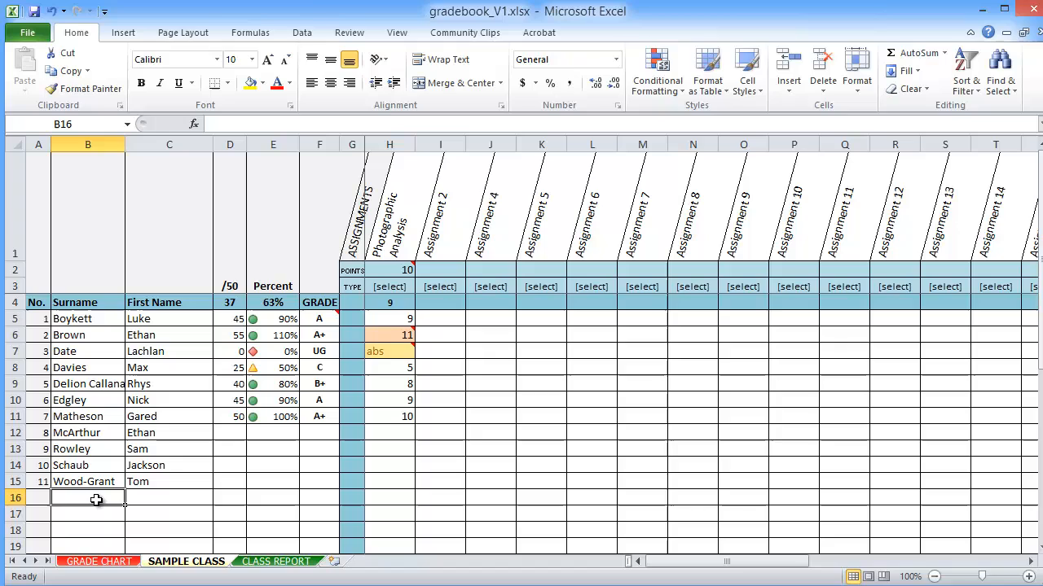
type("Rogers")
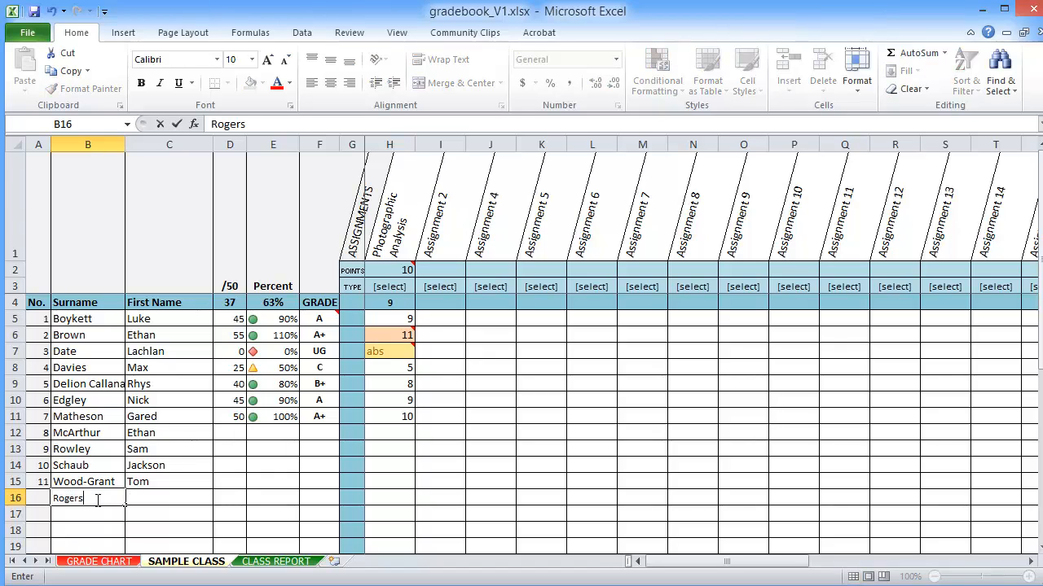
type("Paul")
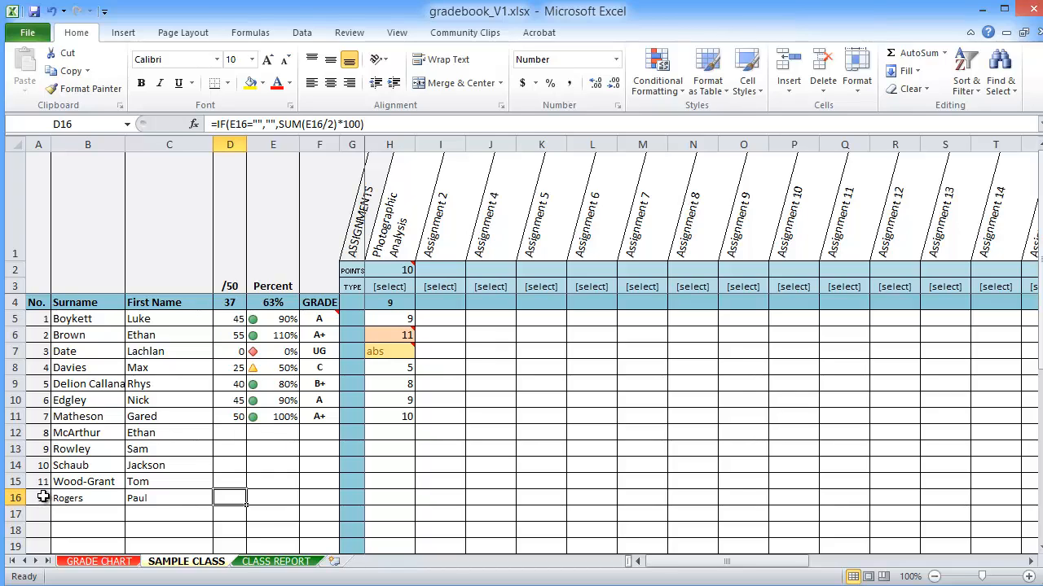
left_click(37, 498)
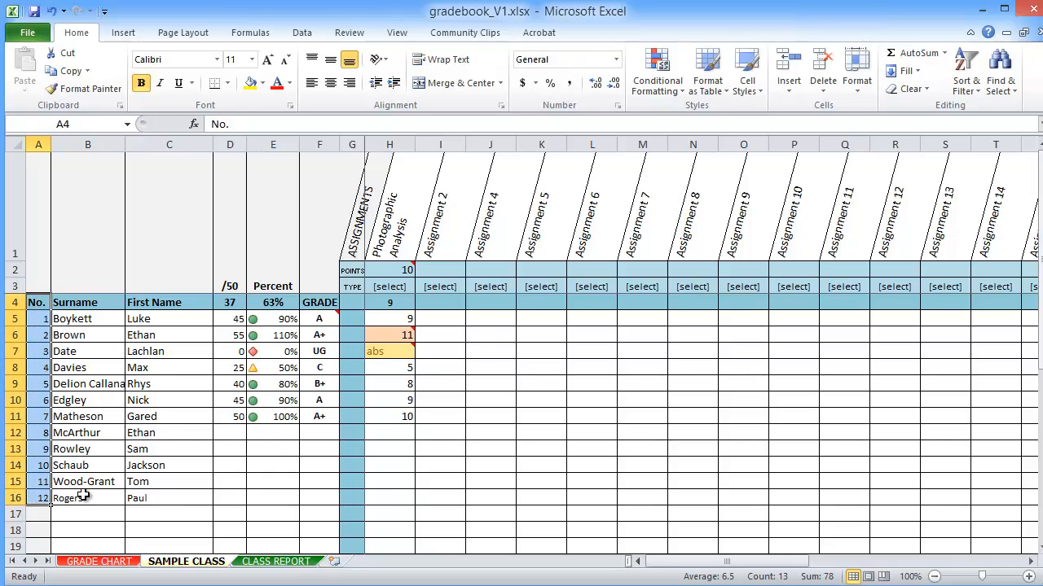
mouse_move(254, 404)
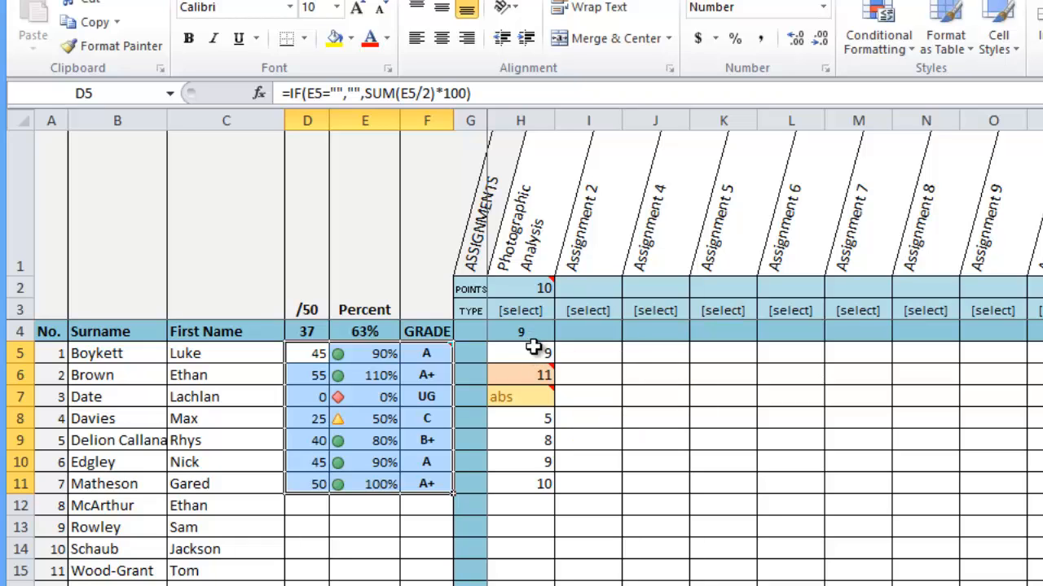
Review the Photographic Analysis scores and set the assignment's points value to 10.
left_click(521, 483)
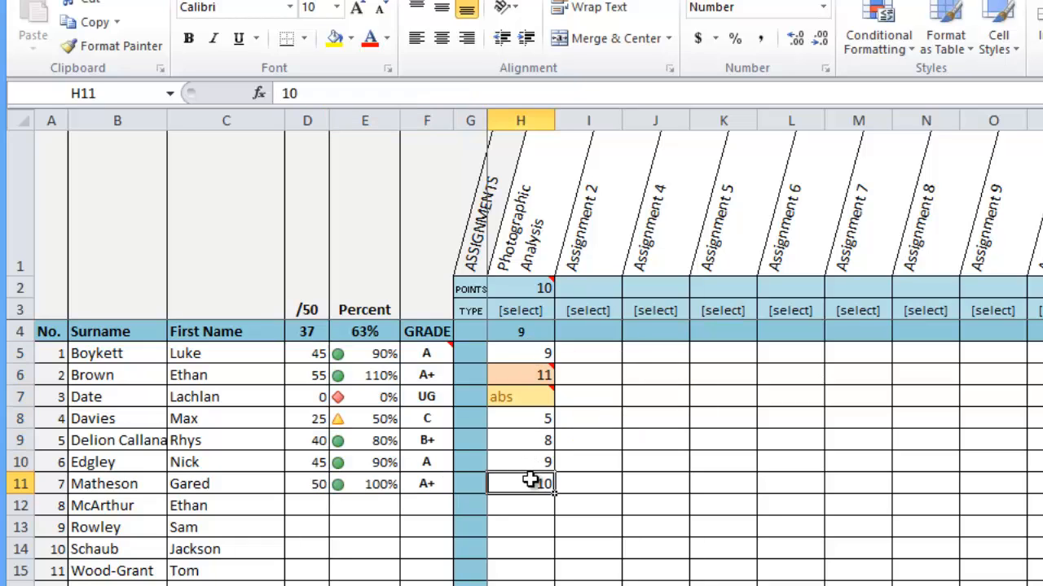
left_click_drag(520, 352, 520, 462)
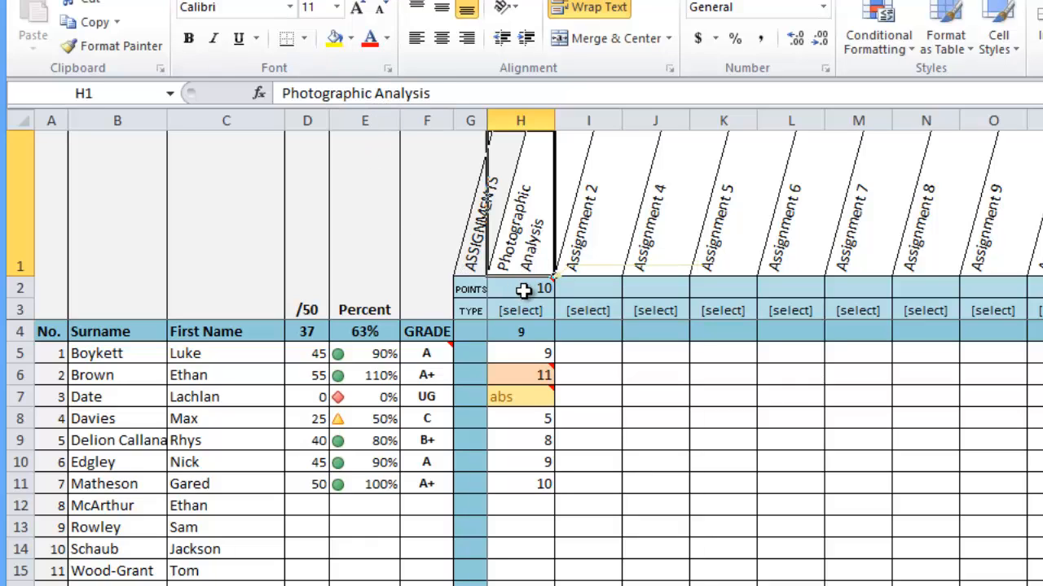
left_click(521, 286)
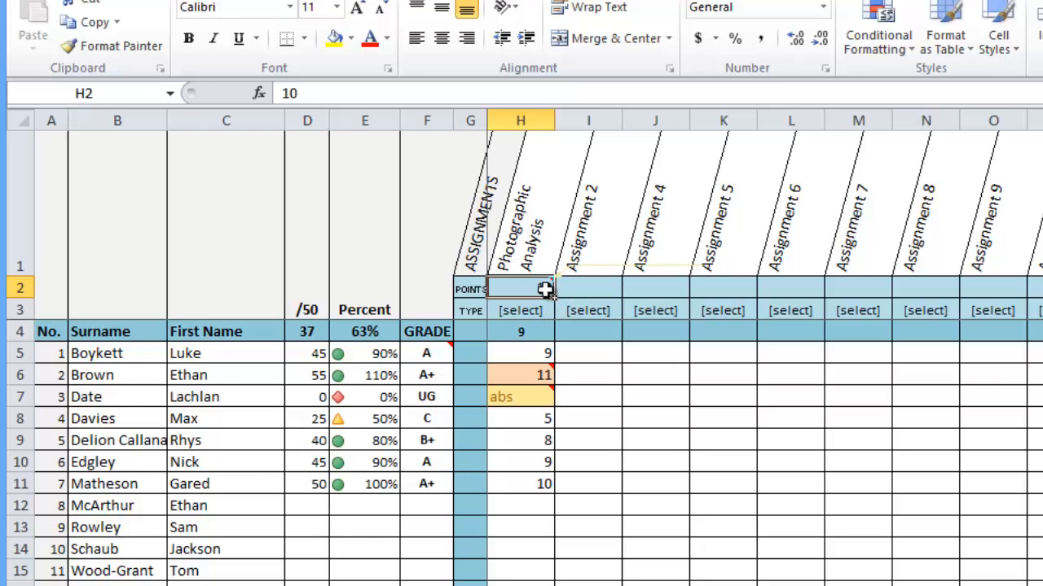
type("10")
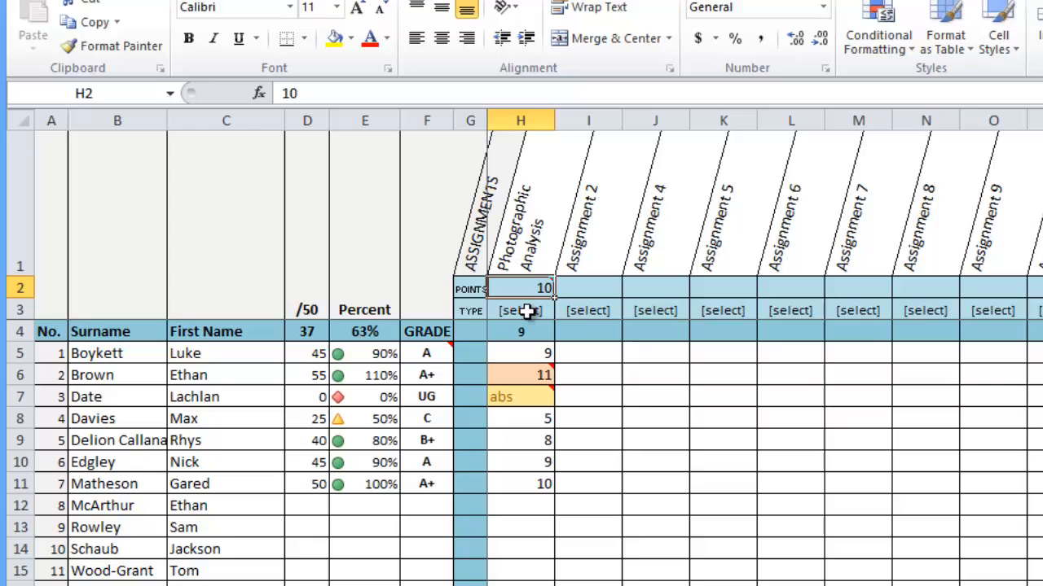
Change the Photographic Analysis assignment type from Homework to Participation.
left_click(519, 310)
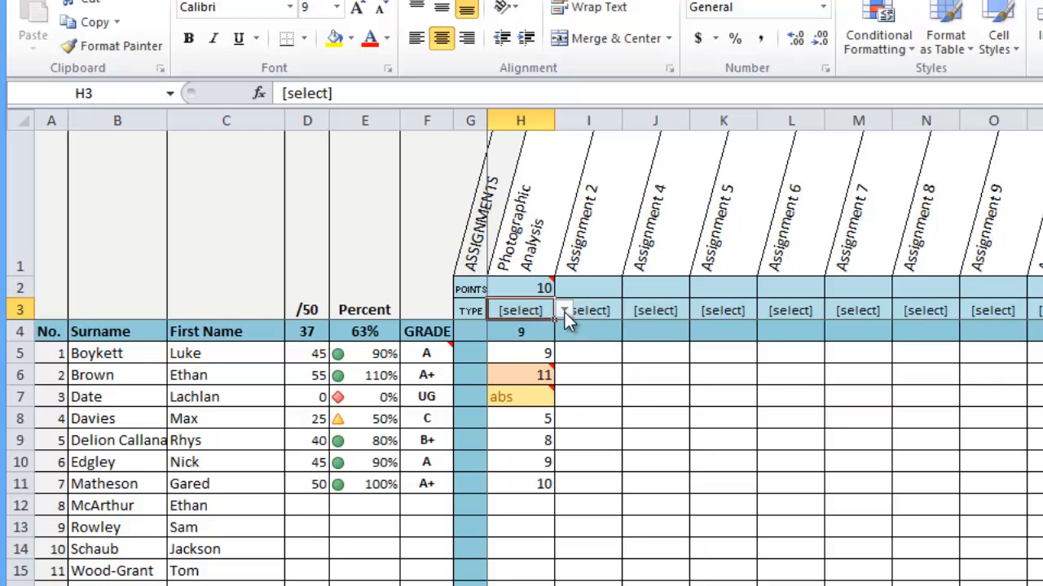
left_click(563, 310)
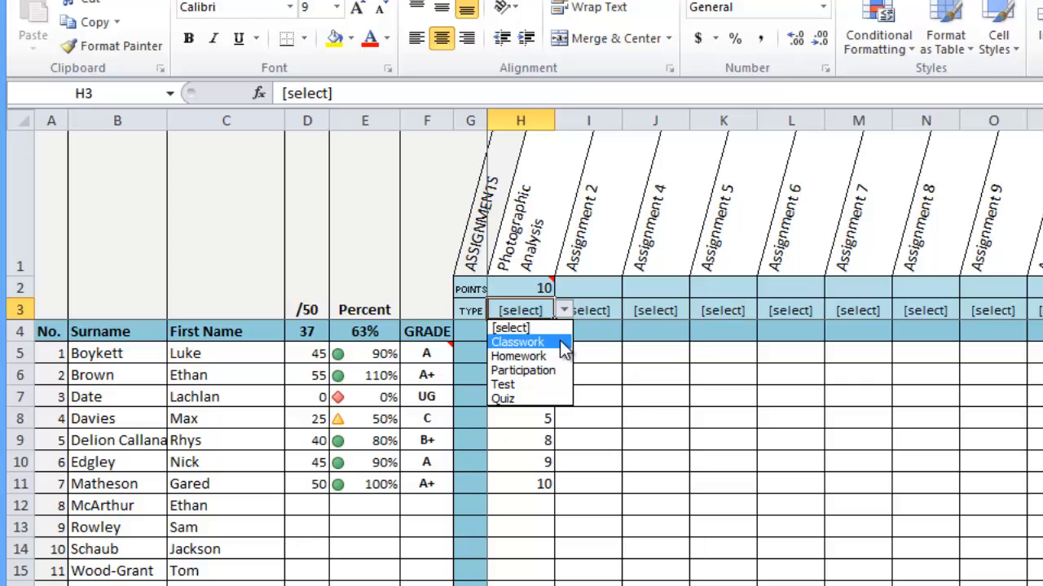
mouse_move(557, 350)
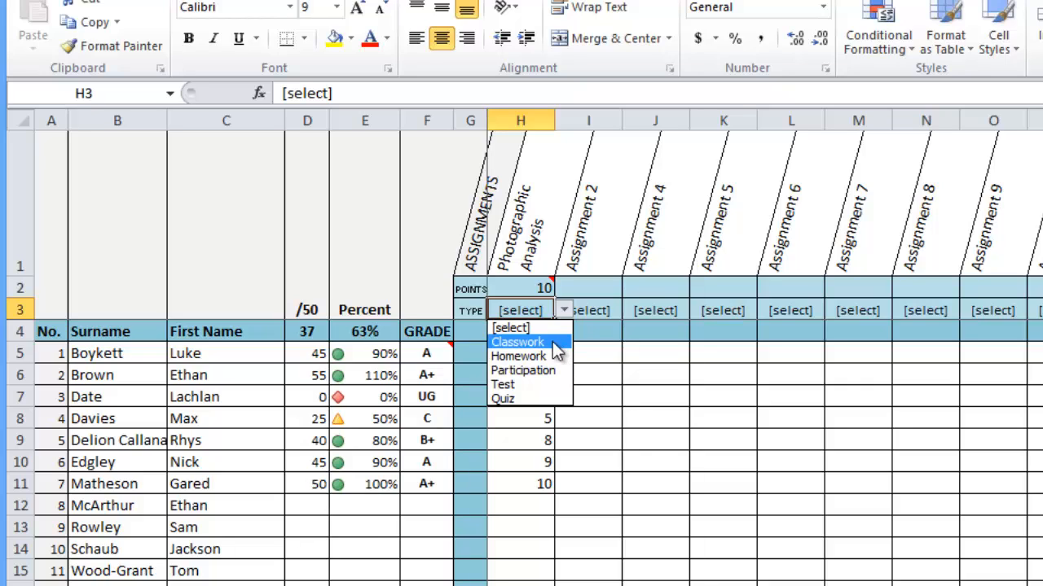
left_click(518, 343)
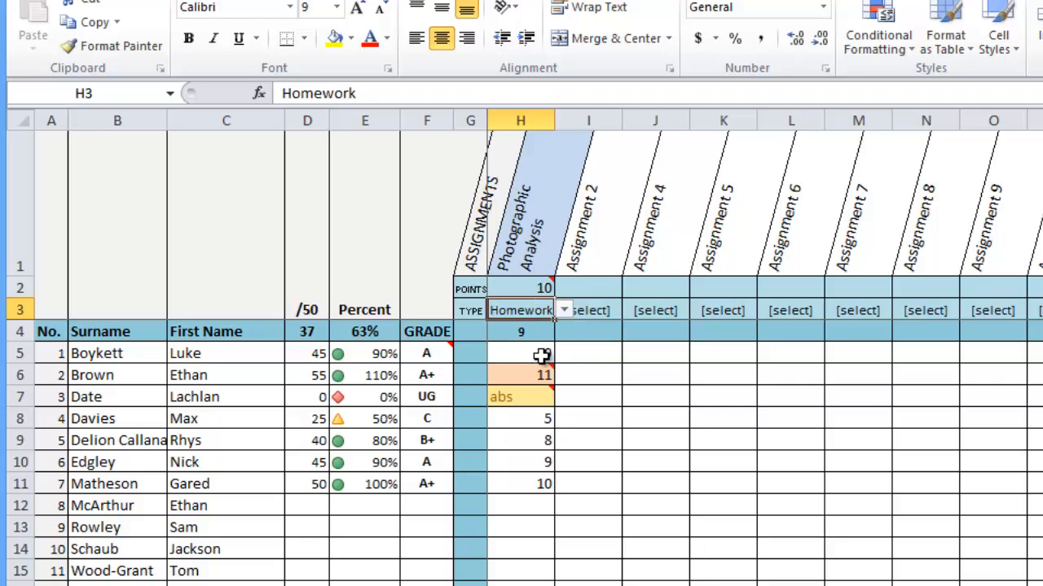
left_click(587, 309)
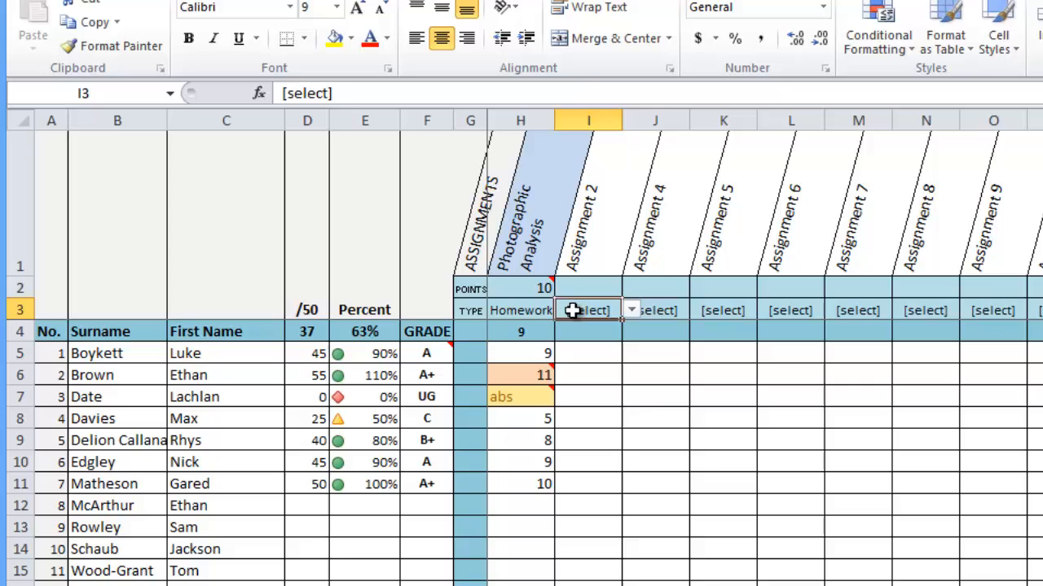
left_click(563, 309)
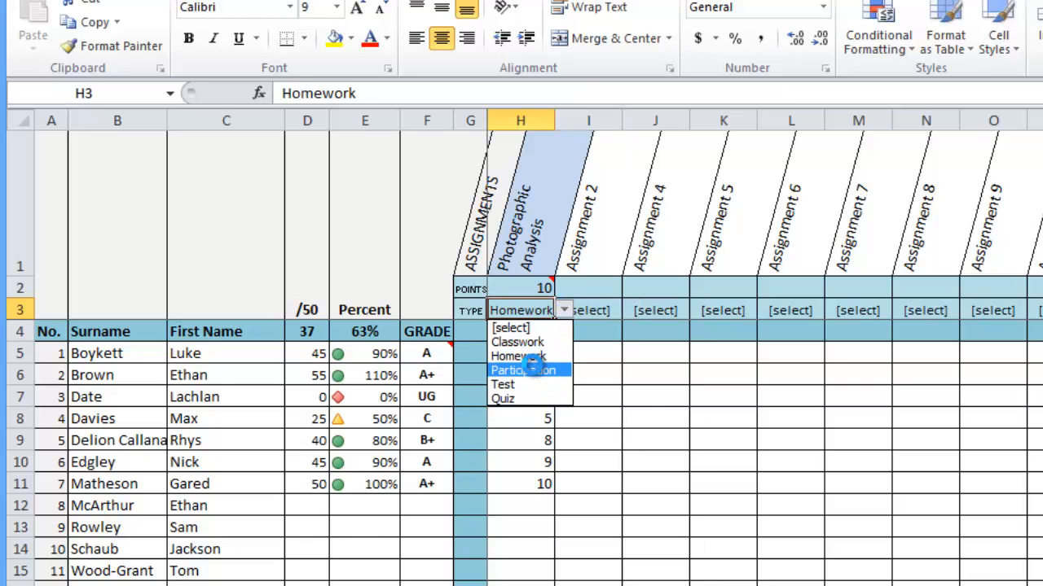
left_click(522, 372)
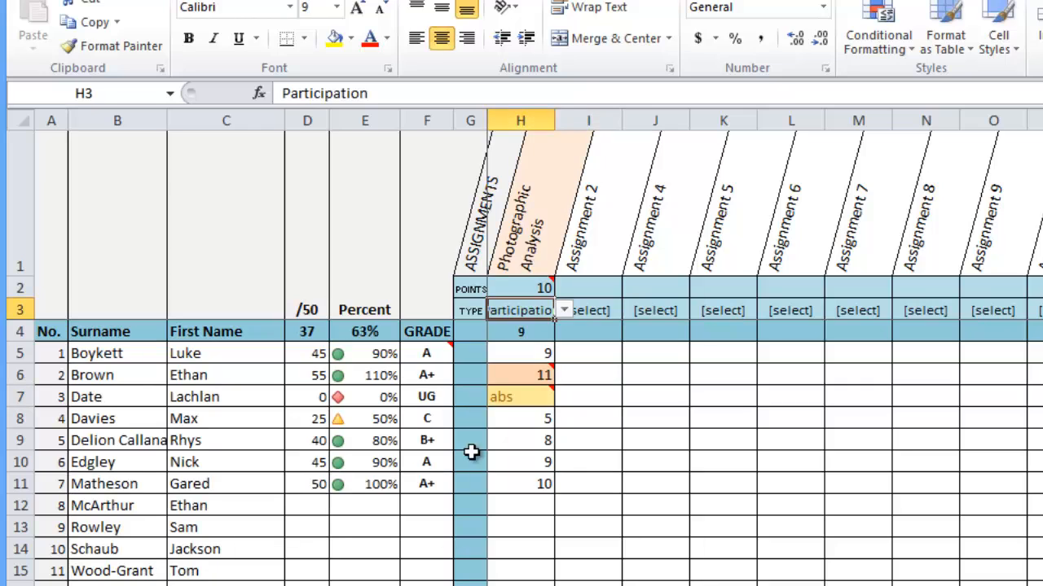
mouse_move(548, 191)
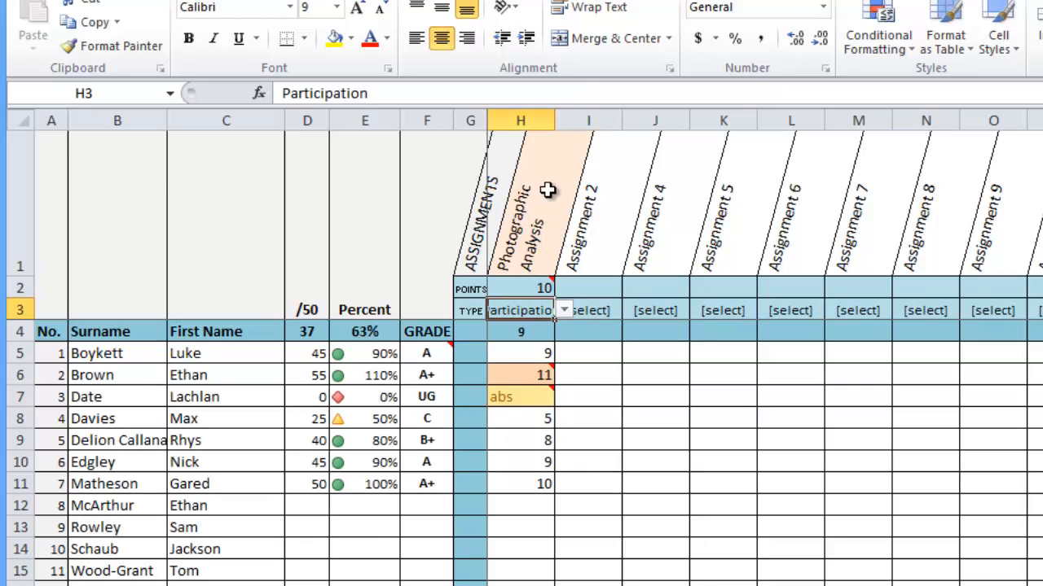
mouse_move(615, 232)
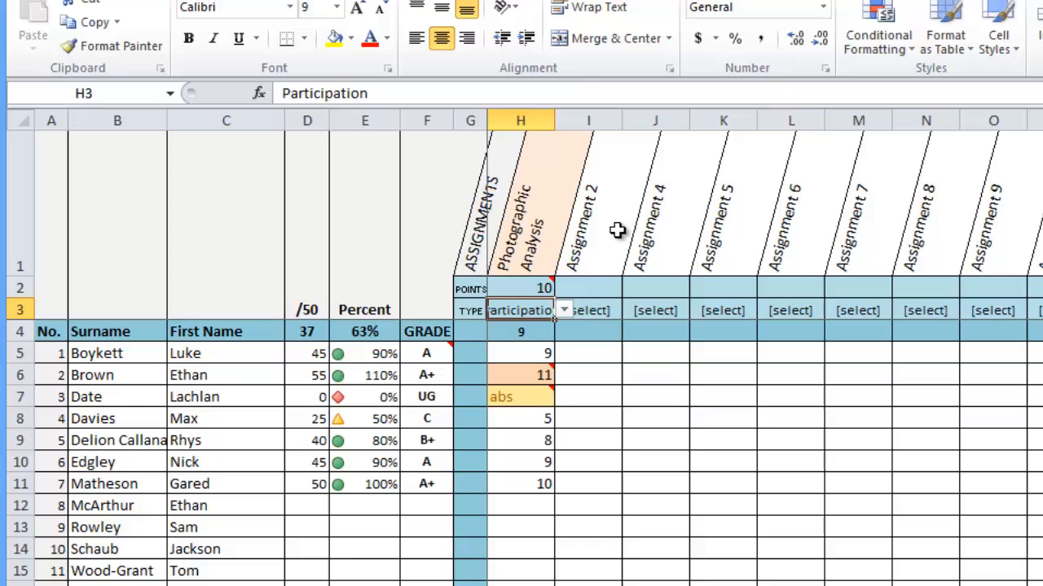
mouse_move(544, 280)
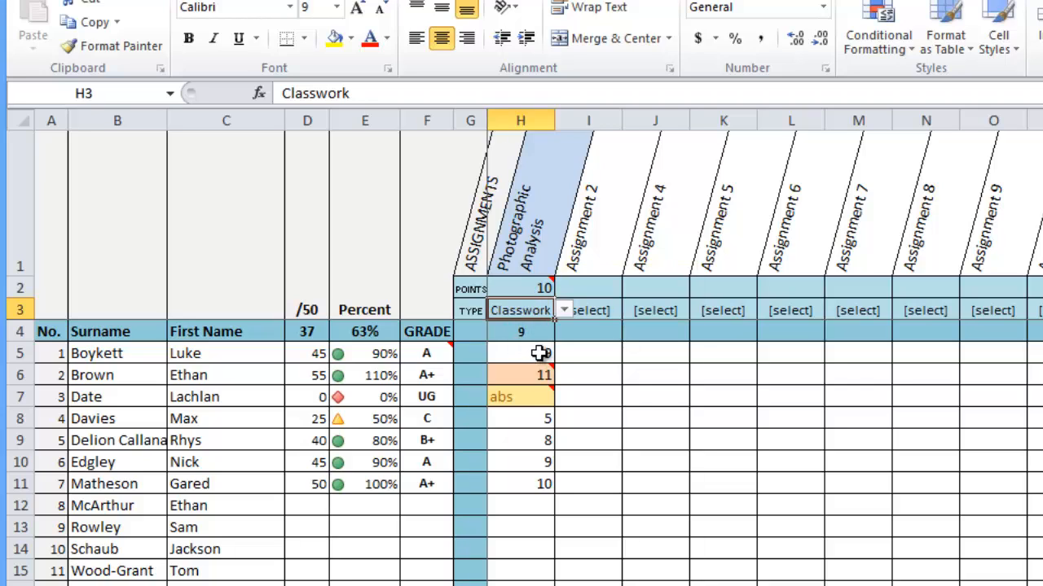
Clear the existing Photographic Analysis scores for all students.
left_click_drag(521, 352, 521, 483)
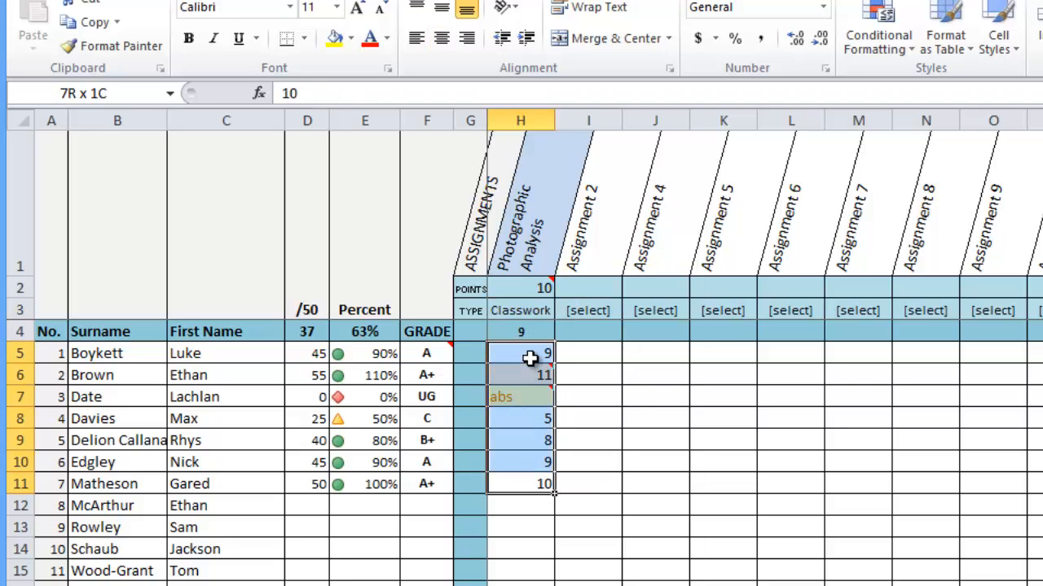
right_click(521, 352)
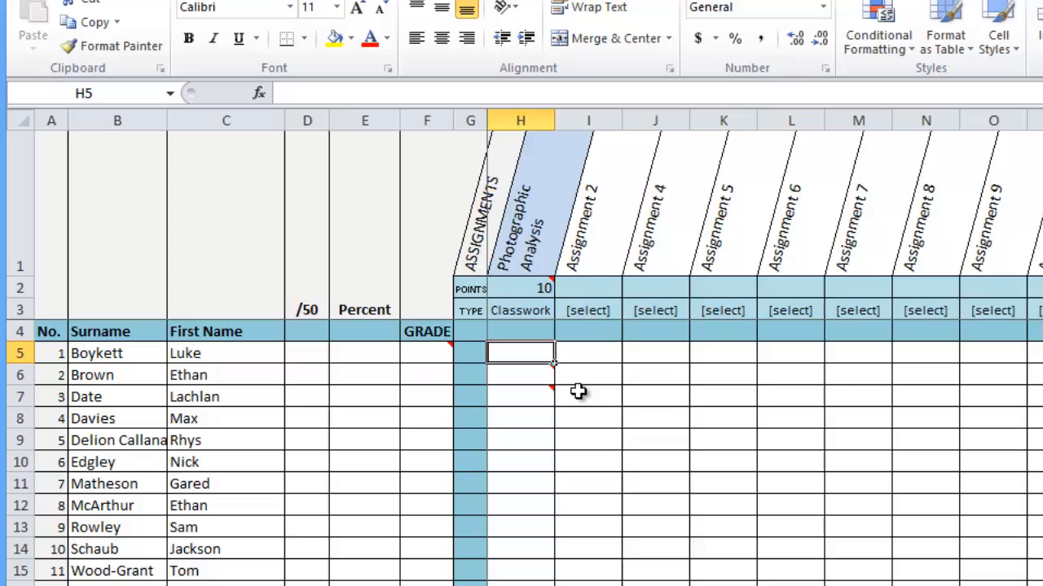
Enter Photographic Analysis scores of 9, 7 and 5 for the first three students.
type("9")
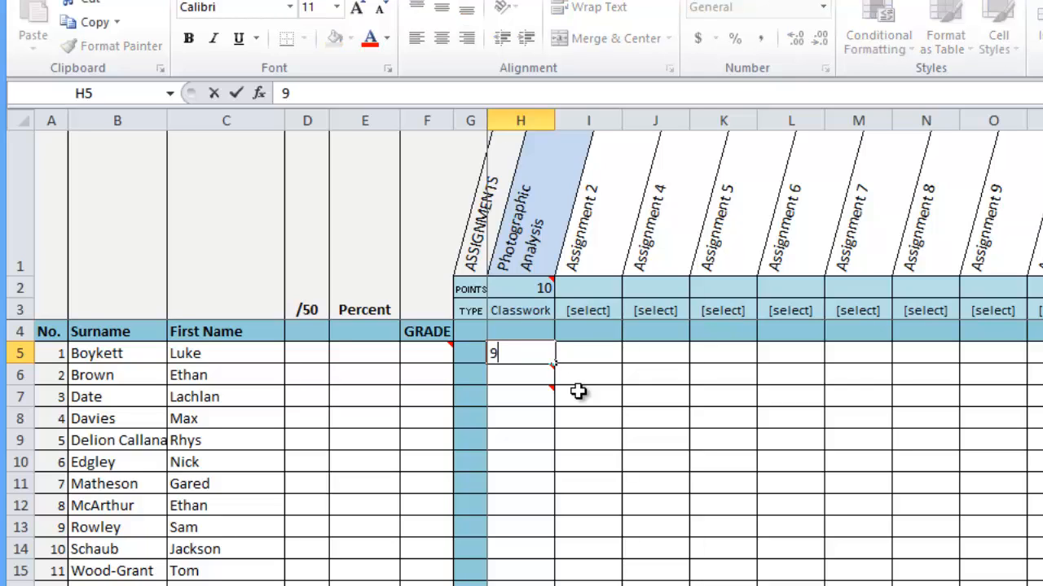
key("enter")
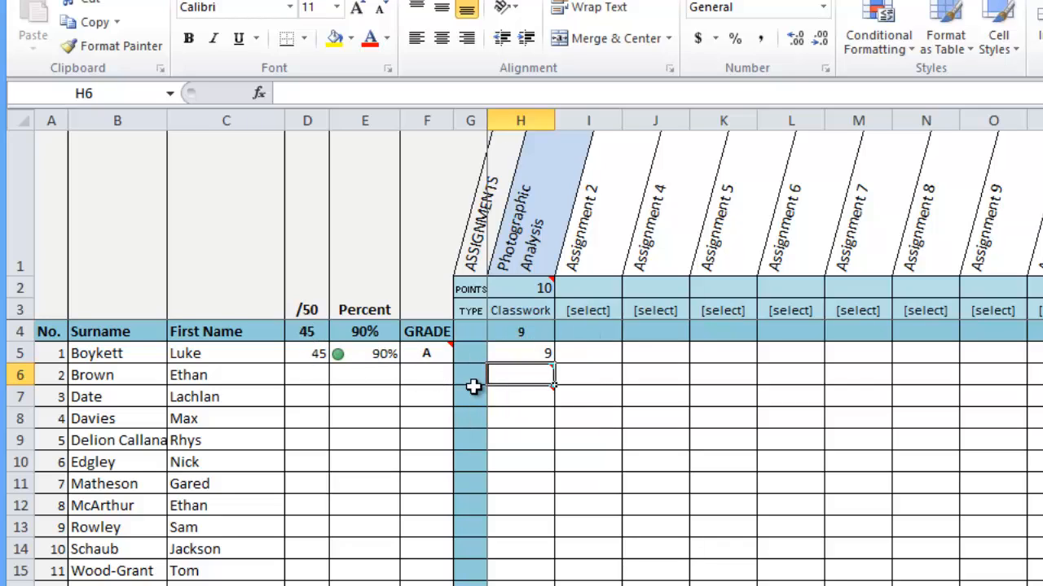
type("7")
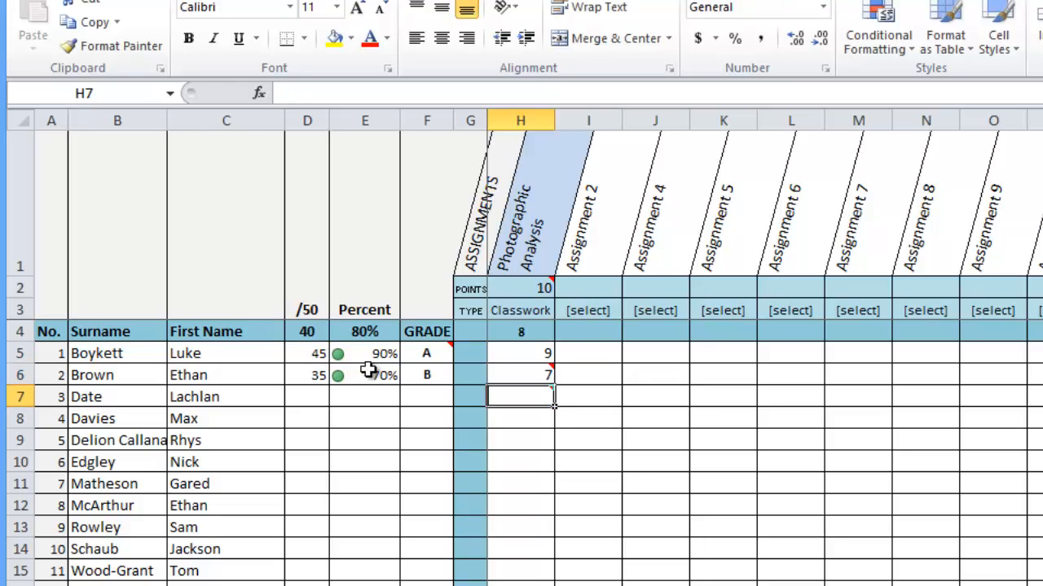
mouse_move(427, 382)
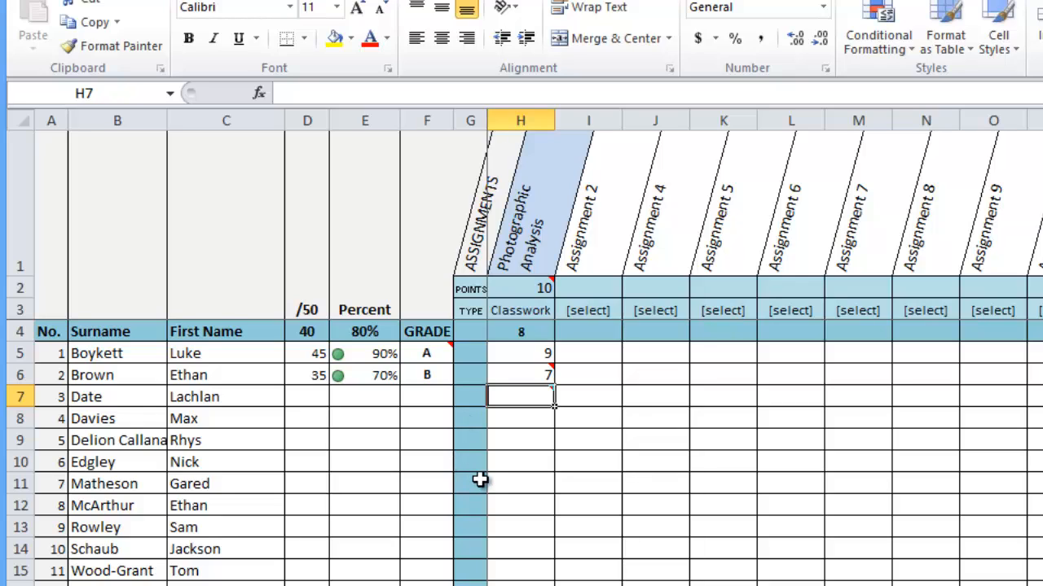
type("5")
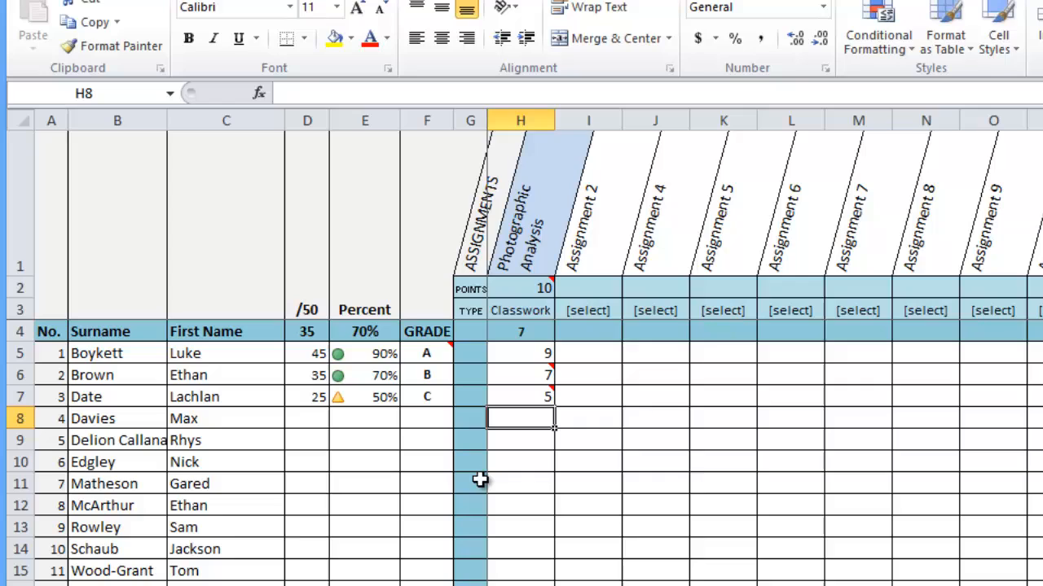
mouse_move(365, 400)
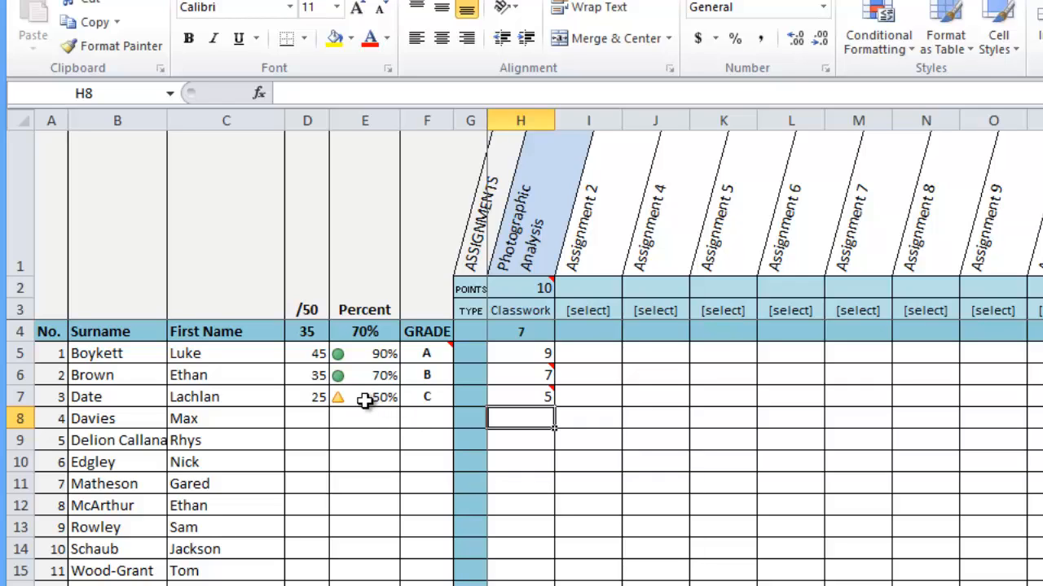
mouse_move(339, 404)
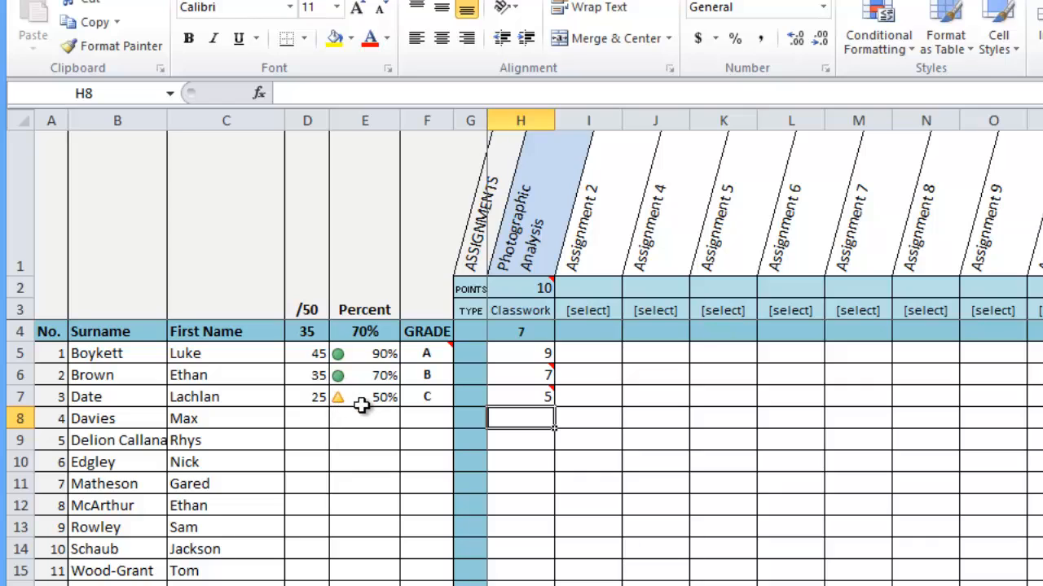
mouse_move(365, 406)
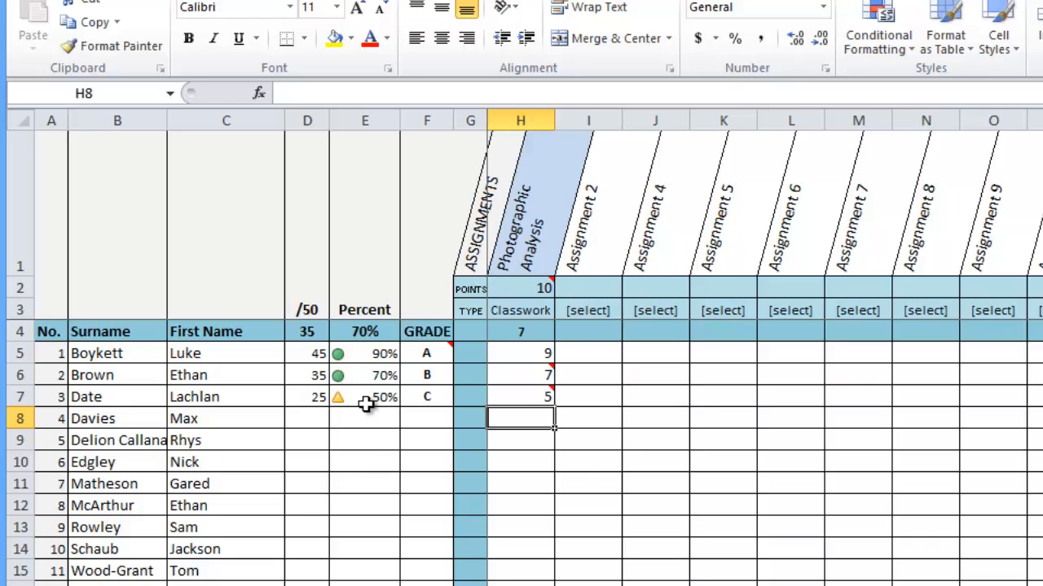
mouse_move(367, 388)
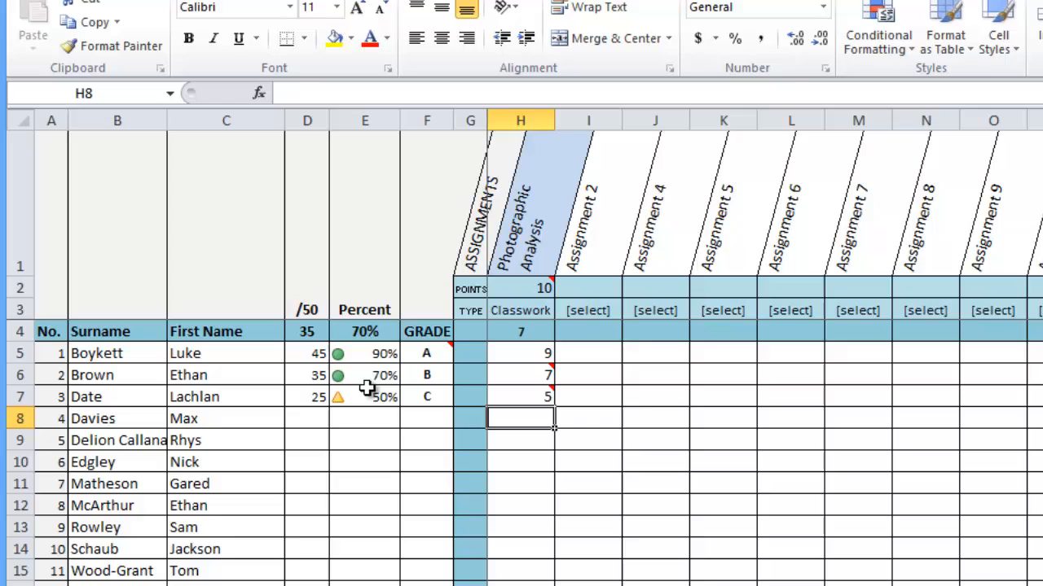
mouse_move(365, 398)
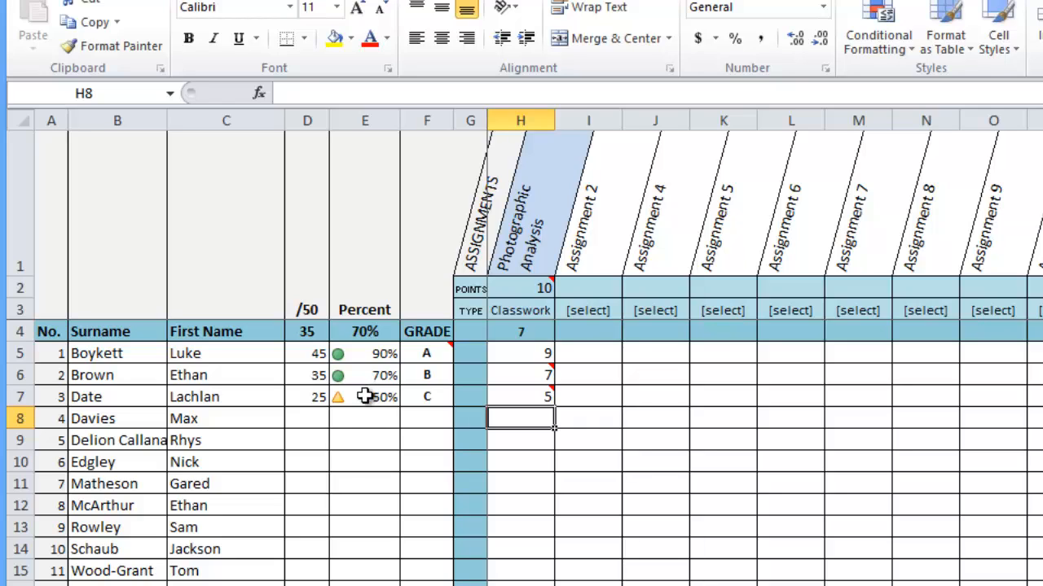
mouse_move(300, 398)
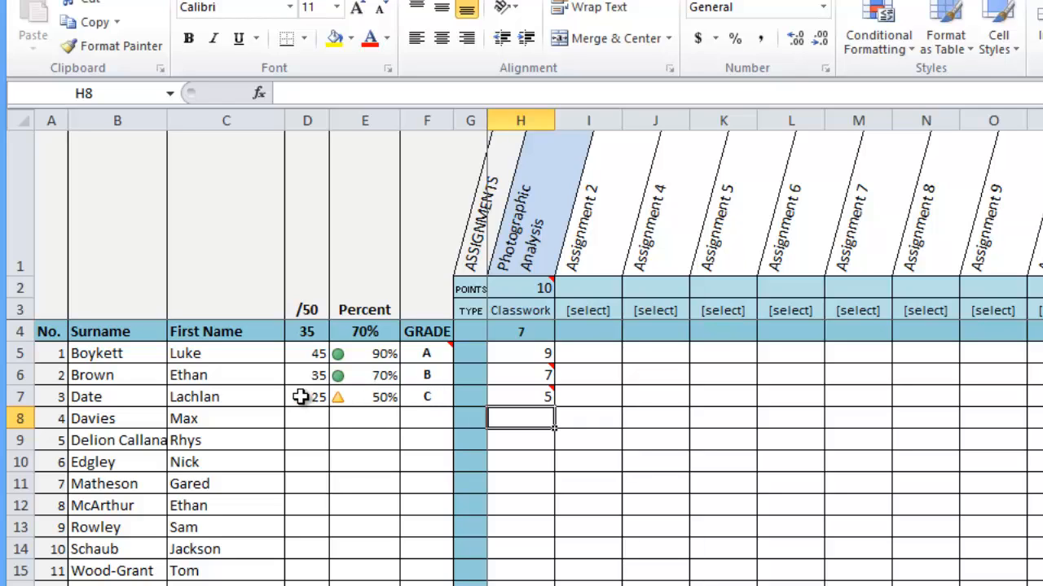
mouse_move(453, 417)
type("3")
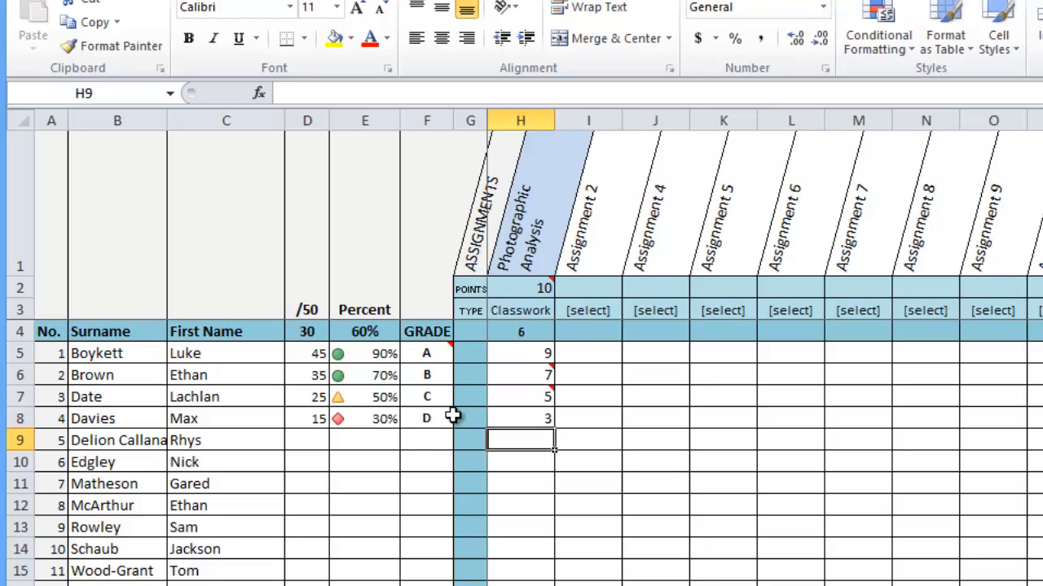
mouse_move(345, 427)
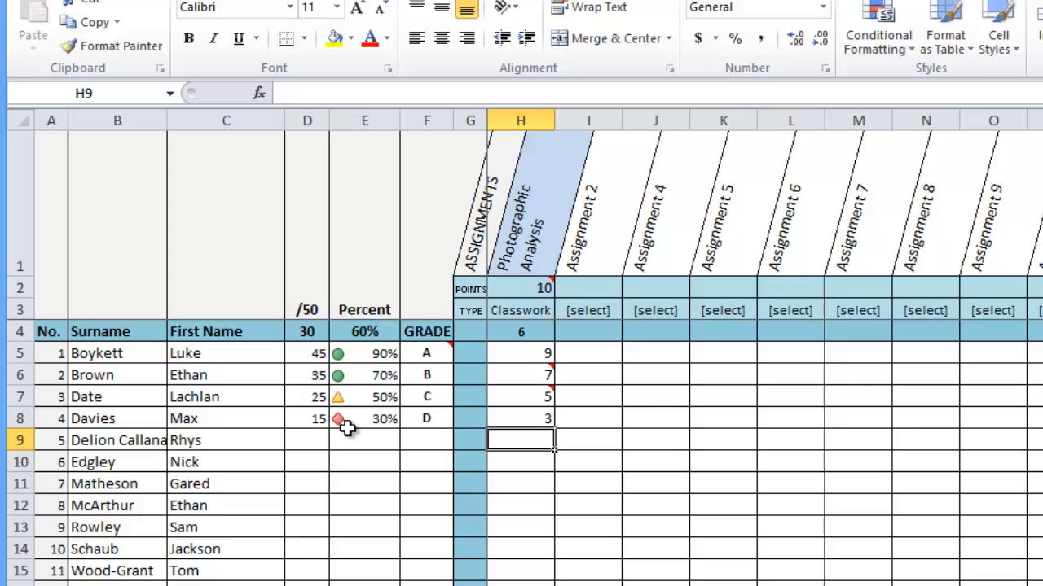
mouse_move(382, 419)
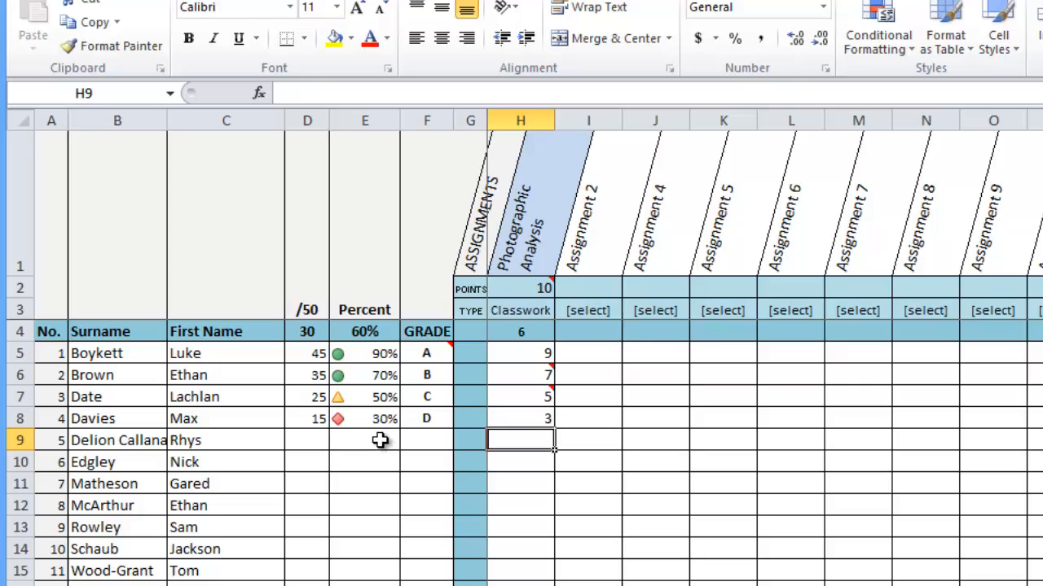
mouse_move(374, 437)
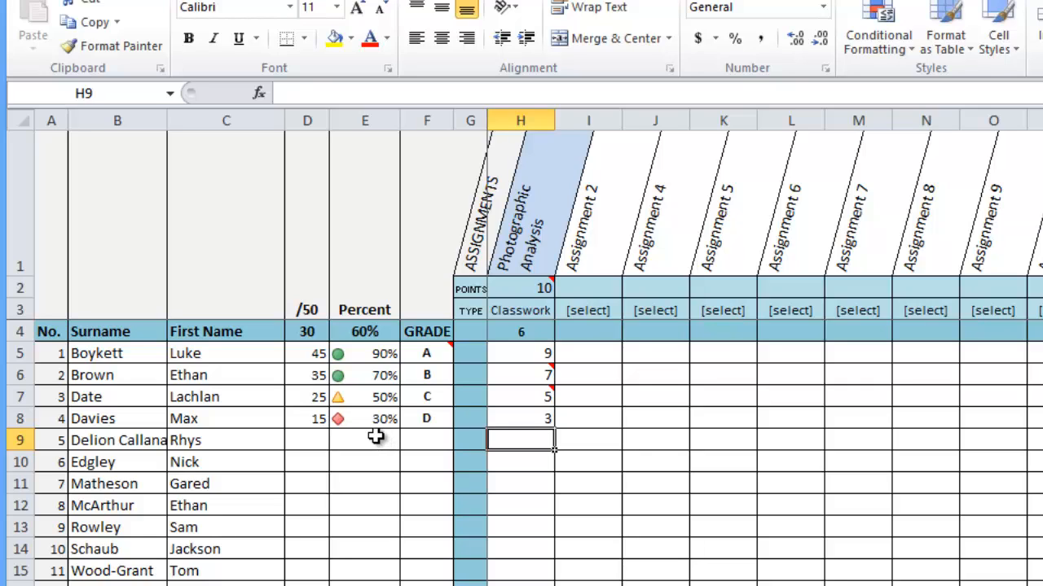
mouse_move(583, 446)
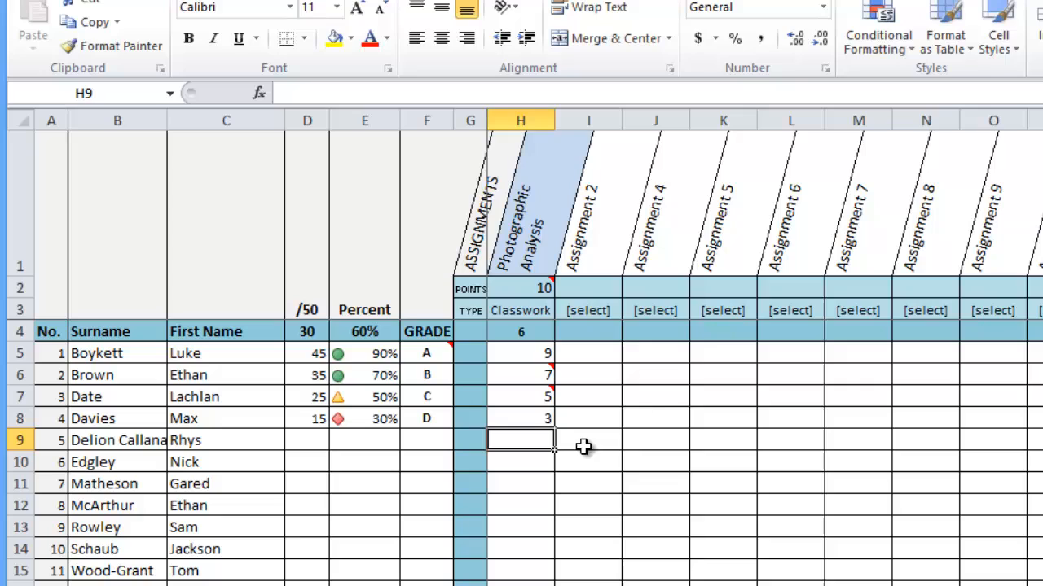
mouse_move(518, 368)
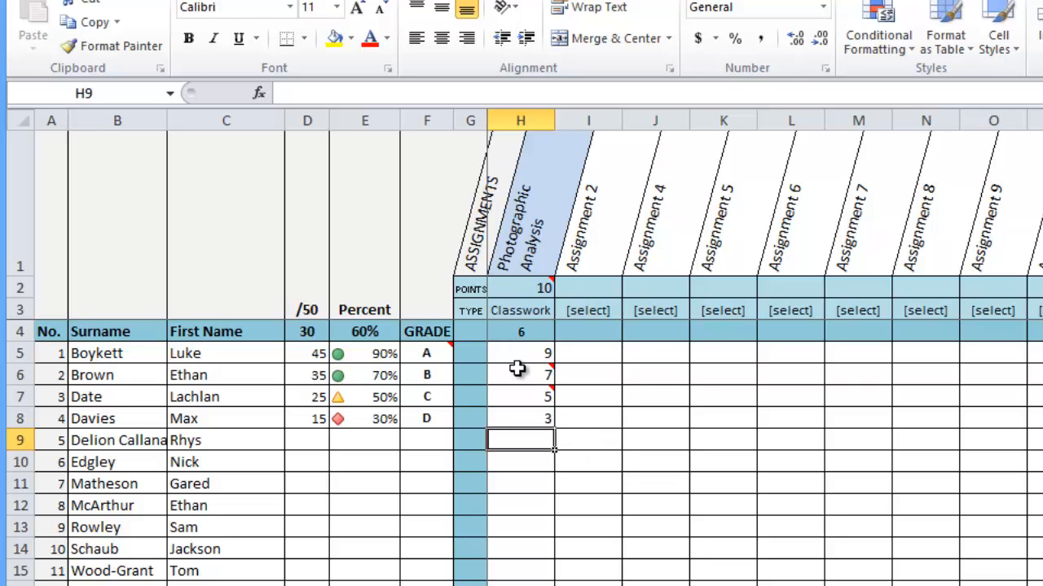
mouse_move(524, 437)
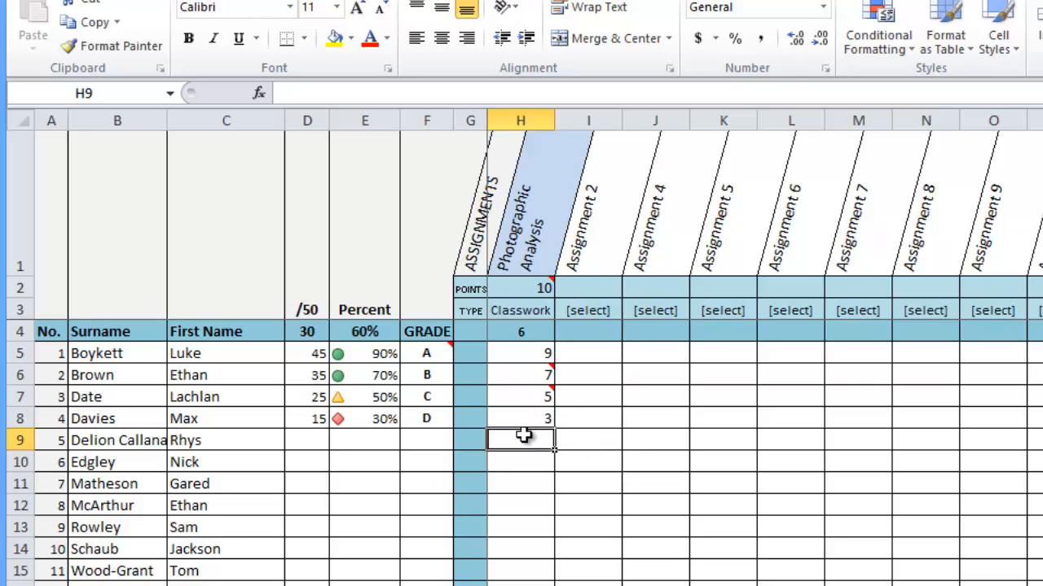
mouse_move(537, 463)
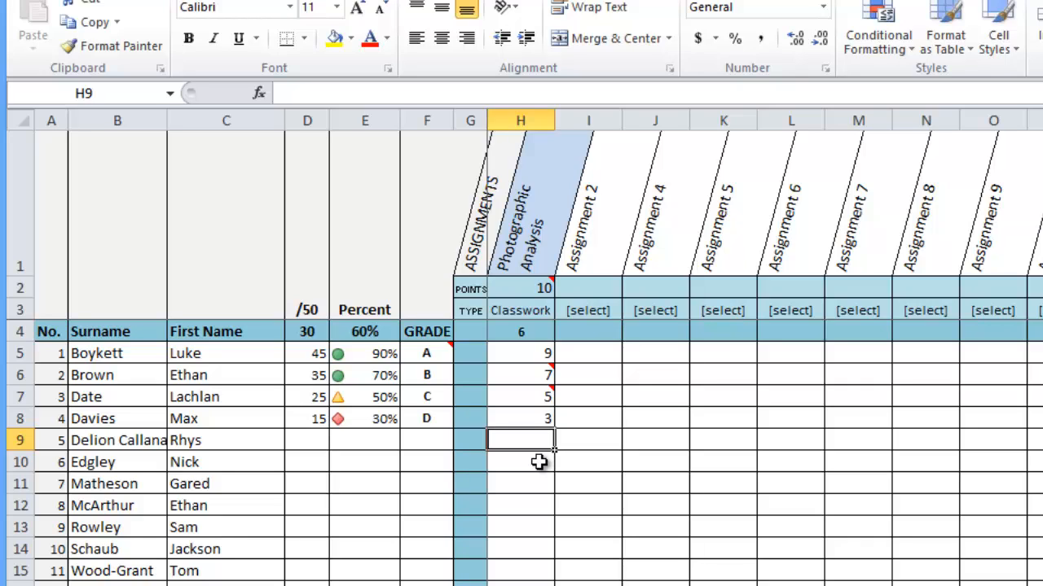
Enter a score of 11 for Rhys and mark Nick as abs.
type("11")
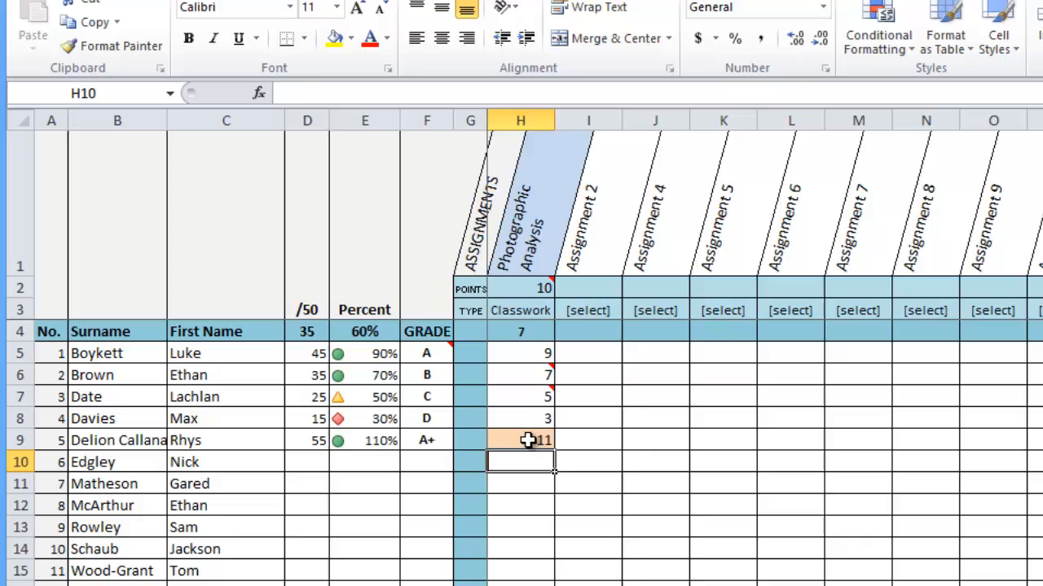
mouse_move(540, 440)
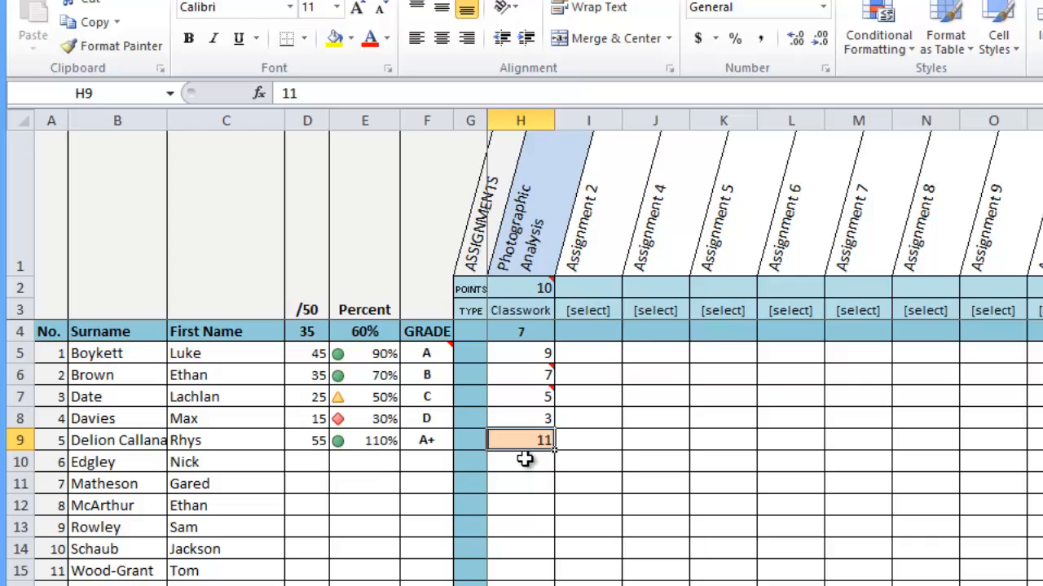
left_click(519, 462)
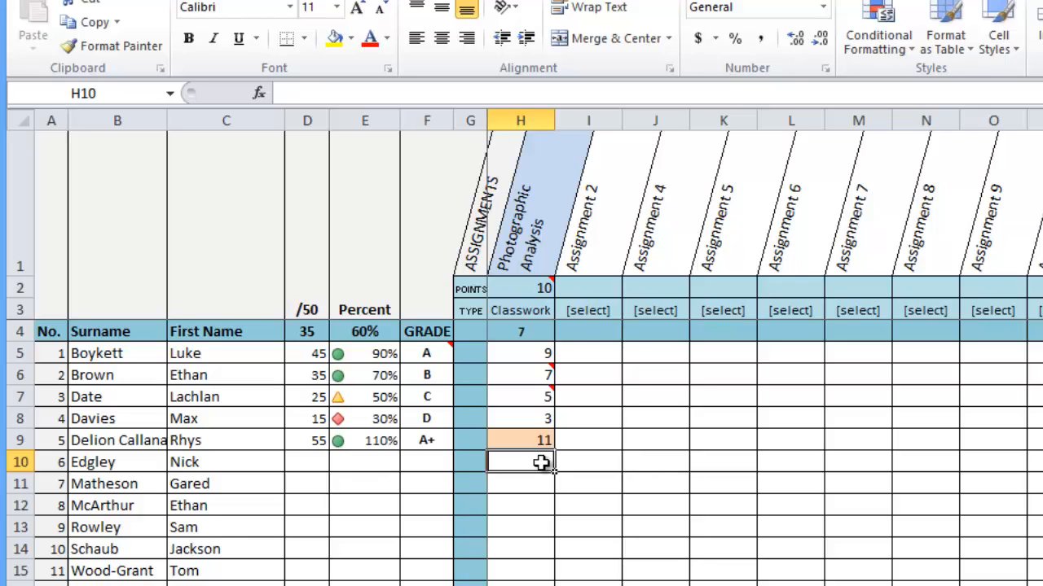
type("a")
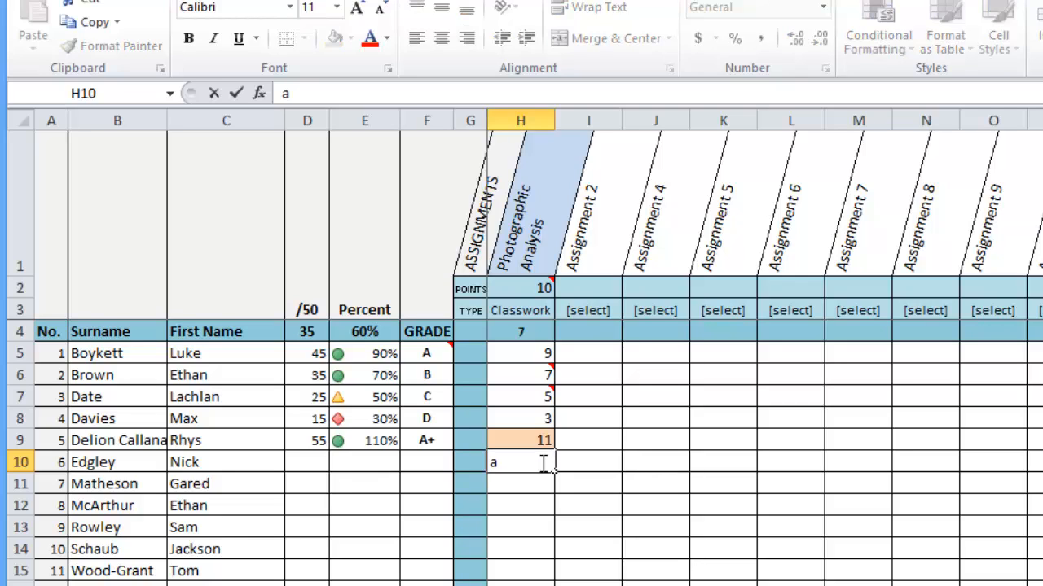
type("bs")
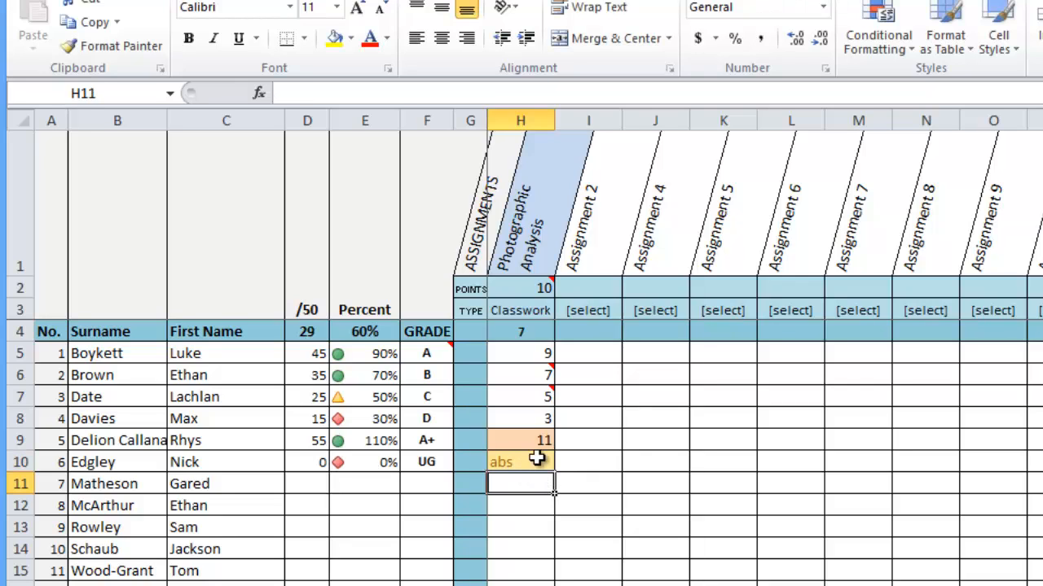
mouse_move(525, 460)
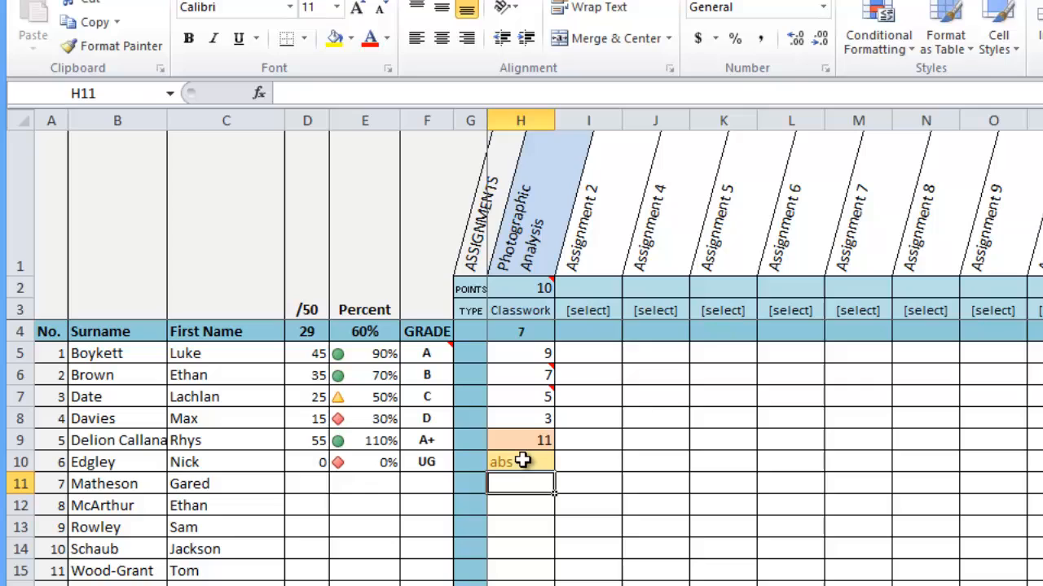
left_click(520, 462)
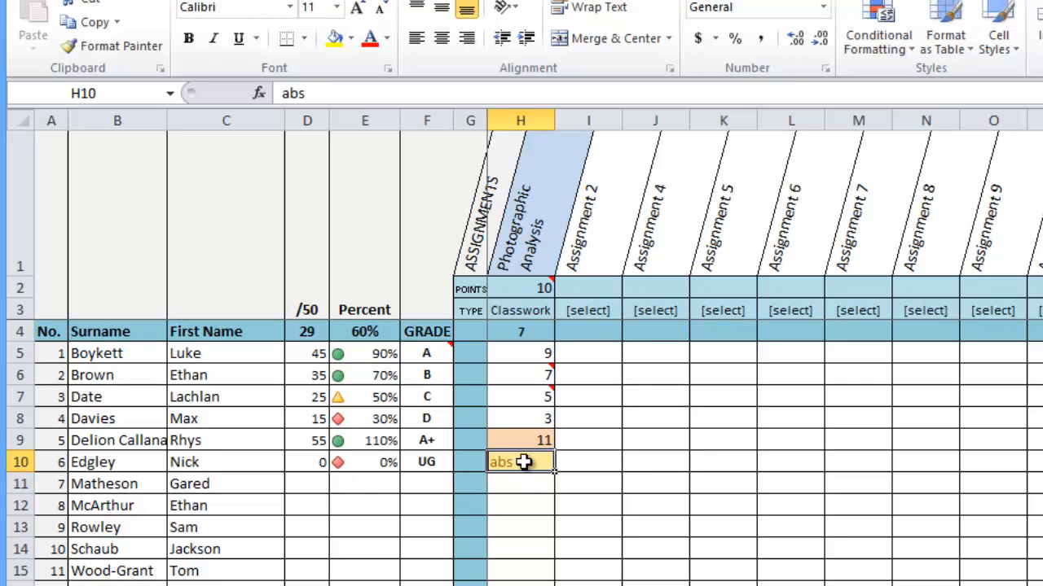
mouse_move(530, 490)
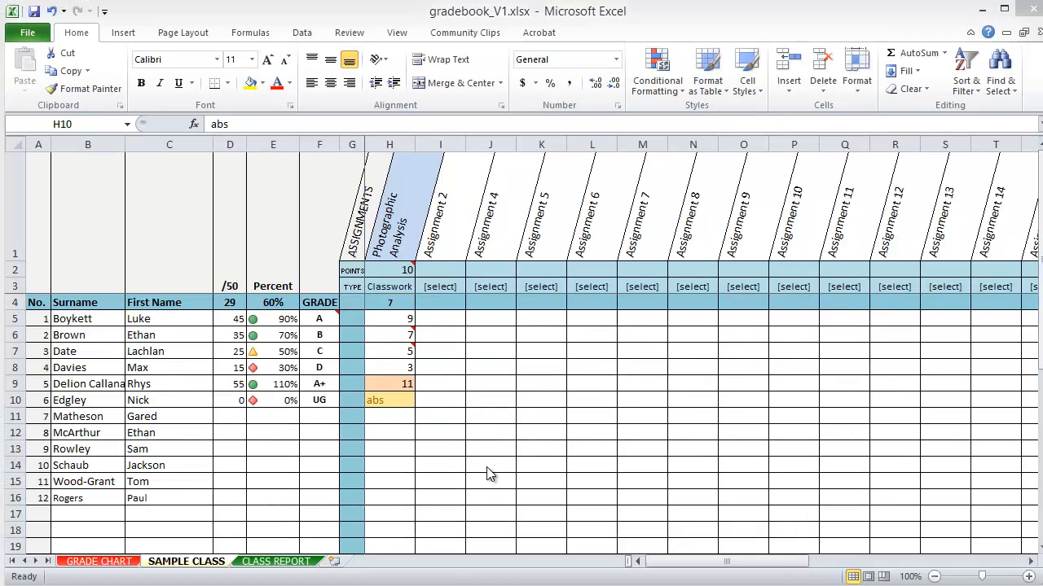
mouse_move(489, 446)
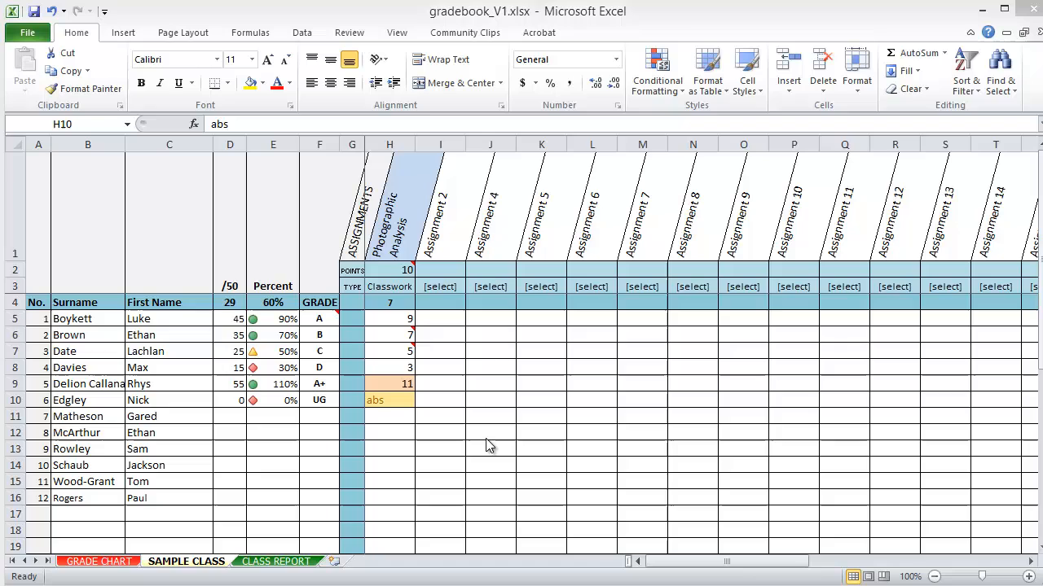
mouse_move(479, 442)
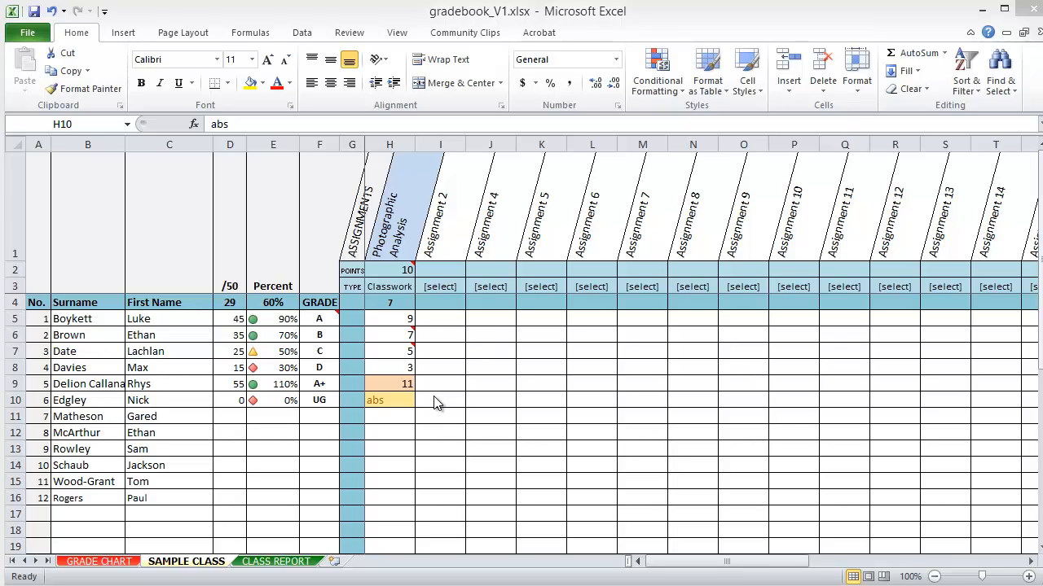
mouse_move(455, 241)
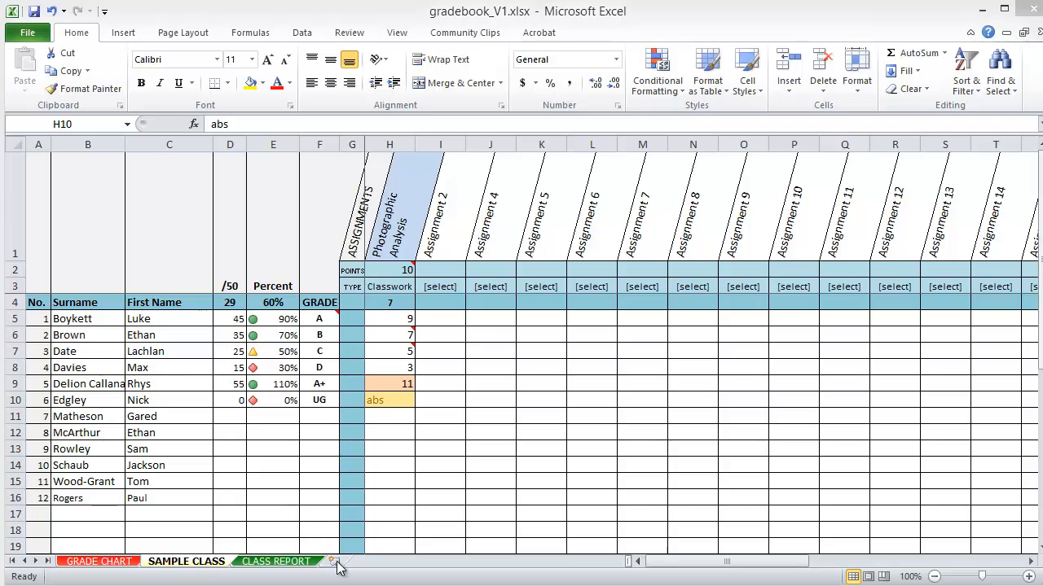
mouse_move(417, 386)
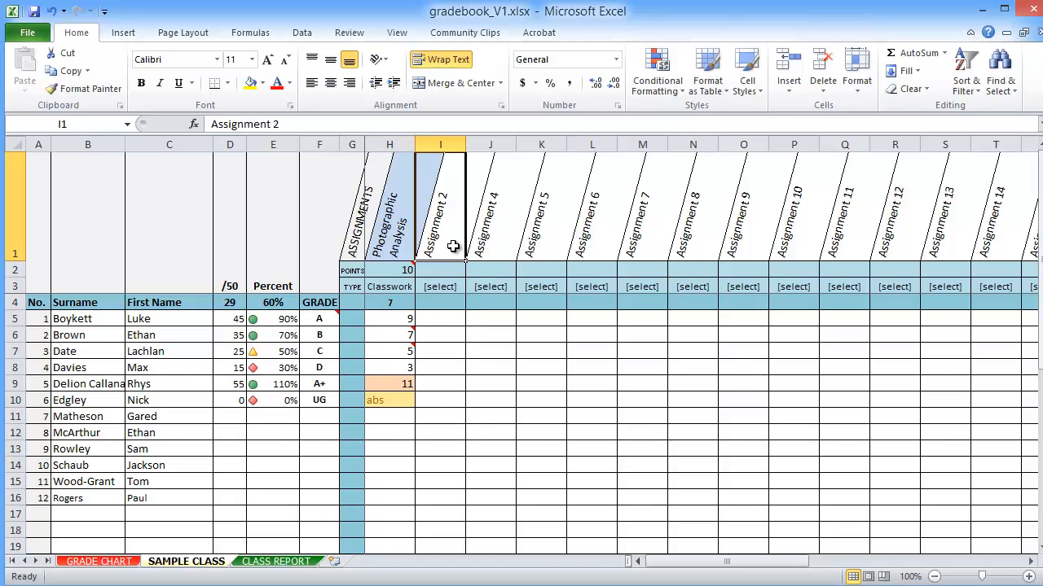
Rename Assignment 2 to Visual Composition Task worth 50 points.
double_click(440, 244)
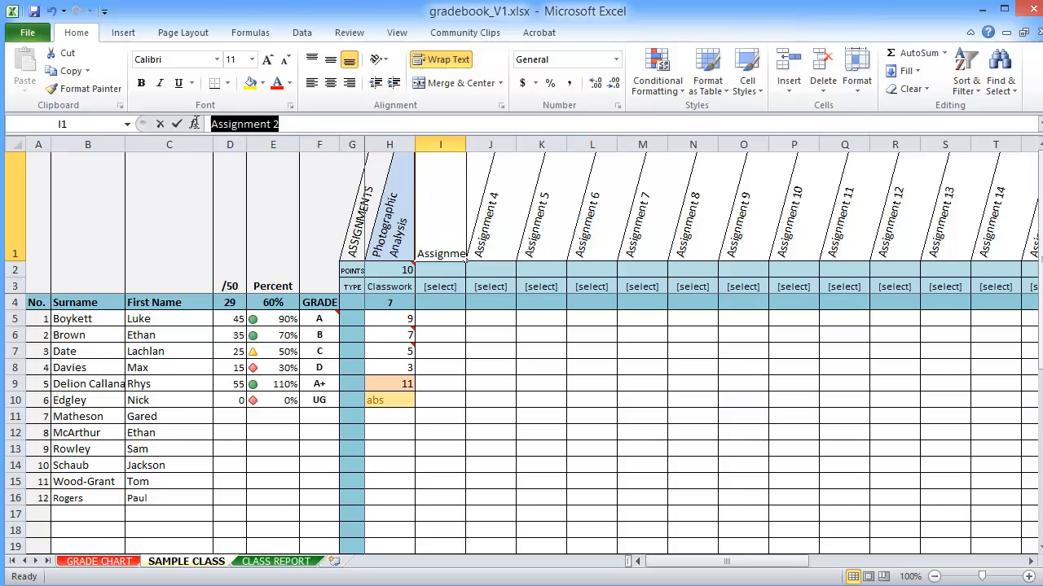
type("Visual Composition Task")
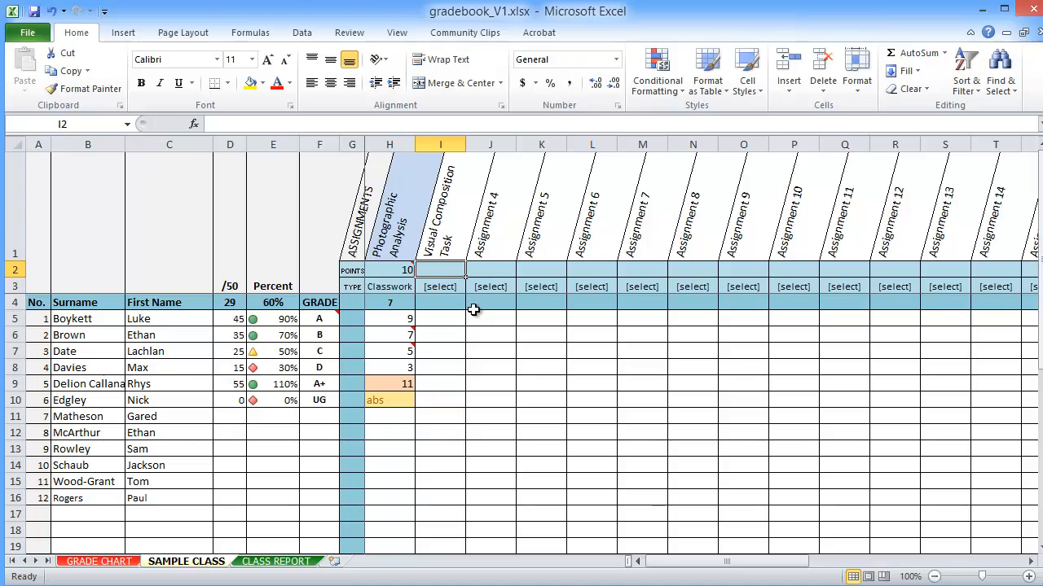
type("50")
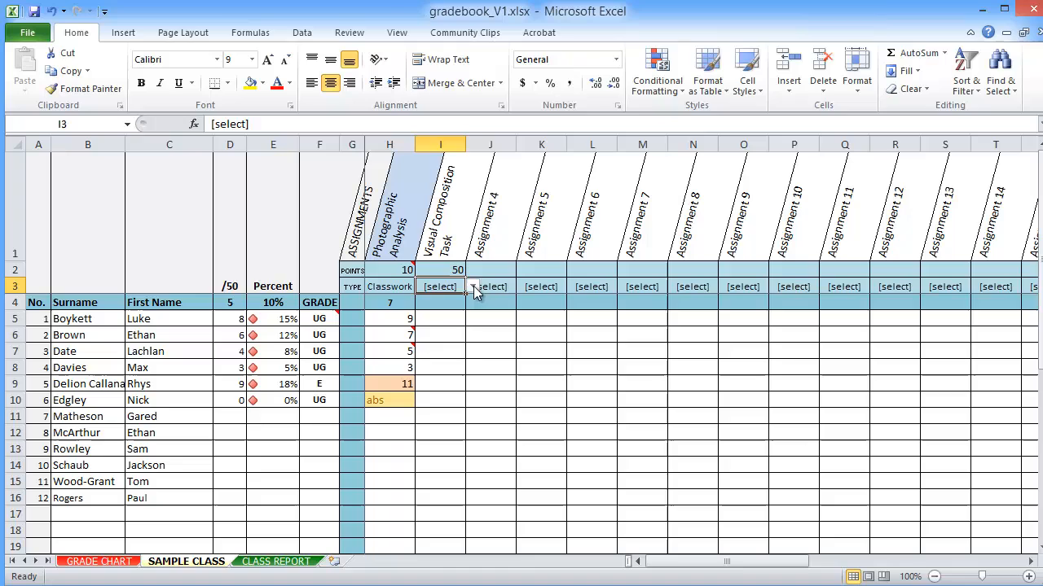
Set the Visual Composition Task assignment type to Homework.
left_click(473, 287)
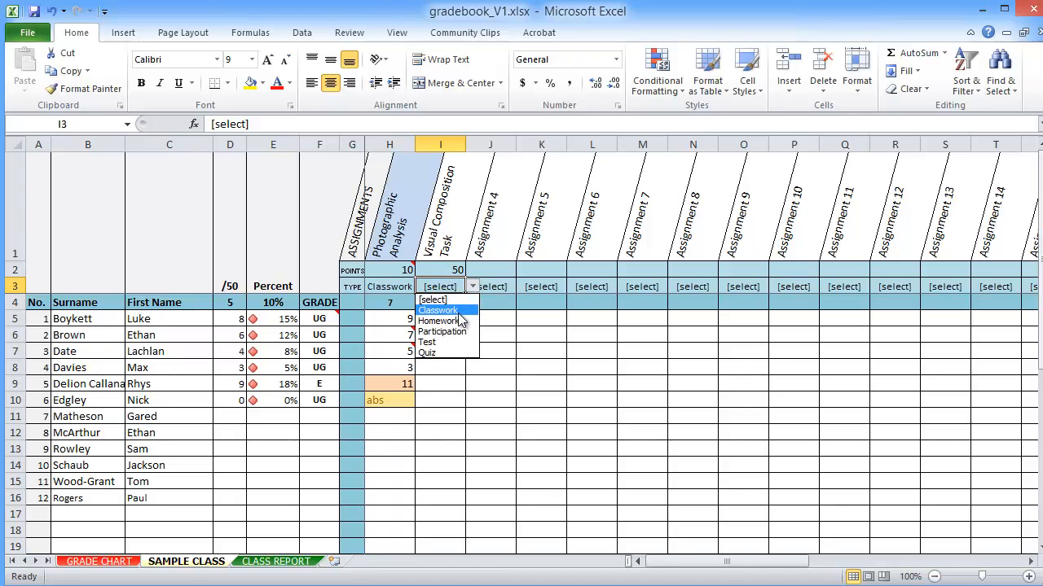
left_click(438, 319)
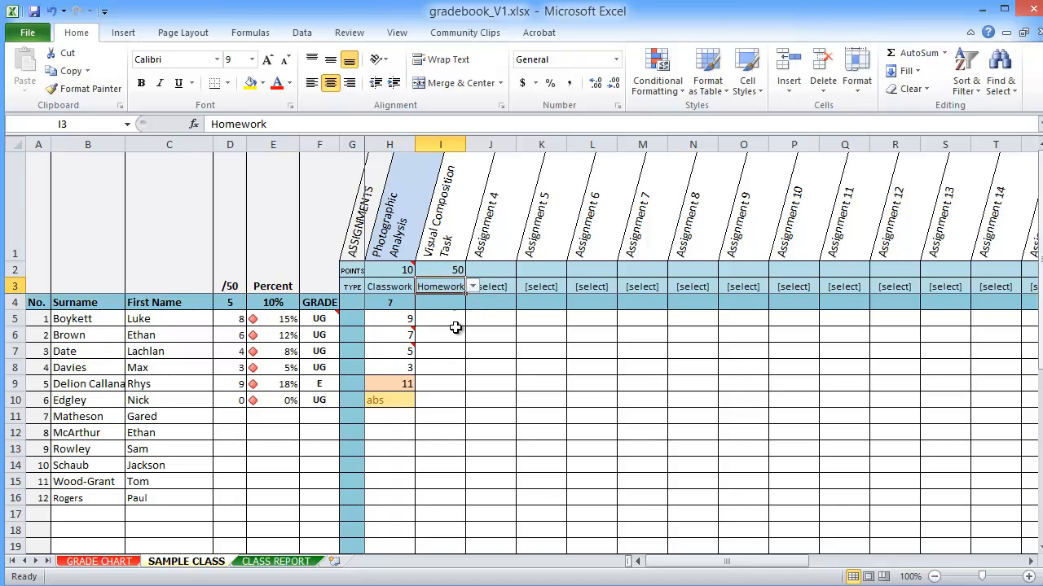
left_click(440, 317)
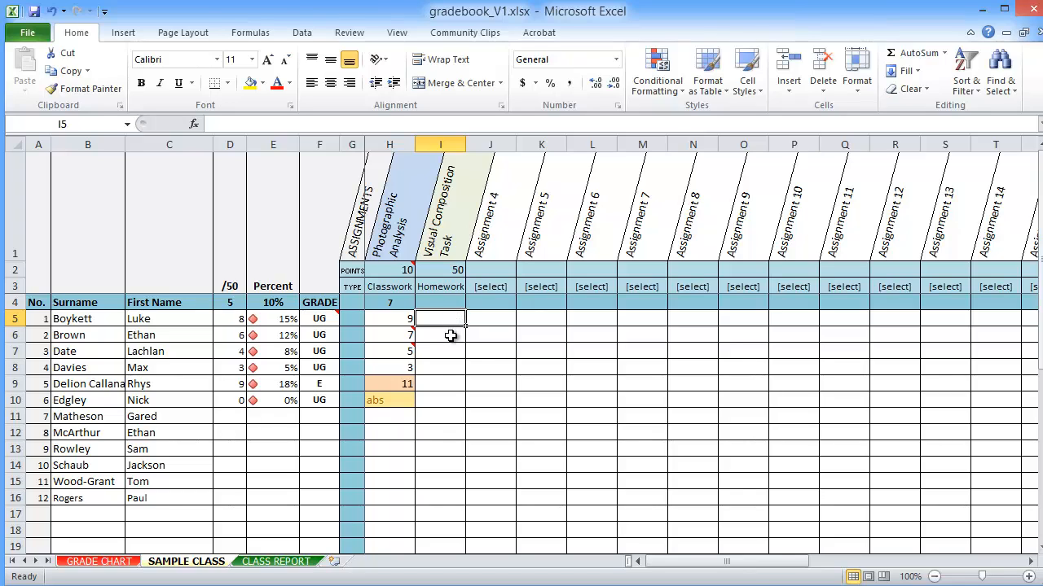
mouse_move(440, 336)
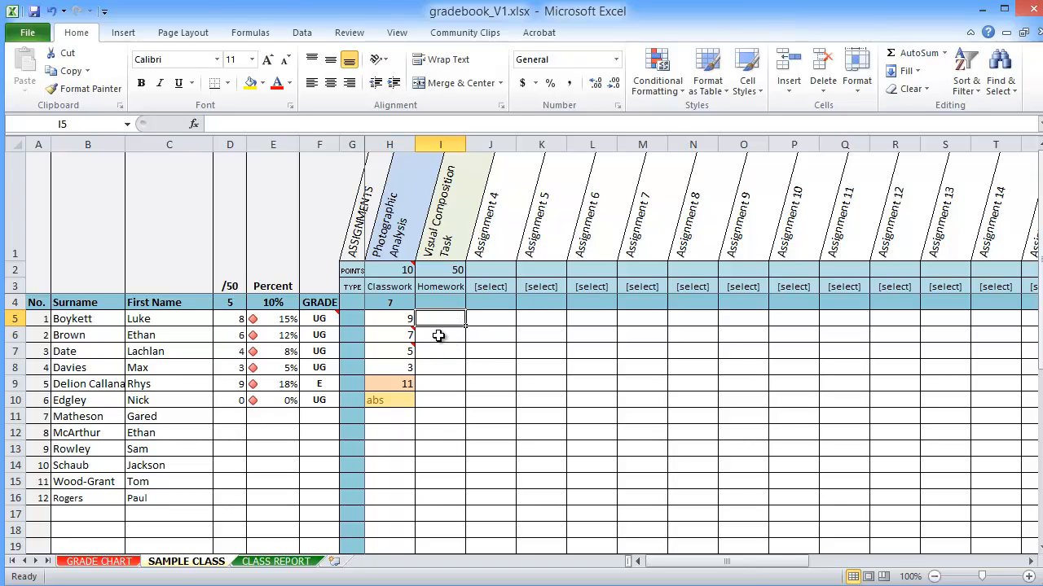
mouse_move(359, 492)
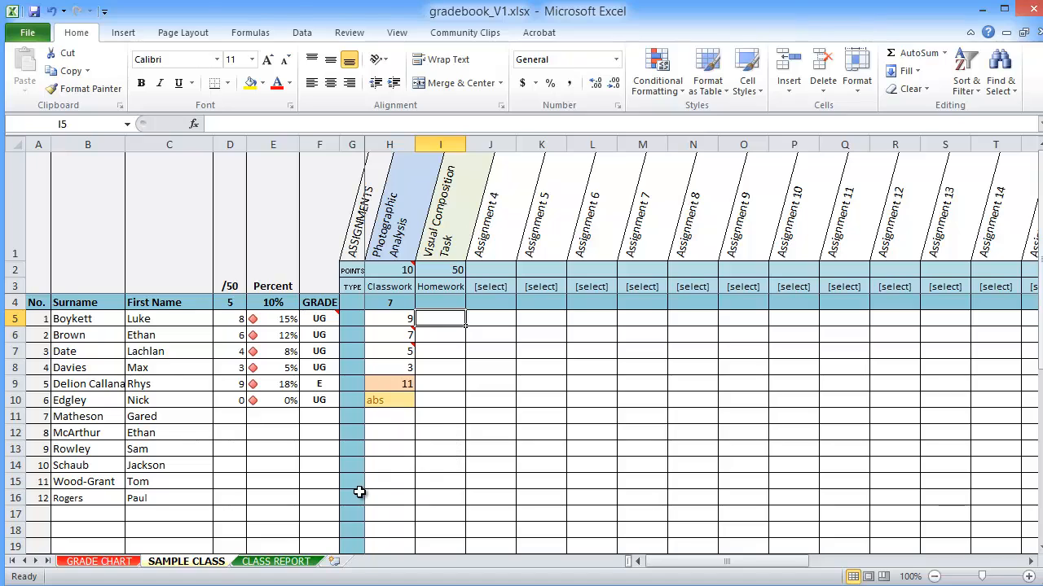
mouse_move(335, 566)
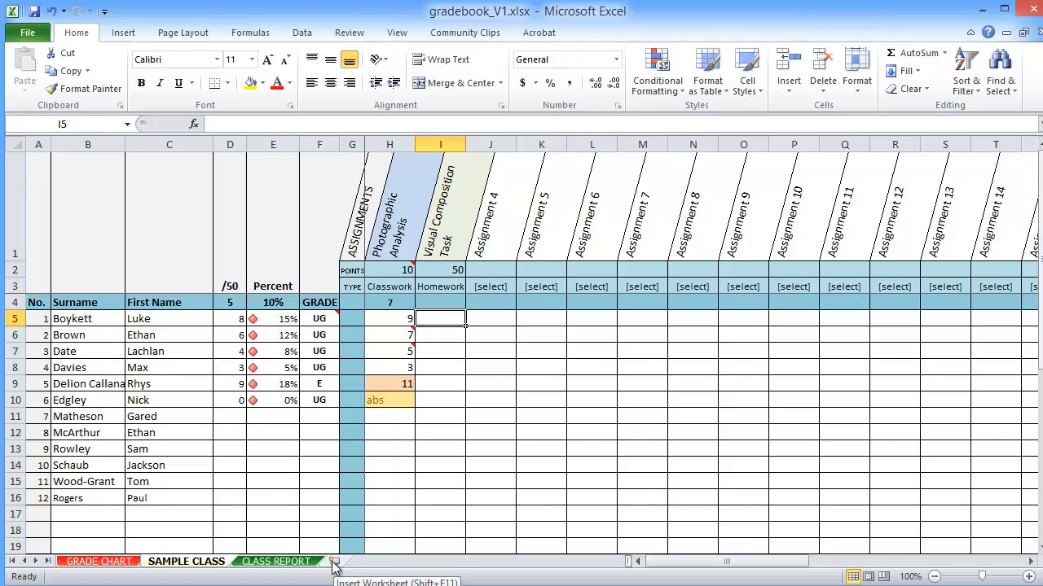
Add a new blank worksheet and rename it.
left_click(332, 560)
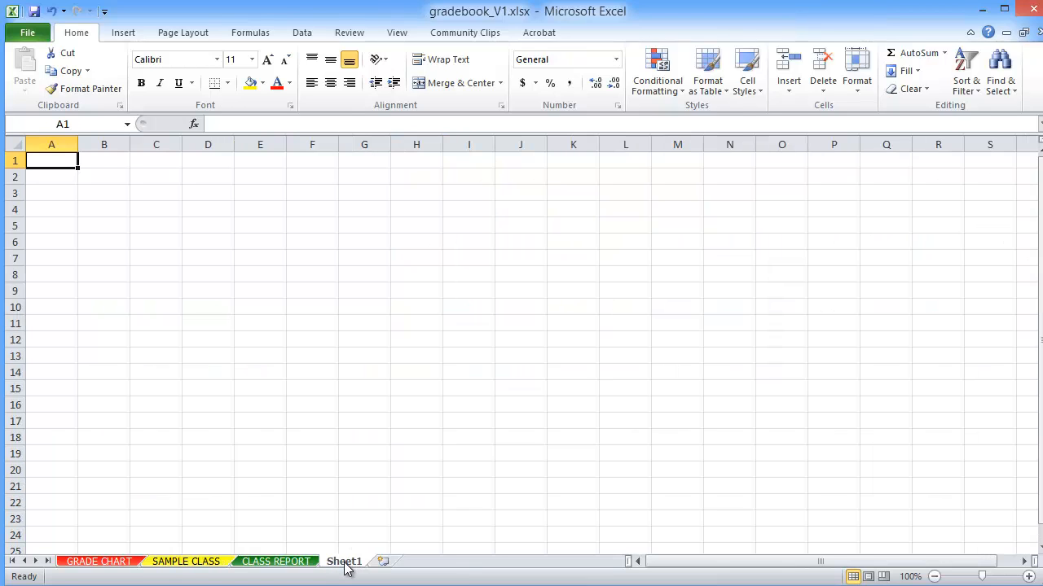
left_click(342, 561)
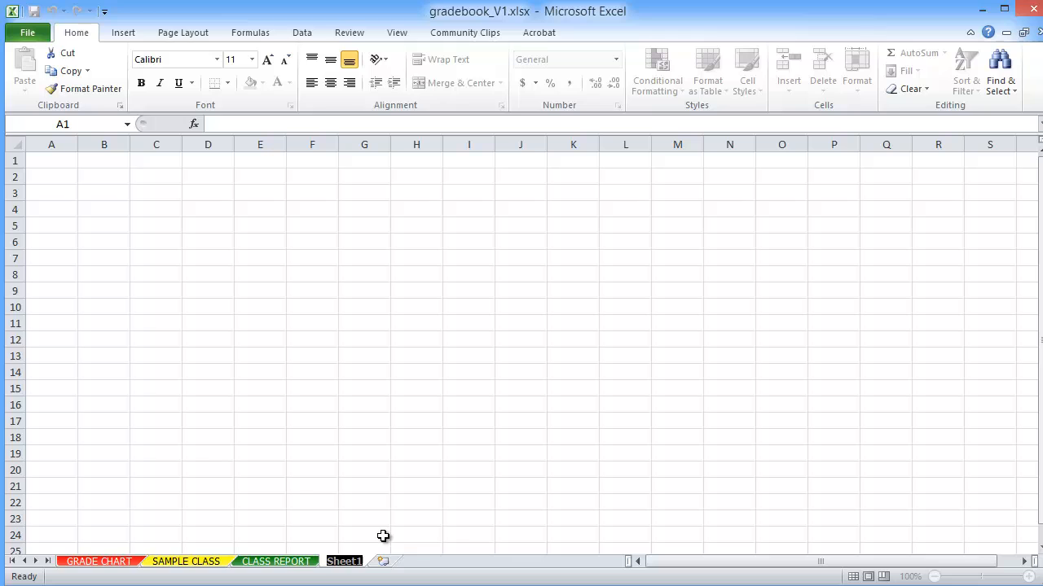
double_click(342, 560)
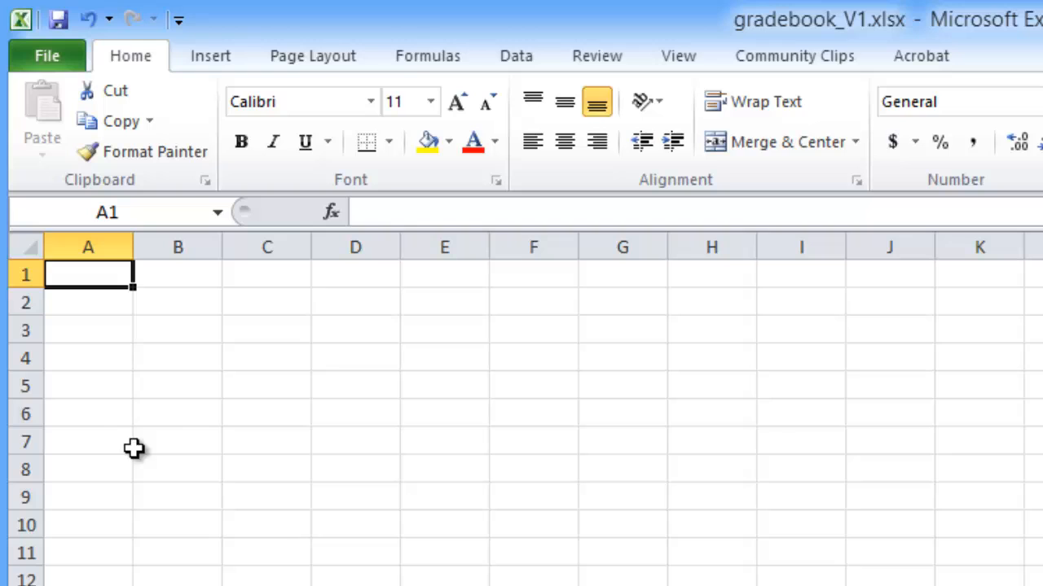
mouse_move(169, 329)
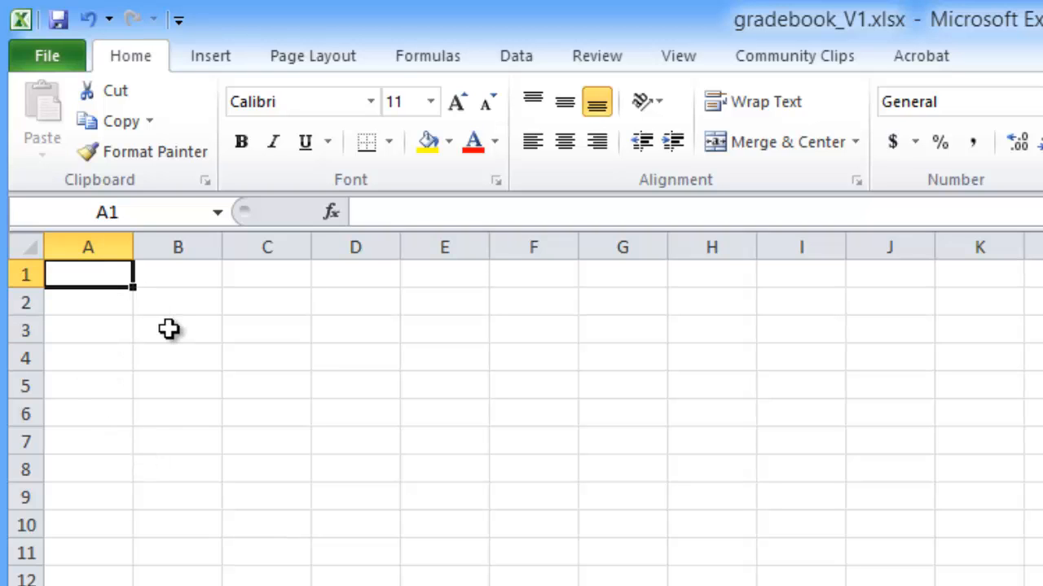
mouse_move(172, 329)
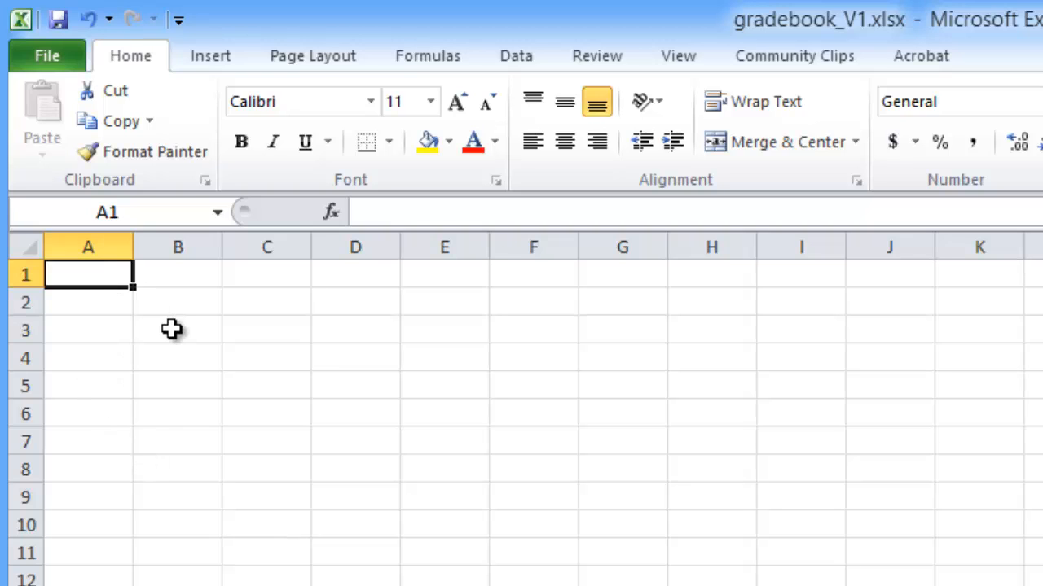
Enter headings last_name, First_name, result and comment across the first row.
type("last")
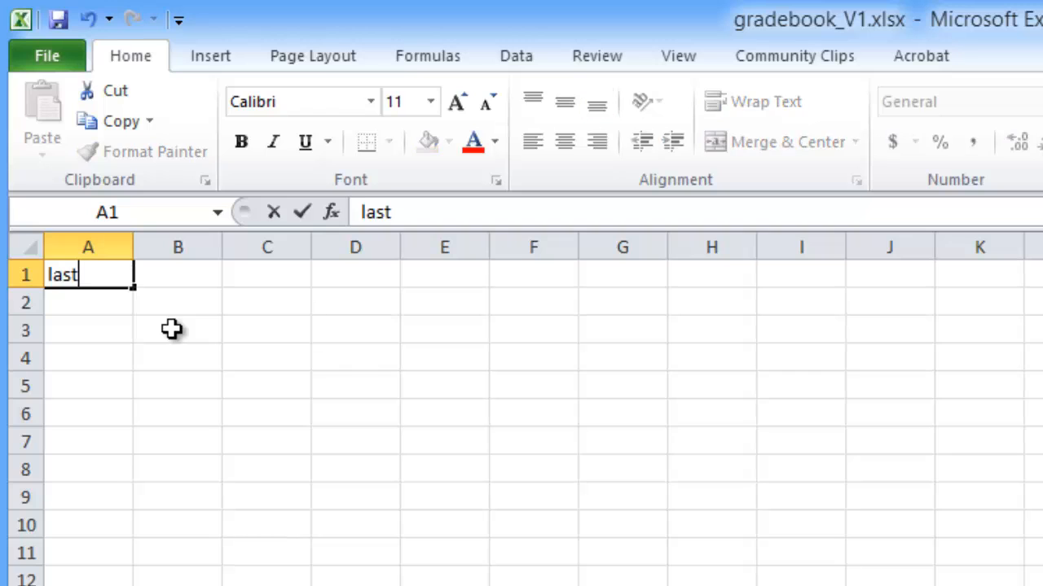
type("_name")
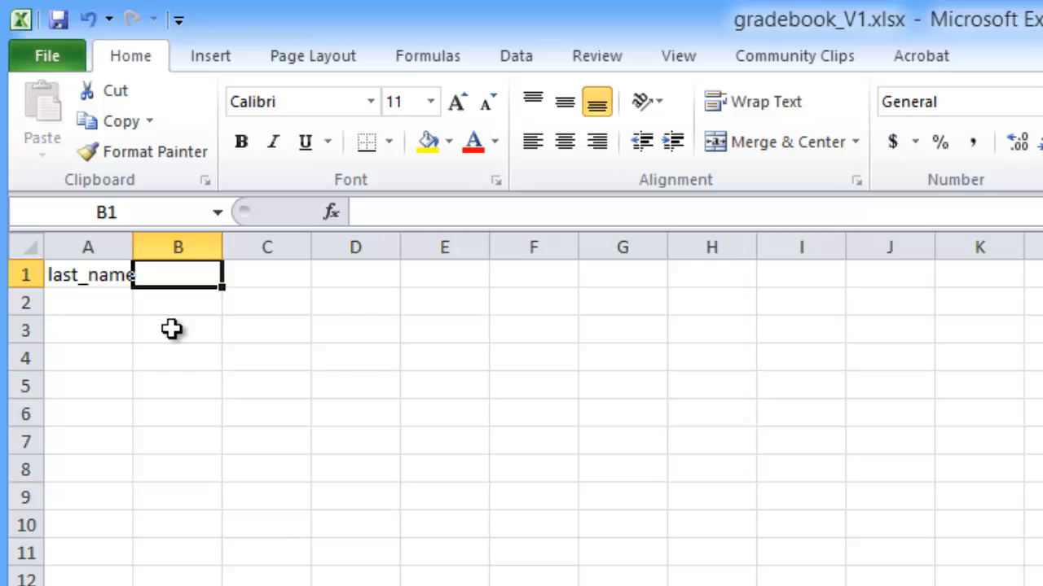
type("First_name")
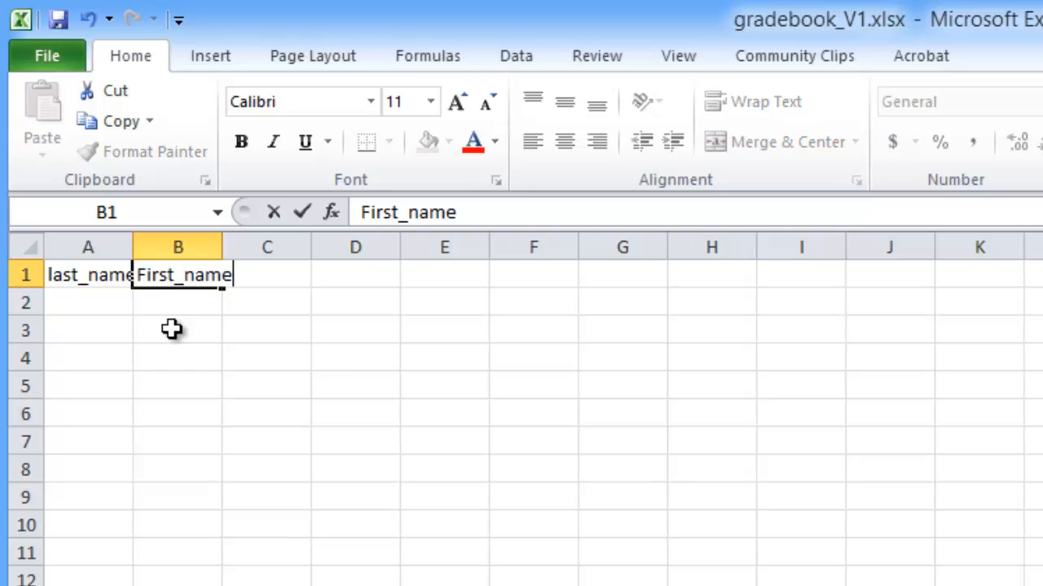
type("result")
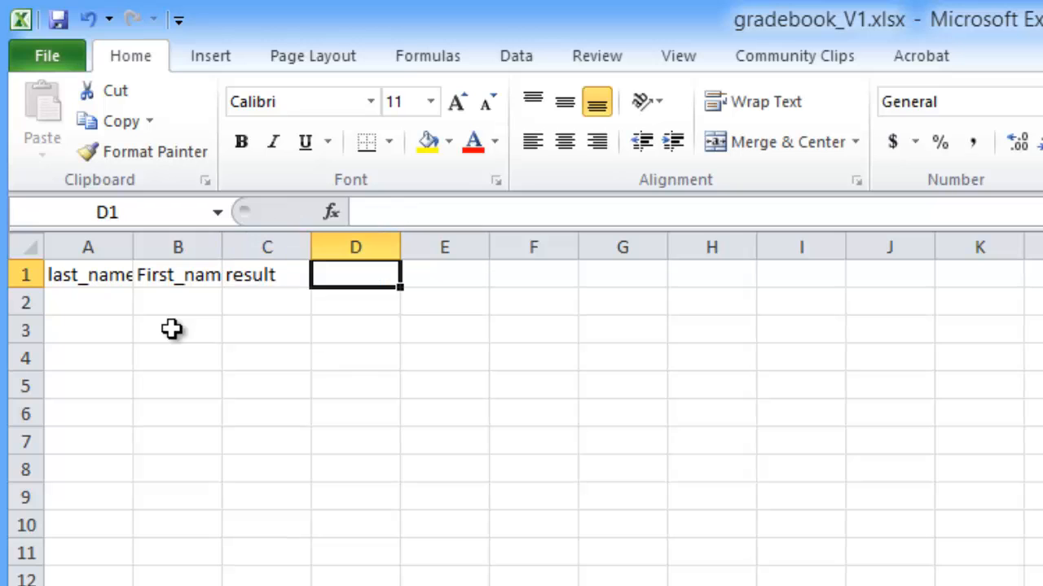
type("comment")
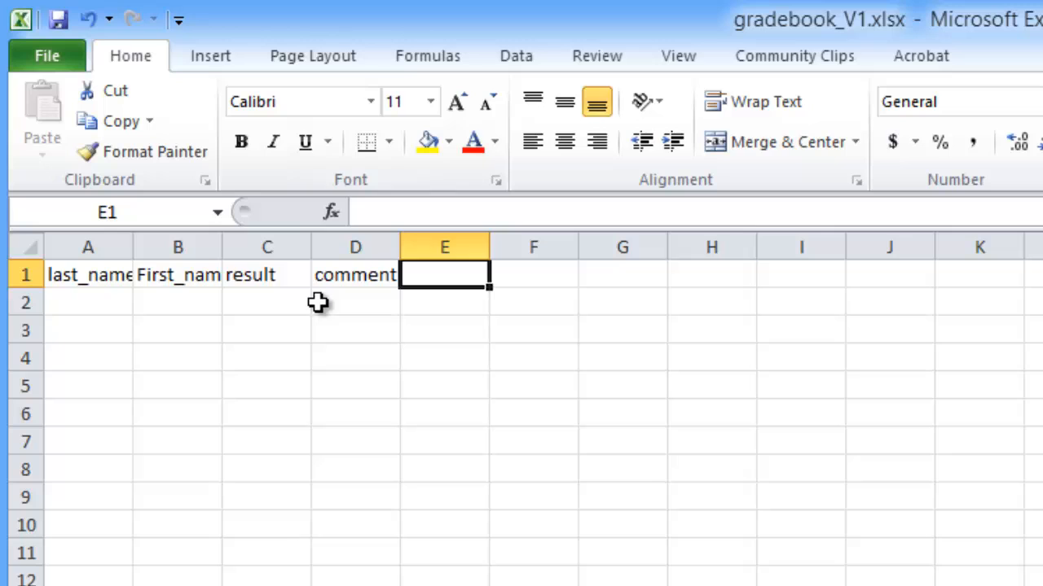
left_click(355, 273)
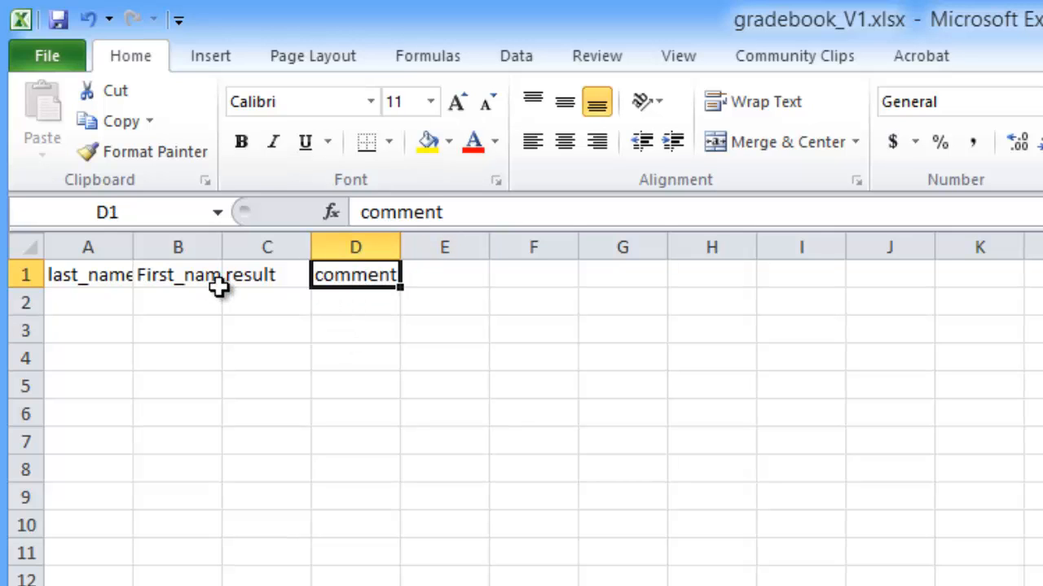
mouse_move(100, 290)
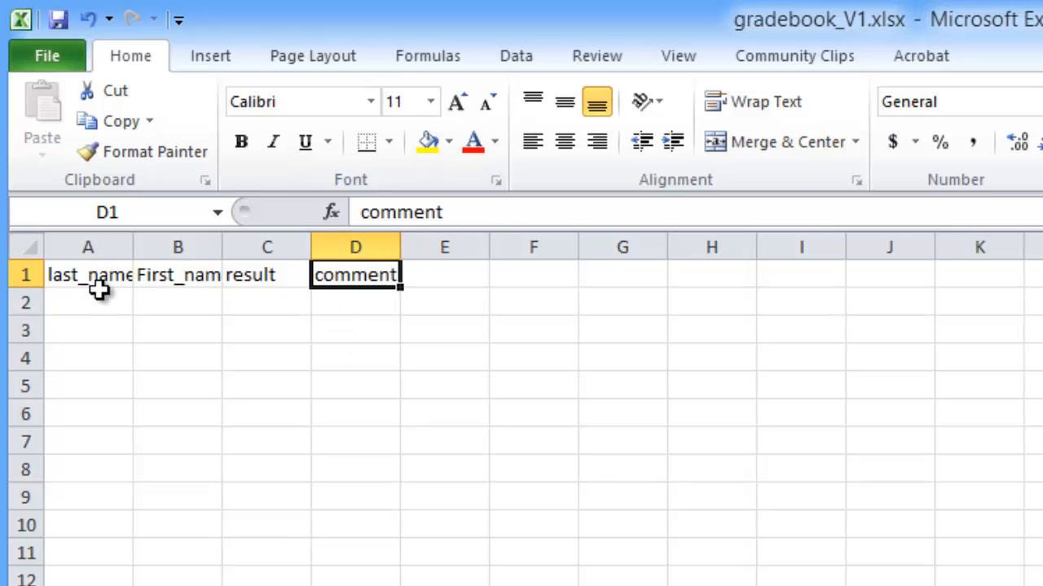
left_click(88, 301)
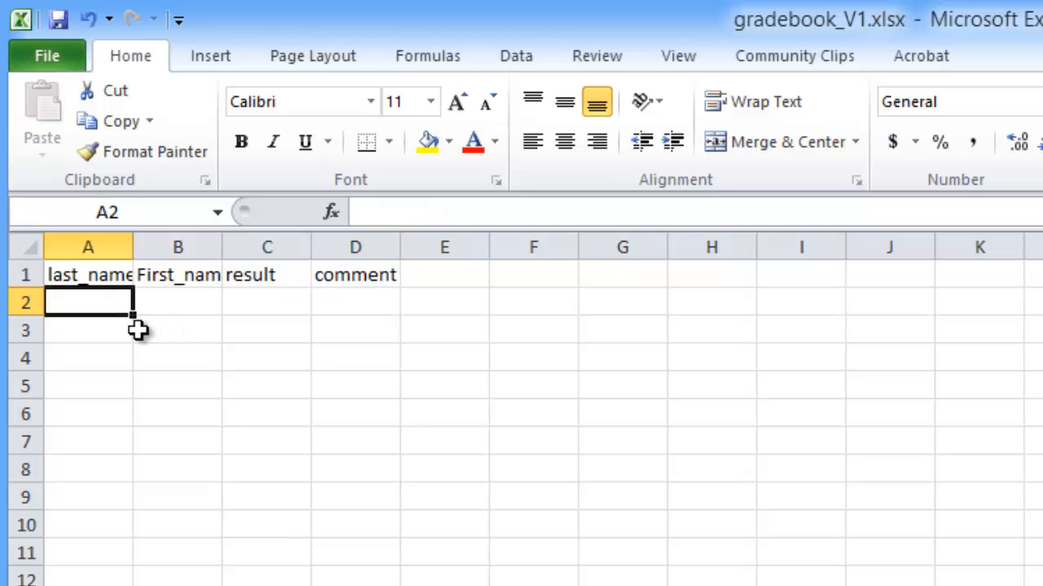
mouse_move(171, 290)
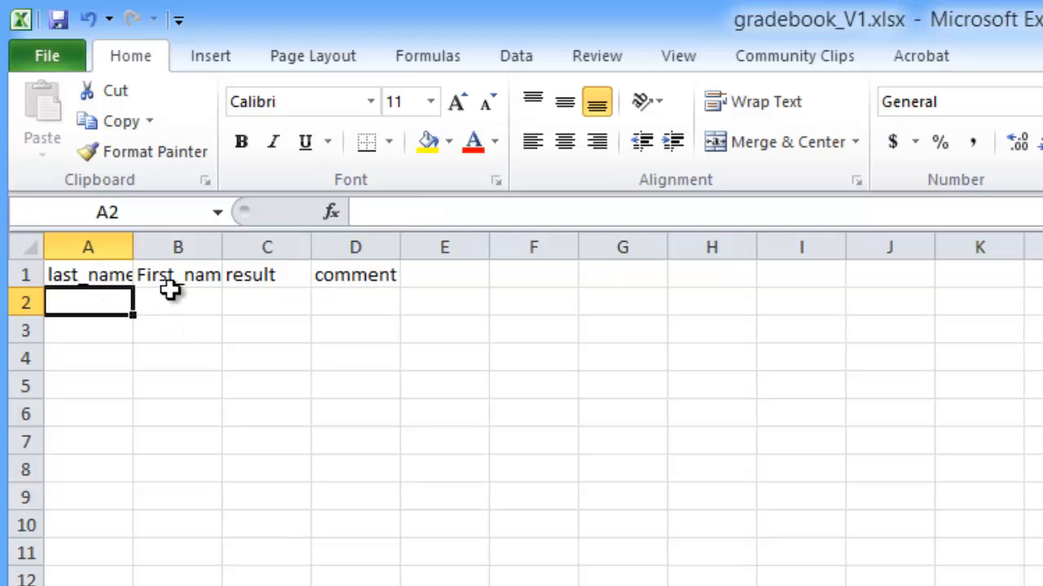
mouse_move(101, 326)
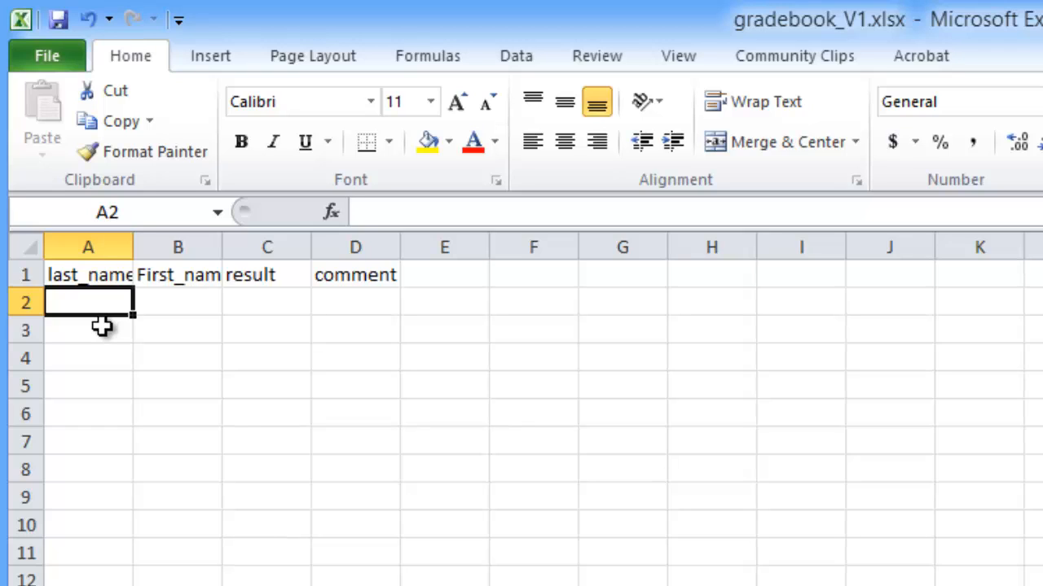
mouse_move(91, 352)
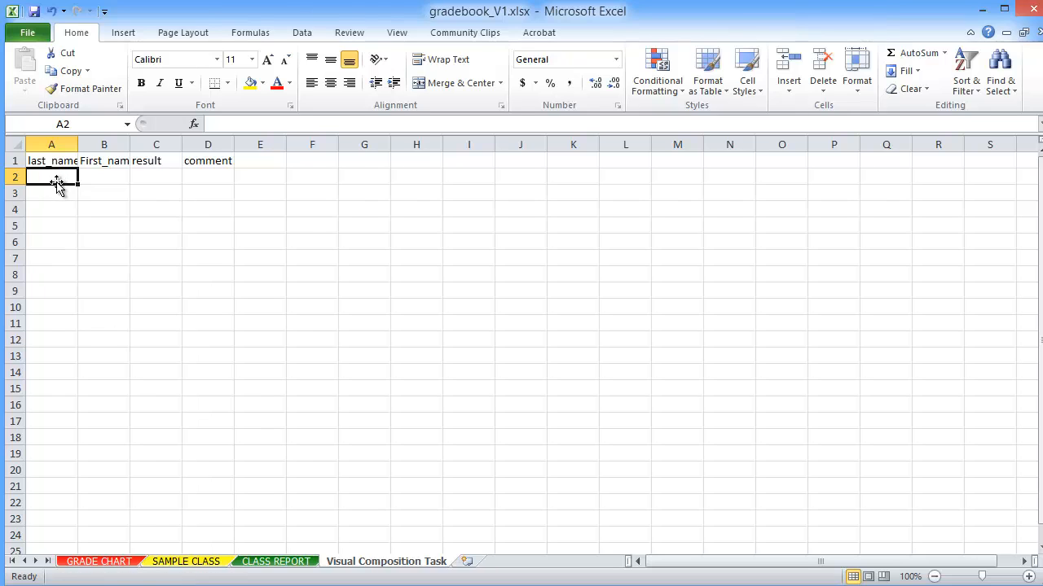
Link the last_name column to SAMPLE CLASS surnames and fill down to row 12.
type("=")
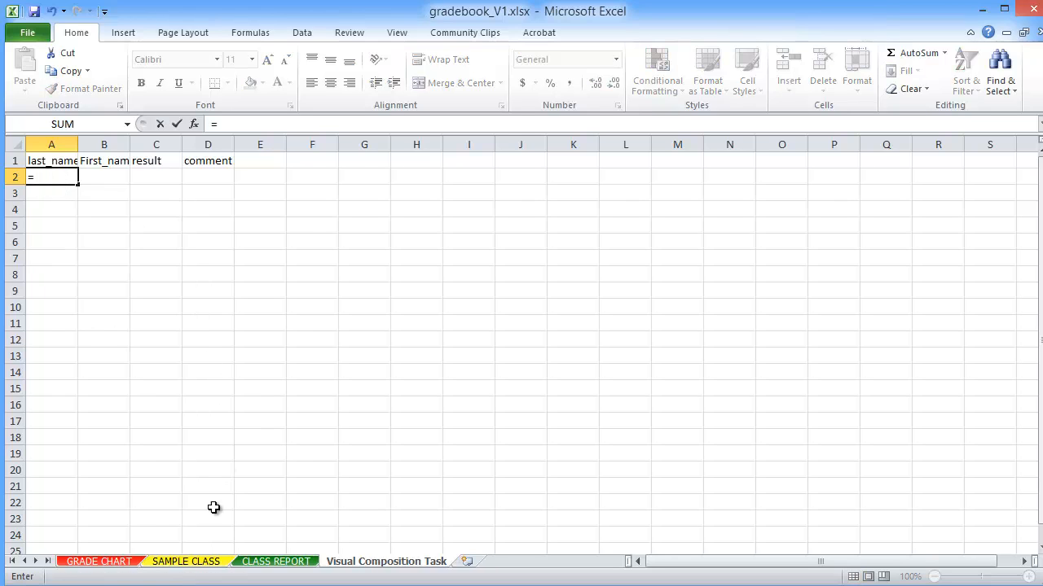
left_click(186, 560)
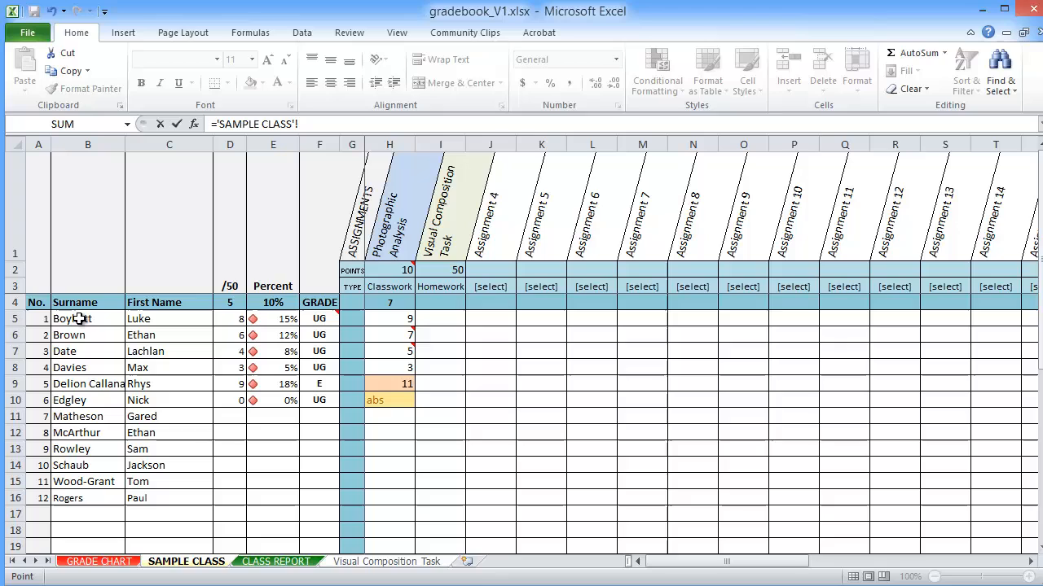
left_click(88, 318)
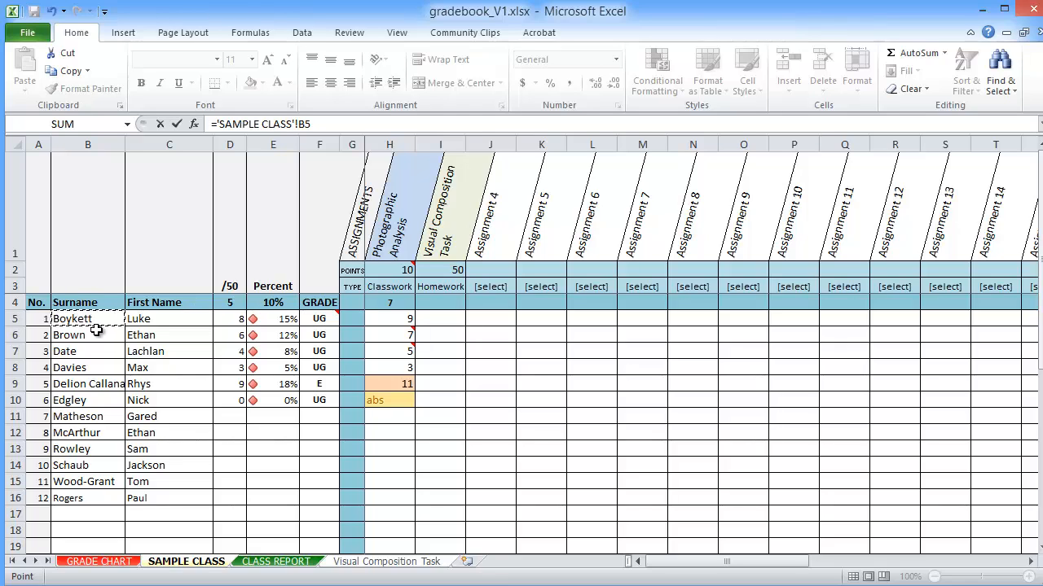
left_click(384, 560)
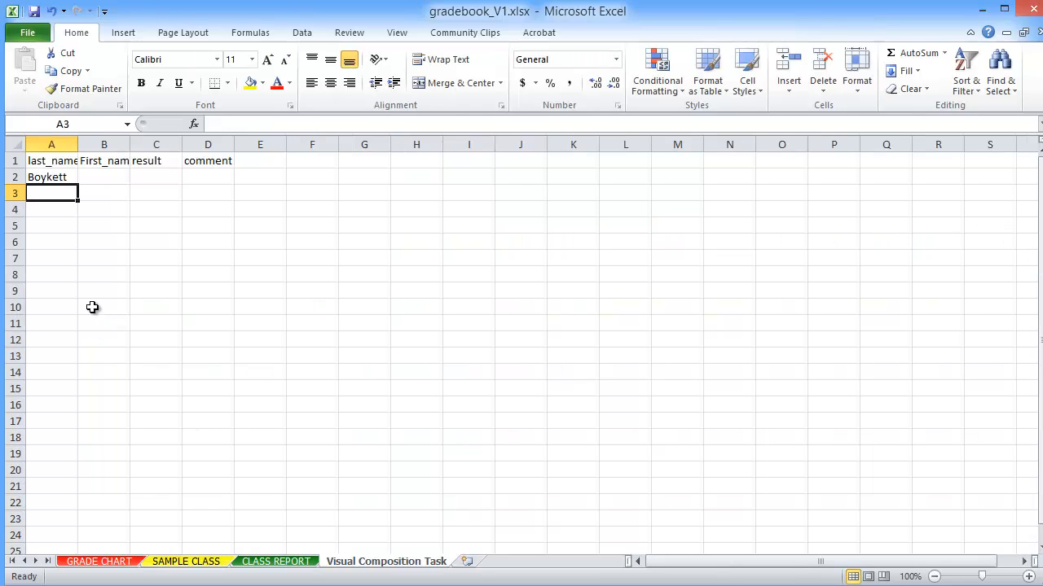
left_click(50, 176)
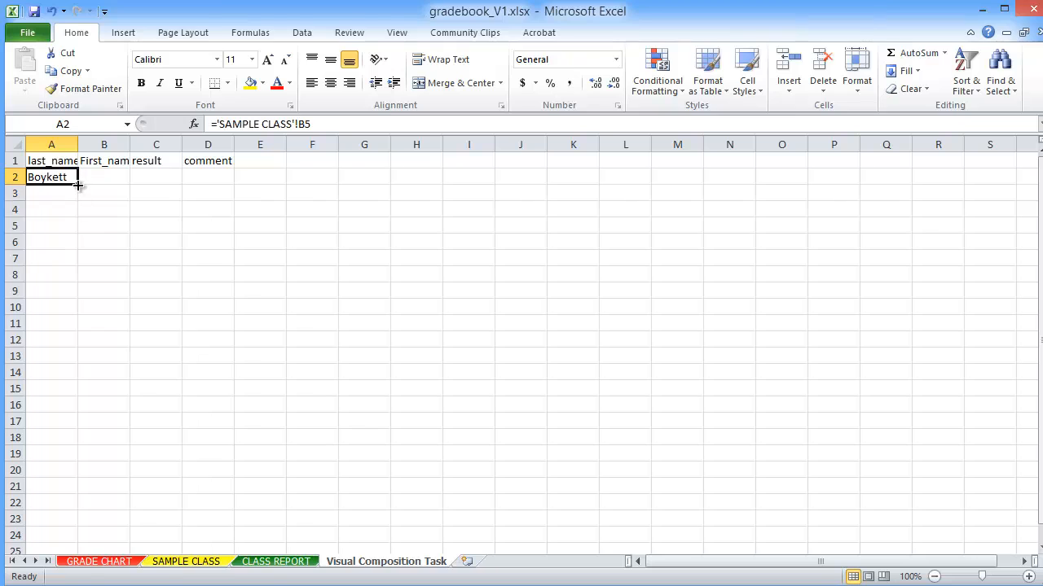
left_click_drag(76, 186, 62, 349)
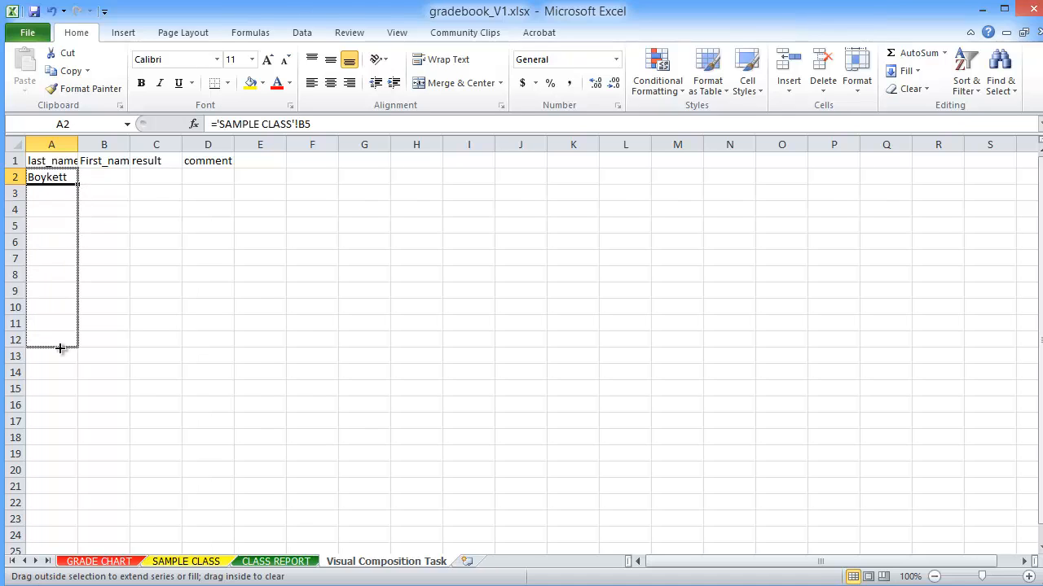
left_click_drag(62, 176, 62, 340)
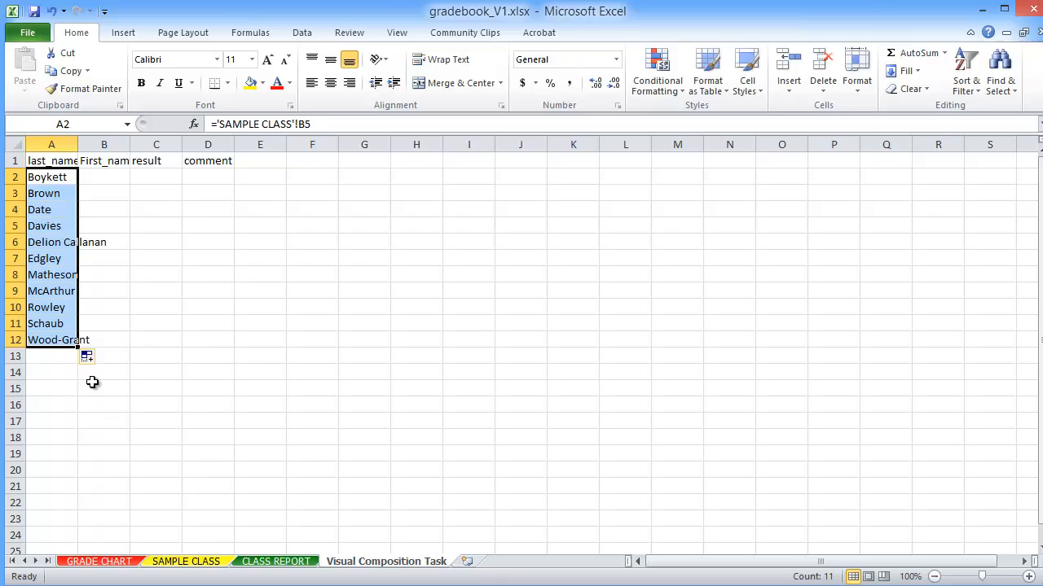
mouse_move(82, 371)
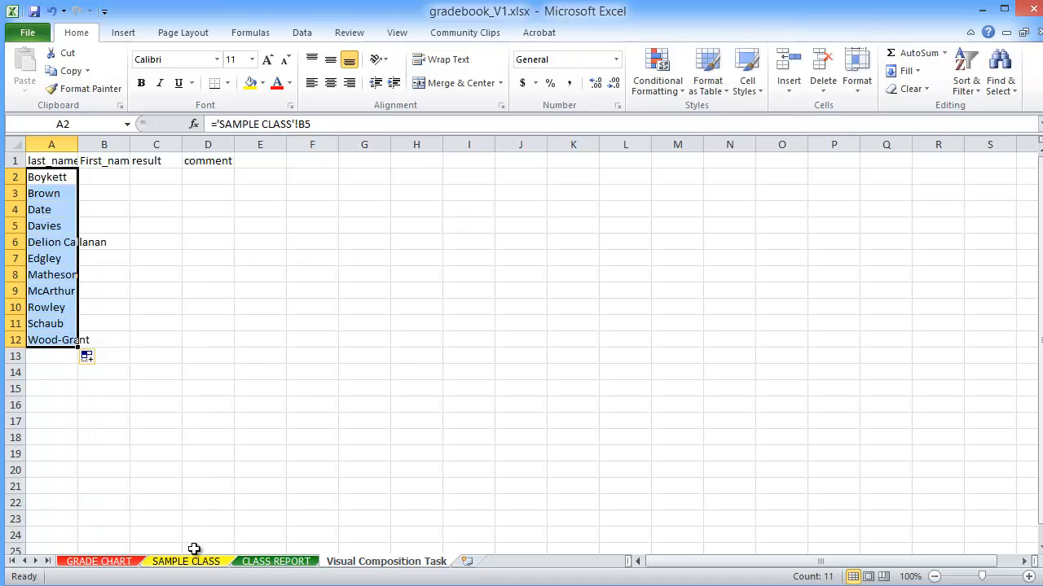
mouse_move(101, 312)
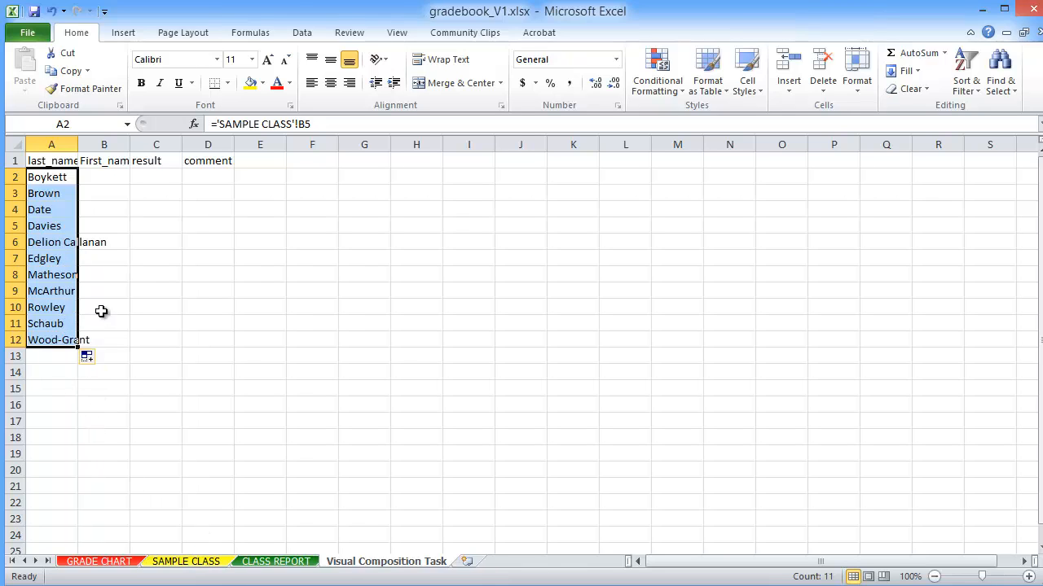
Link the First_name column to SAMPLE CLASS first names through row 12 and widen columns.
left_click(105, 176)
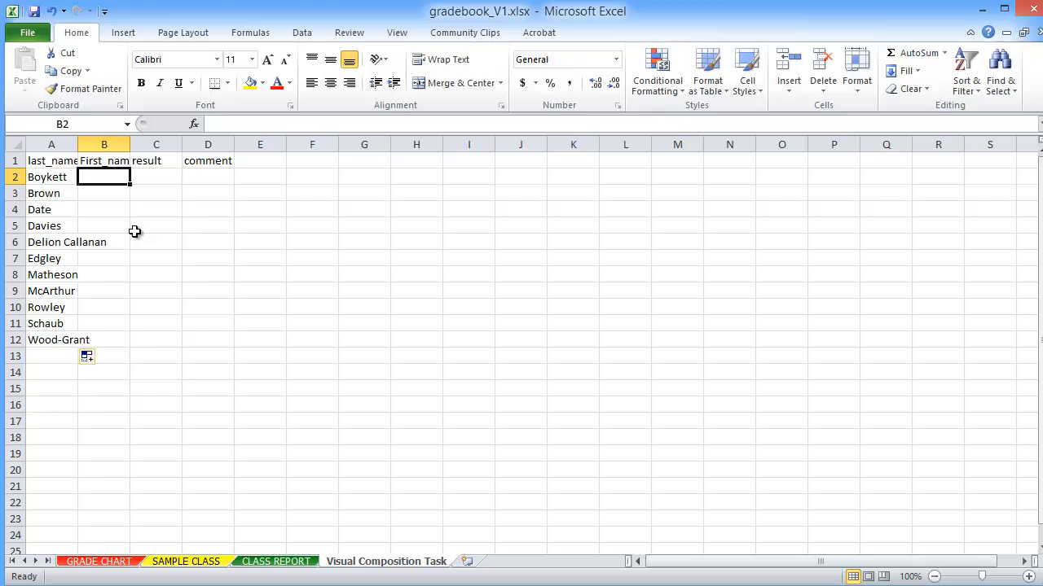
left_click(185, 560)
type("Luke")
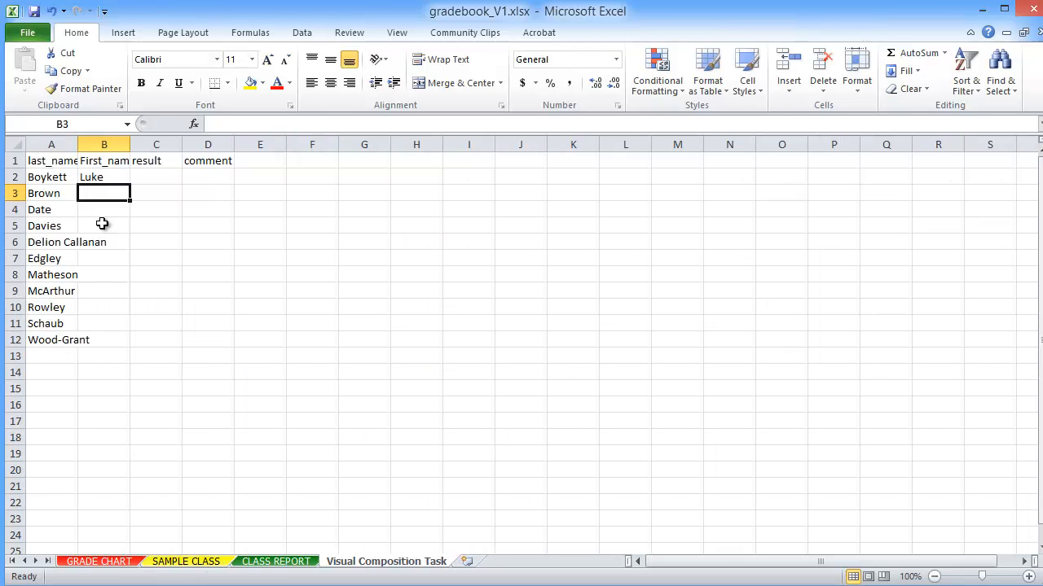
left_click(104, 176)
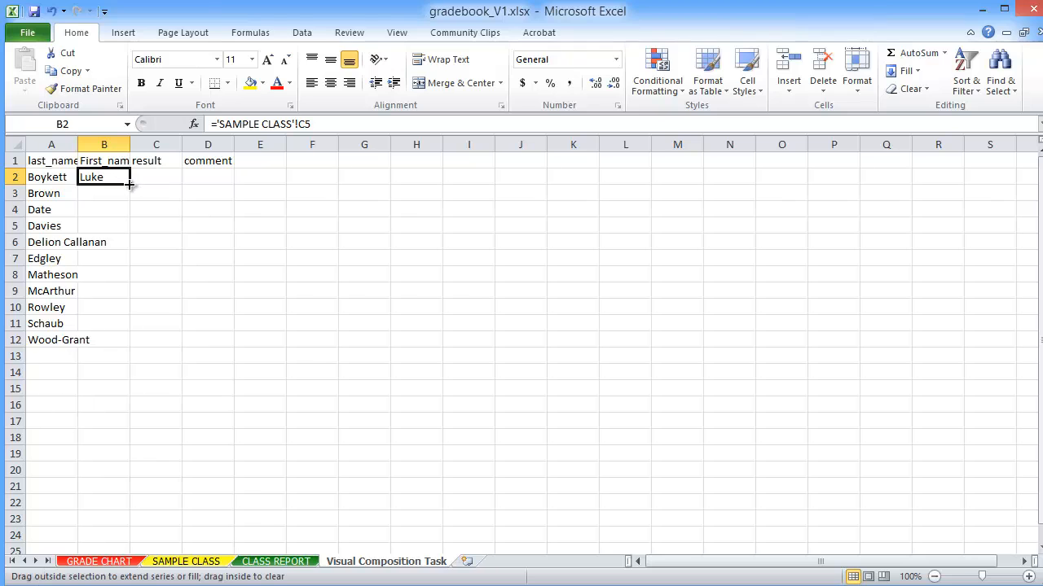
left_click_drag(129, 182, 104, 341)
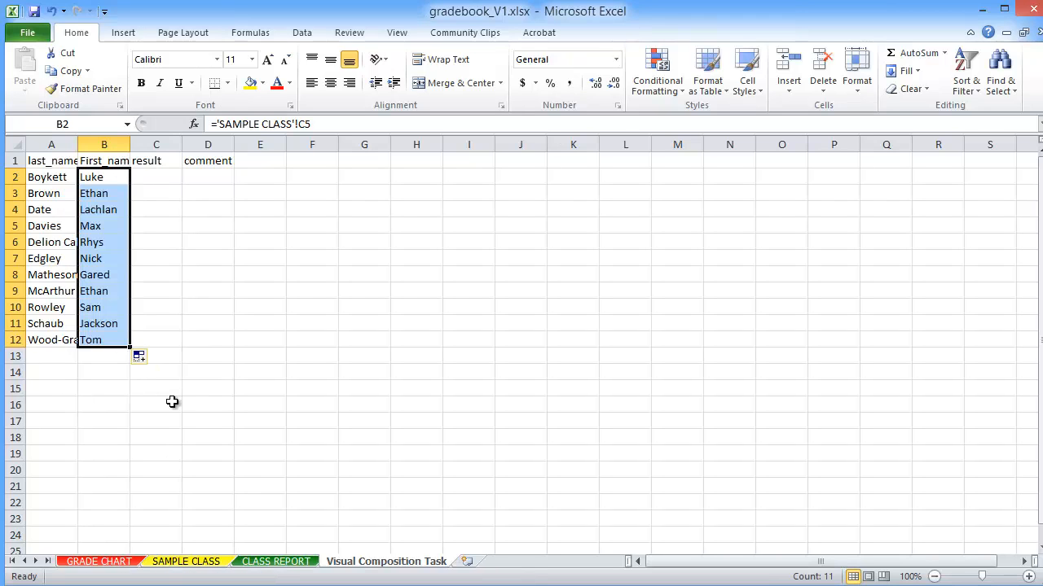
left_click_drag(130, 143, 110, 143)
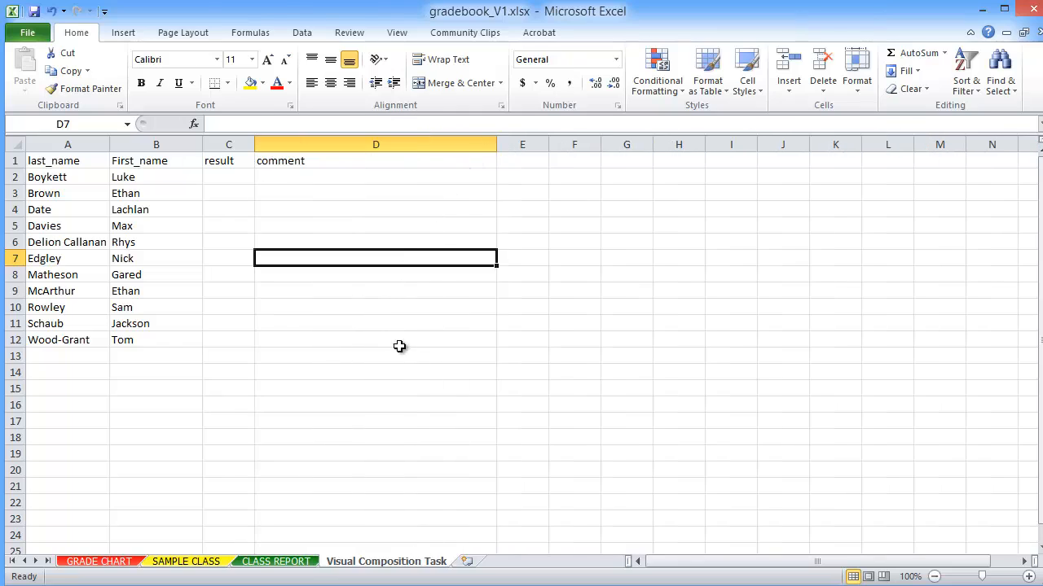
Format the student name range as a table with a header row.
left_click(374, 355)
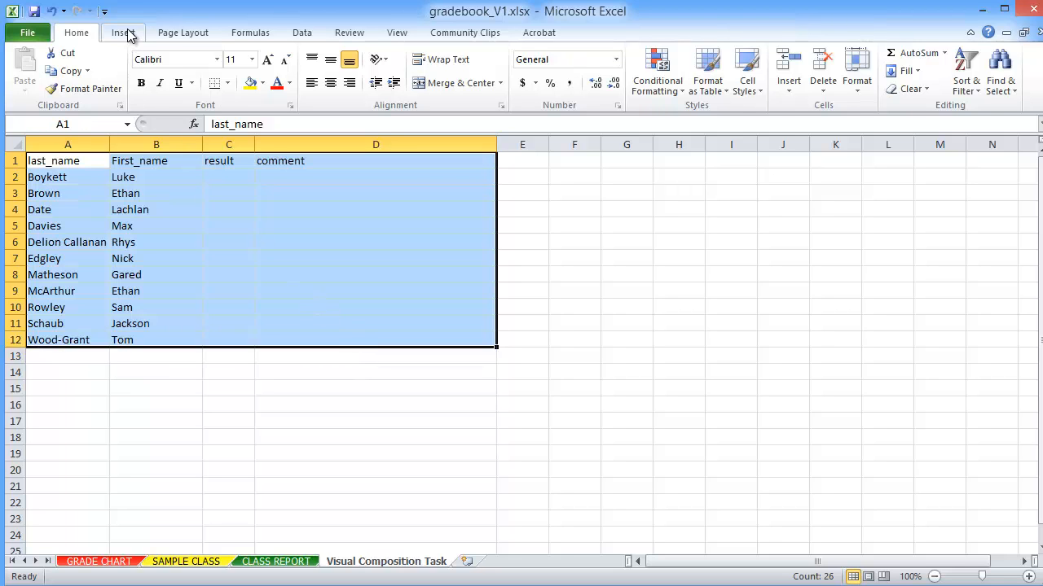
left_click(121, 33)
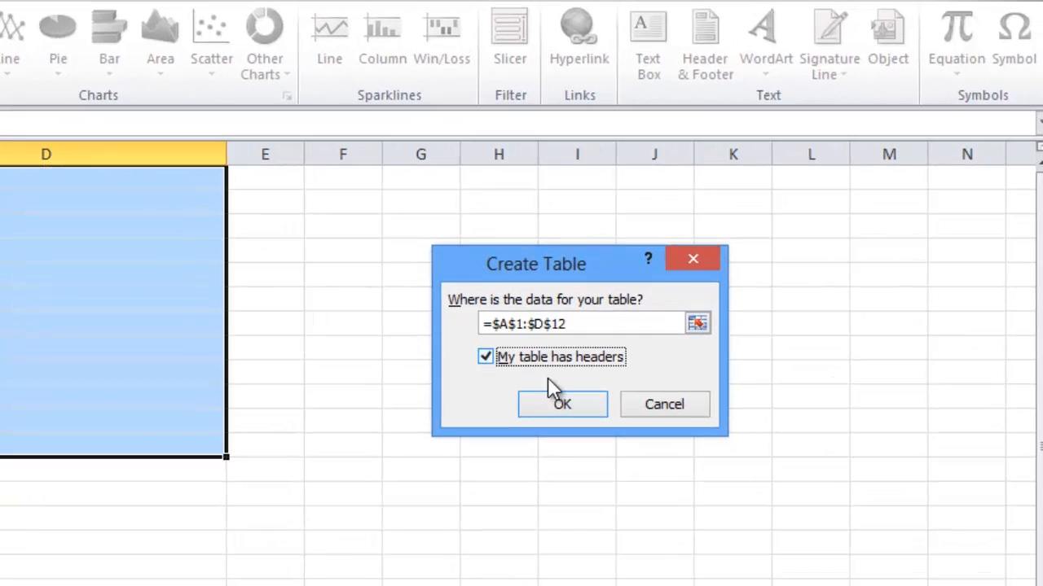
left_click(562, 404)
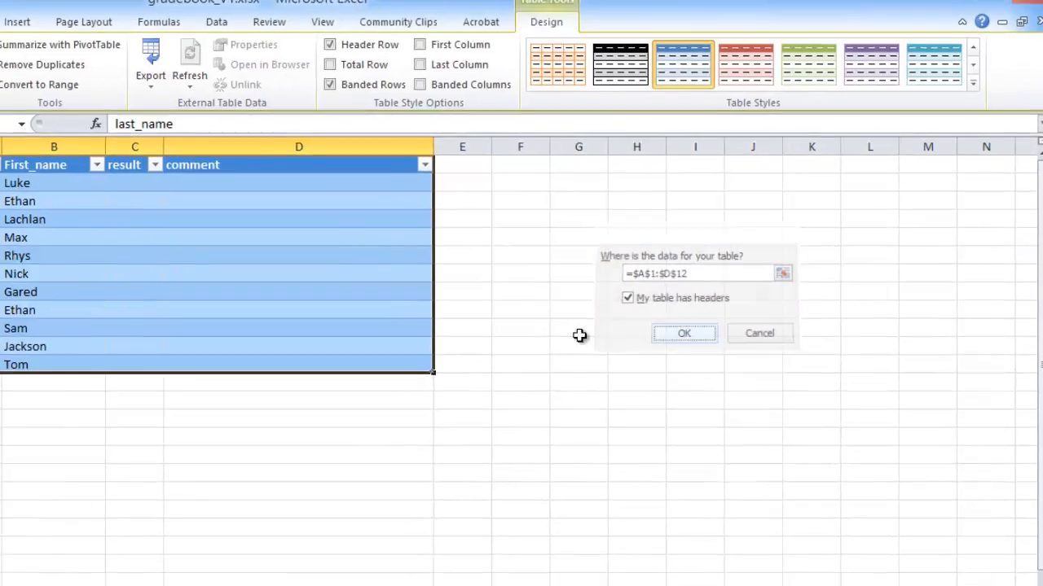
left_click(684, 332)
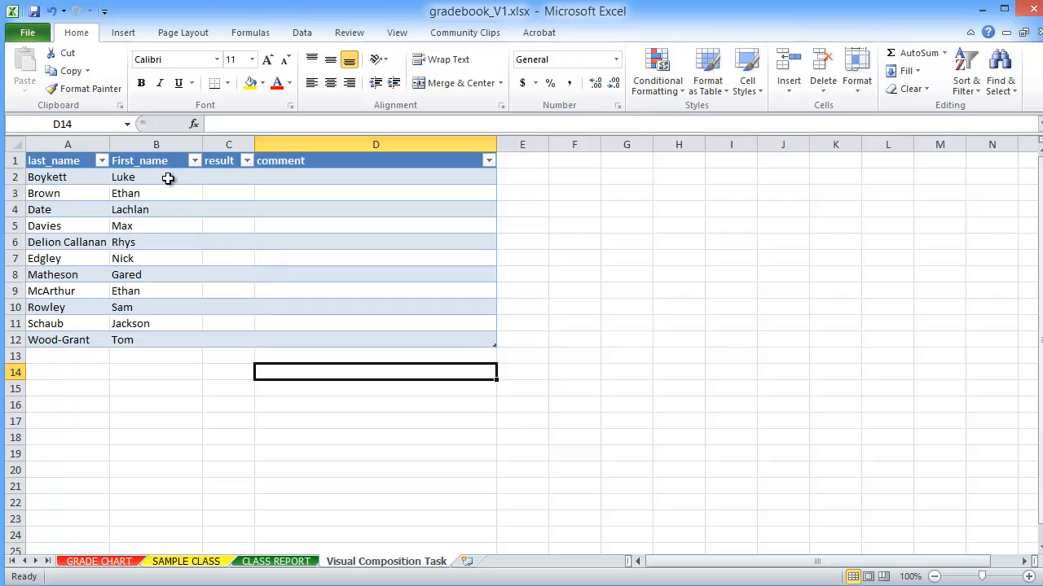
mouse_move(75, 179)
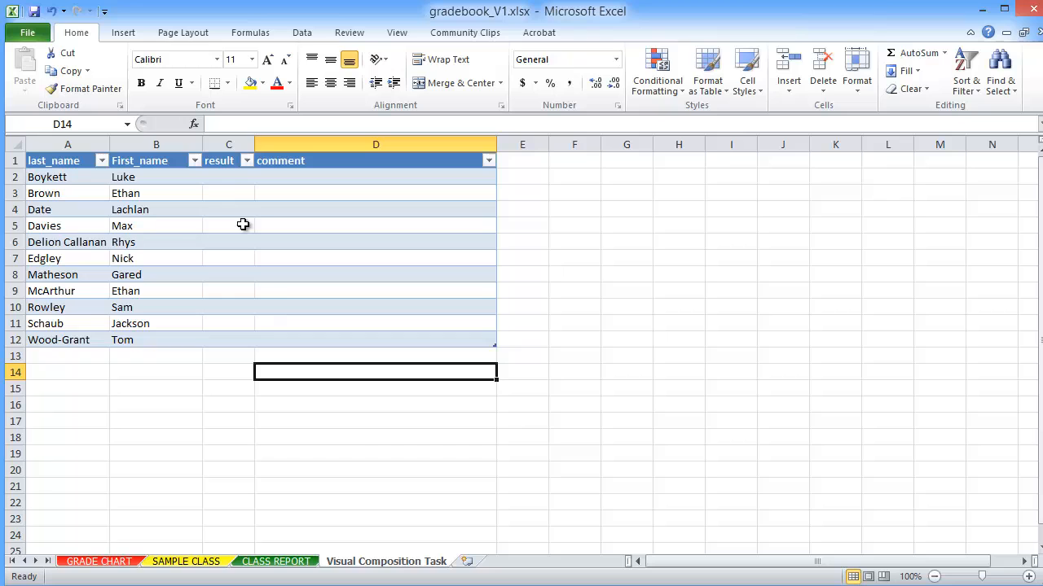
Give Luke a result of 10 and the comment 'Great work Luke!'.
left_click(228, 176)
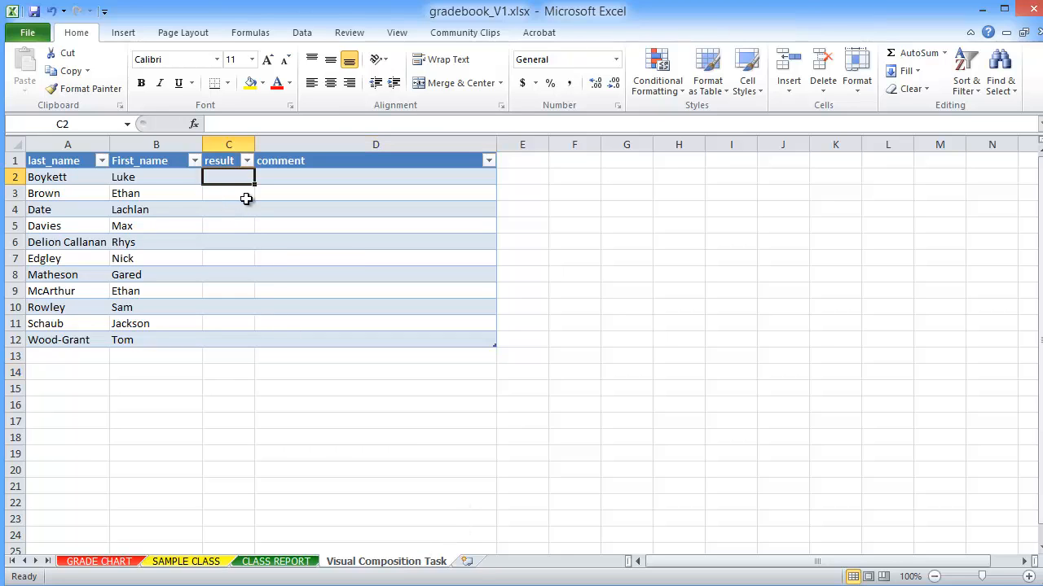
type("10")
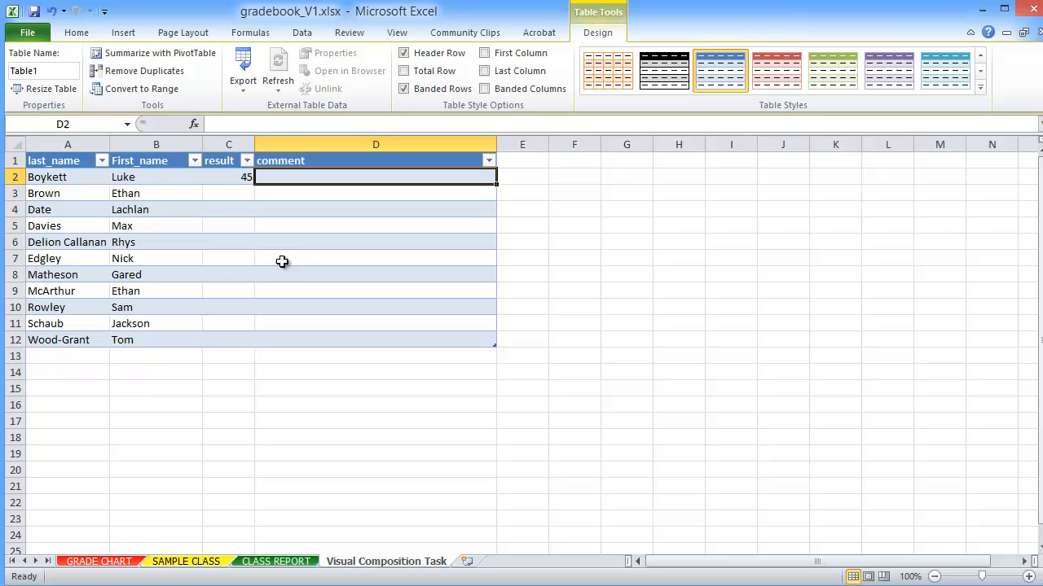
type("Gre")
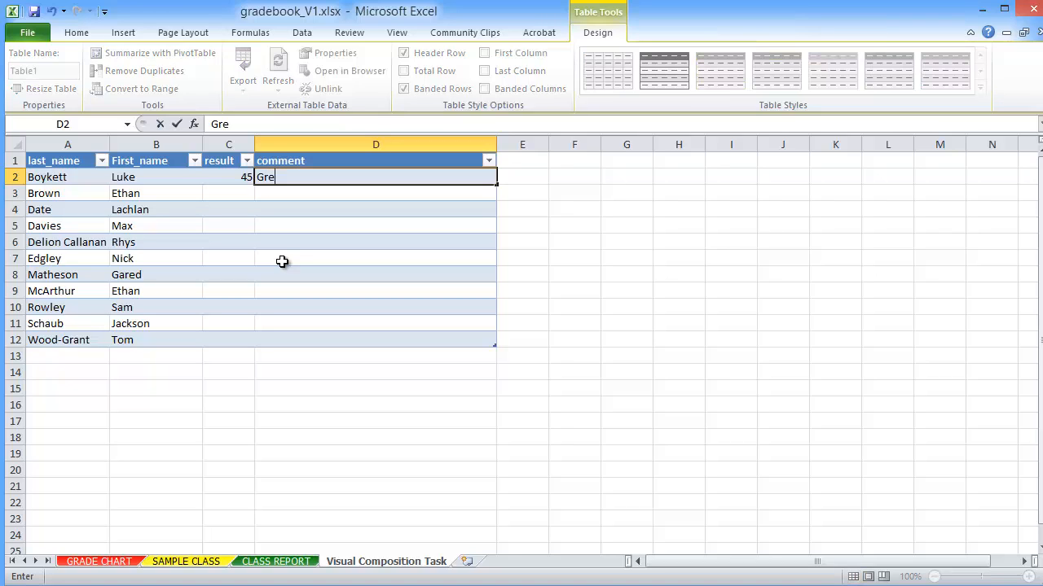
type("at woe")
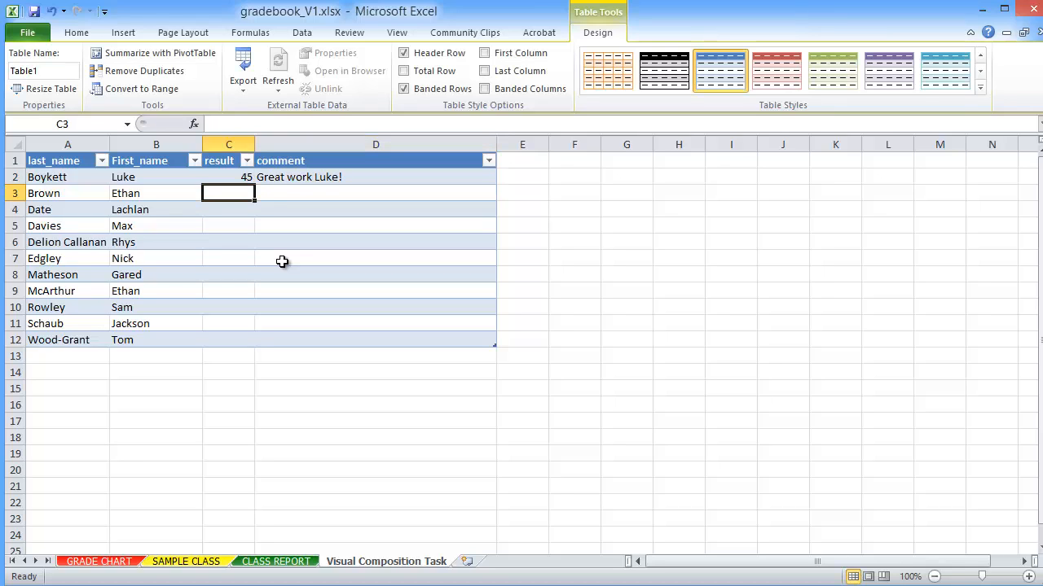
mouse_move(362, 337)
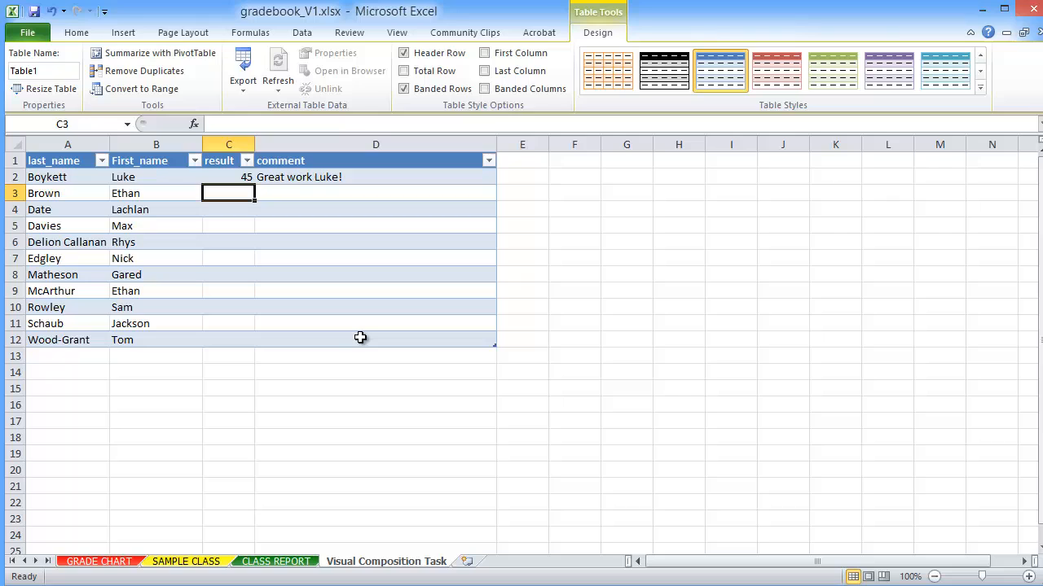
Give the next student a result of 35 with a comment, then return to SAMPLE CLASS.
type("35")
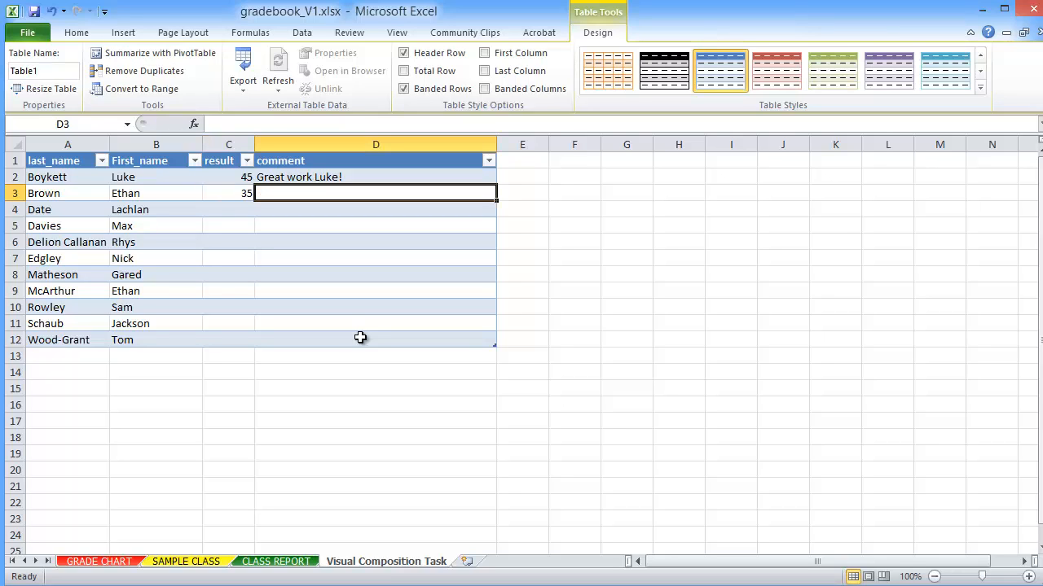
type("A")
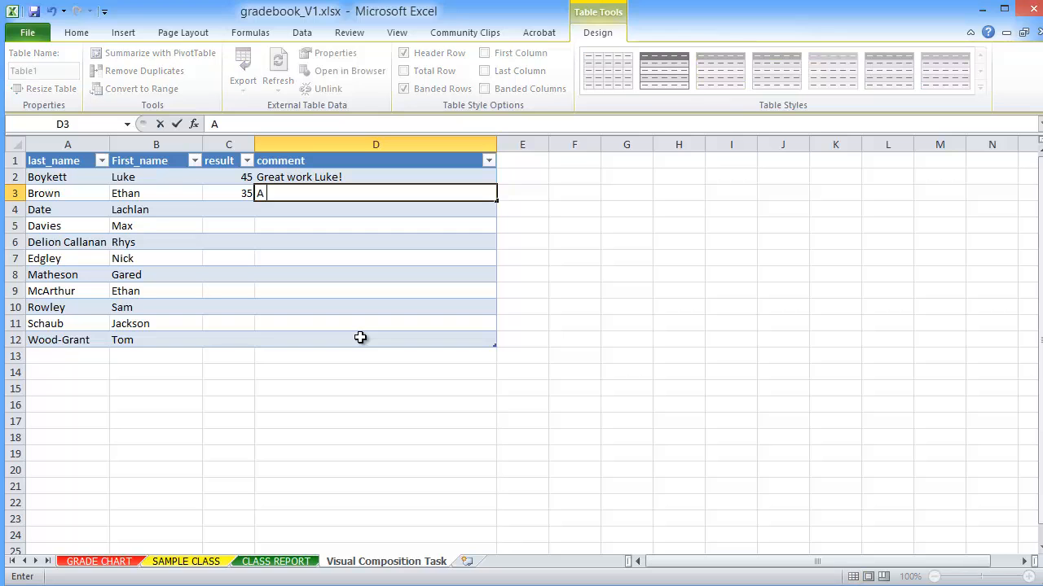
type("n excellent effort.")
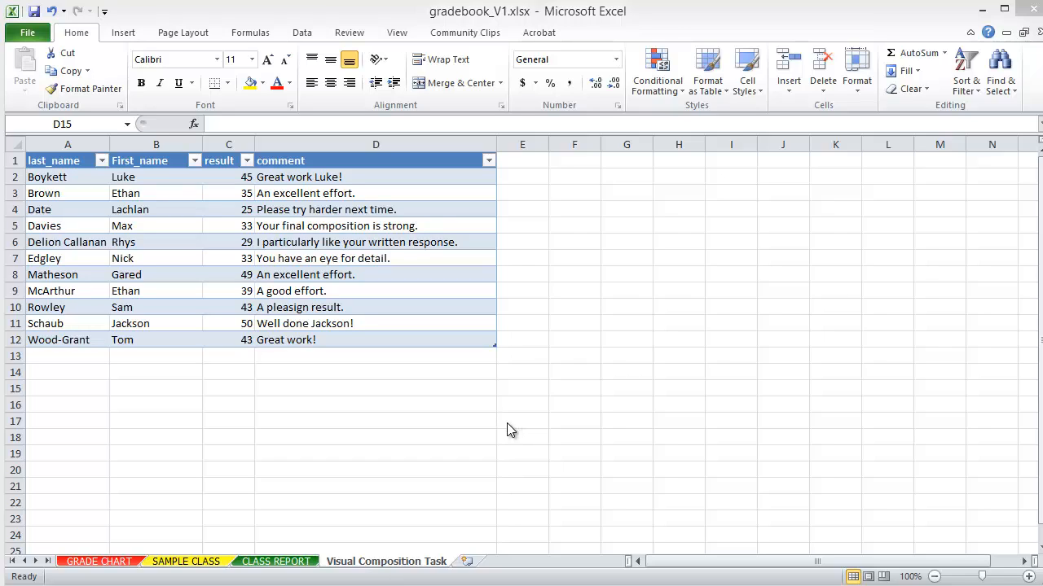
mouse_move(236, 181)
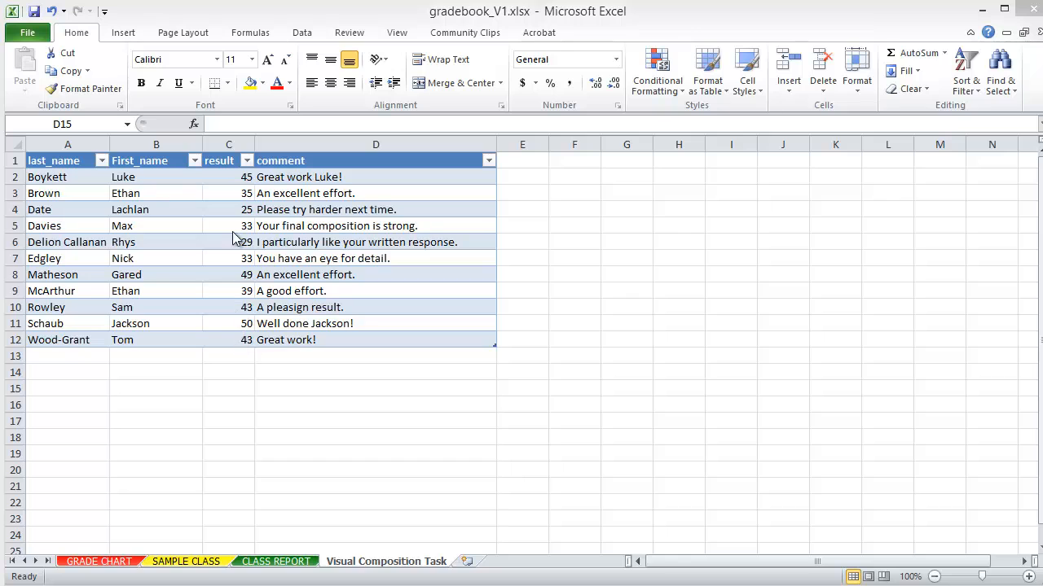
mouse_move(257, 417)
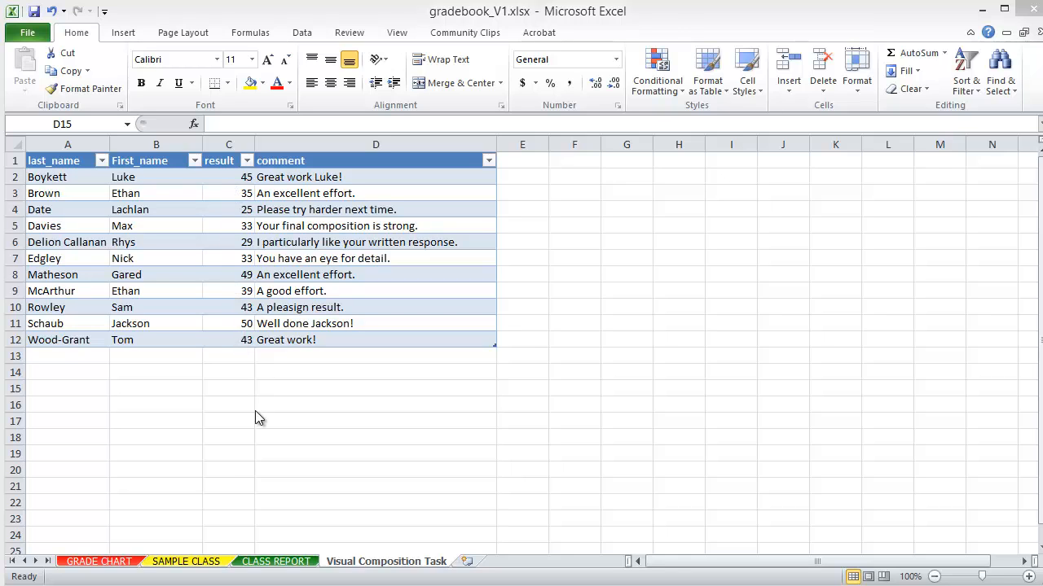
left_click(185, 560)
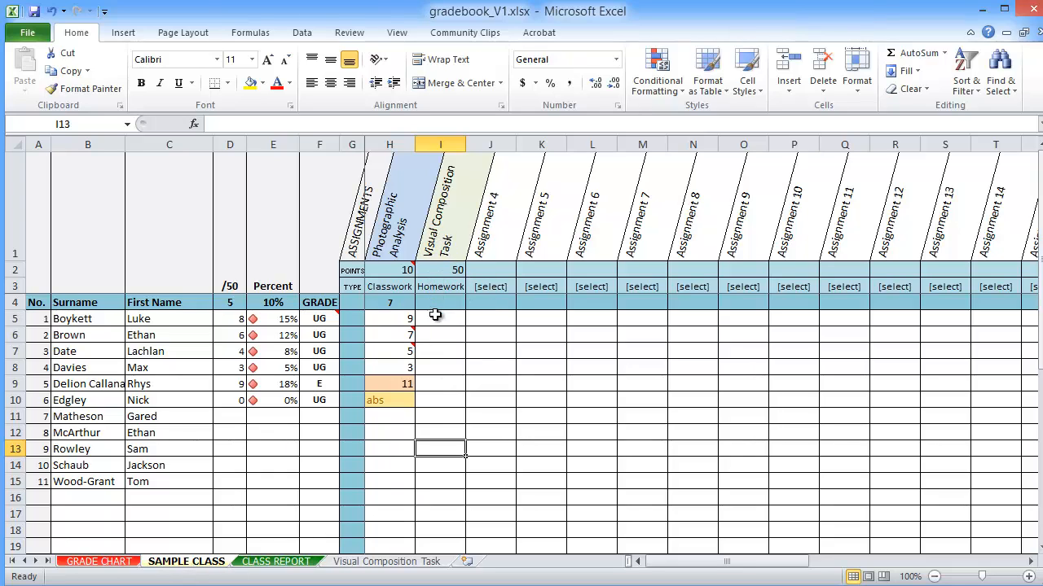
mouse_move(439, 479)
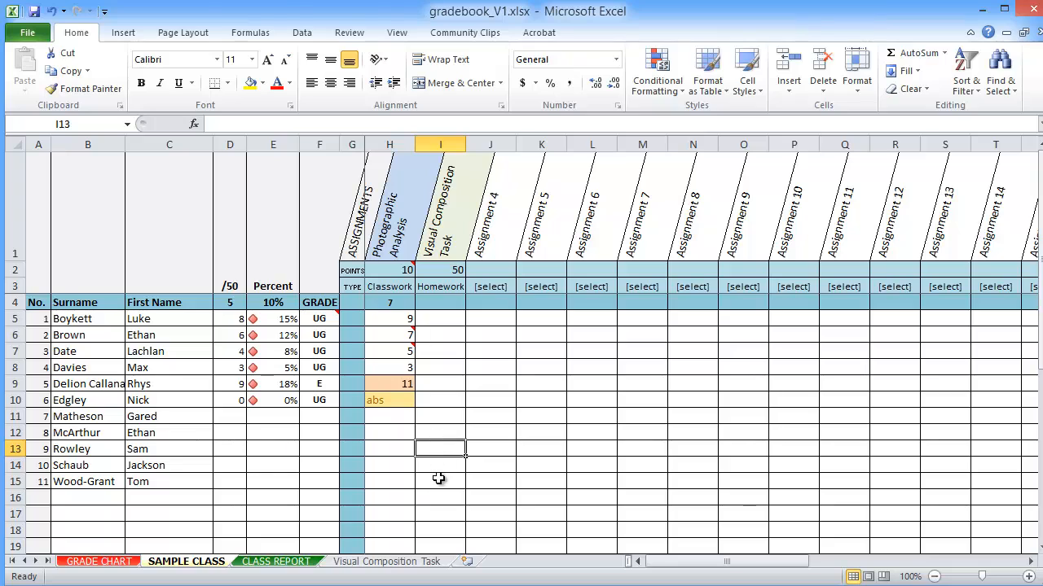
mouse_move(316, 537)
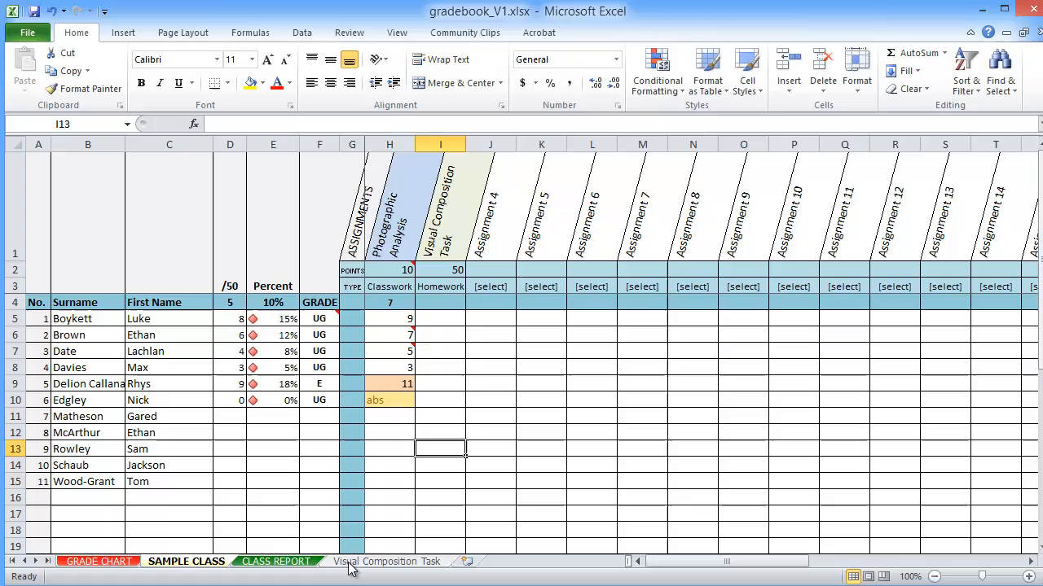
Check Luke's result in C2 on the Visual Composition Task sheet, then select his mark cell I5 on SAMPLE CLASS.
left_click(385, 560)
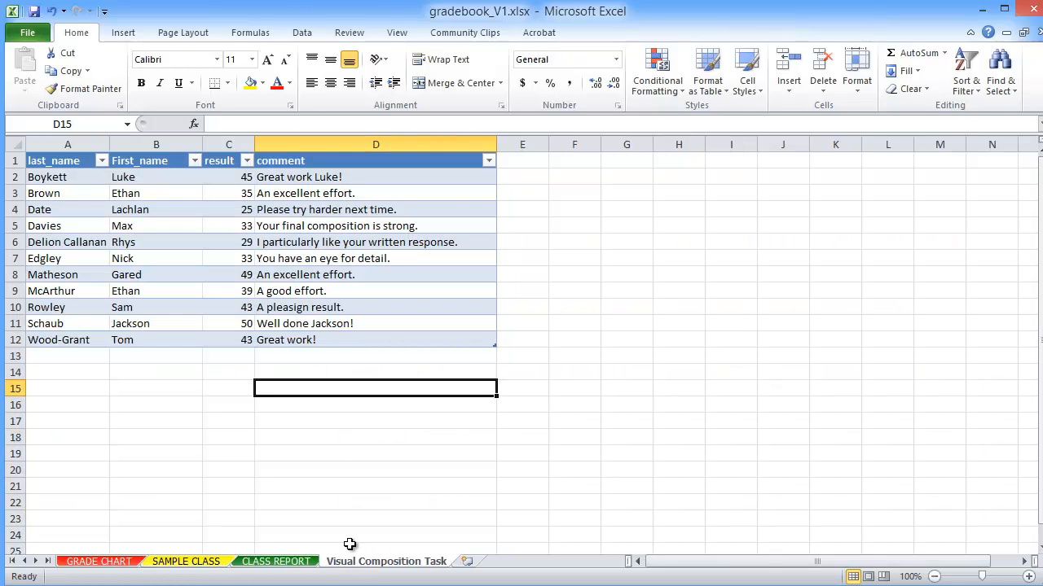
left_click(228, 176)
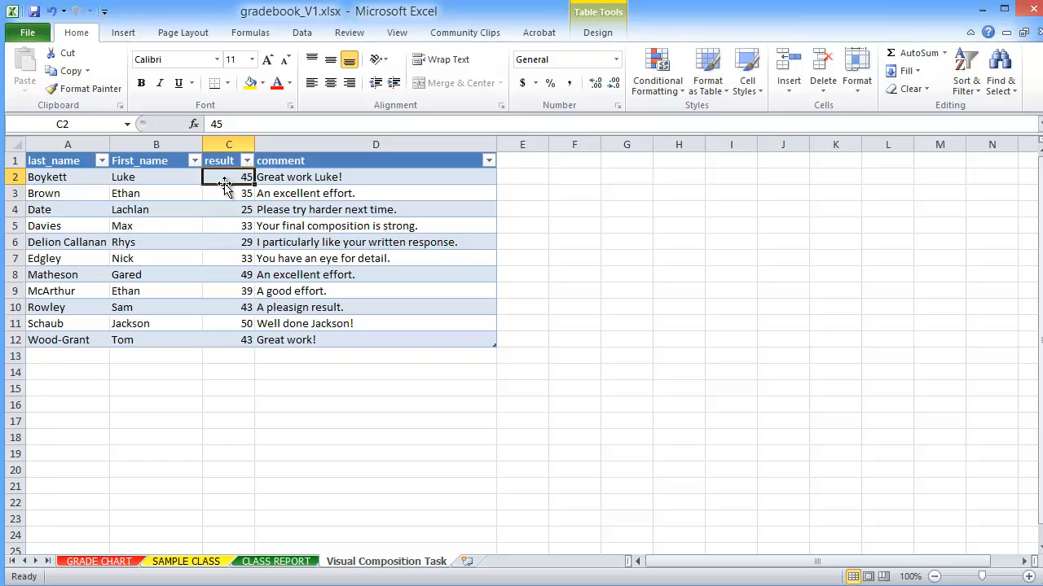
mouse_move(231, 208)
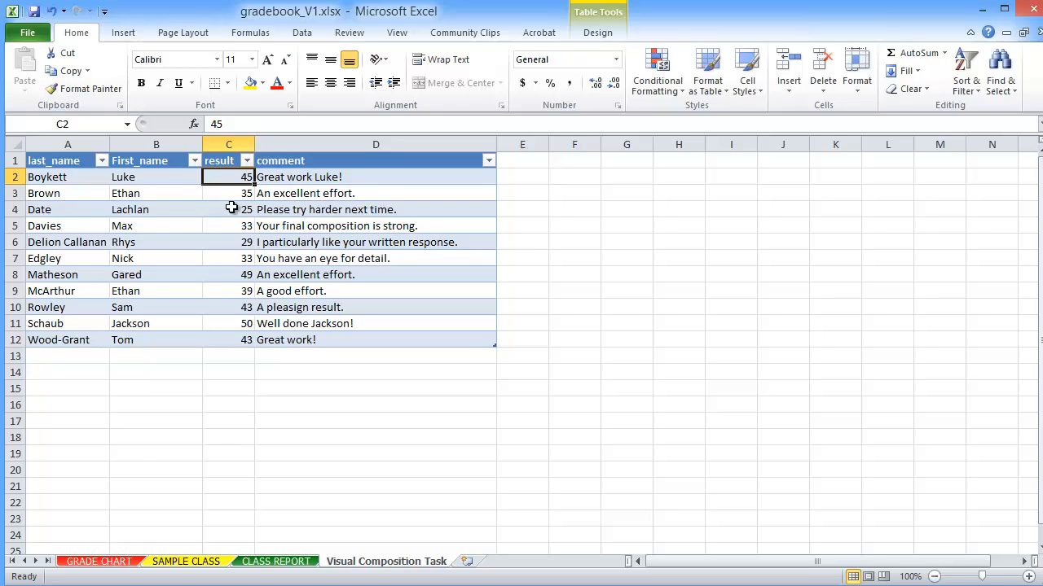
left_click(186, 561)
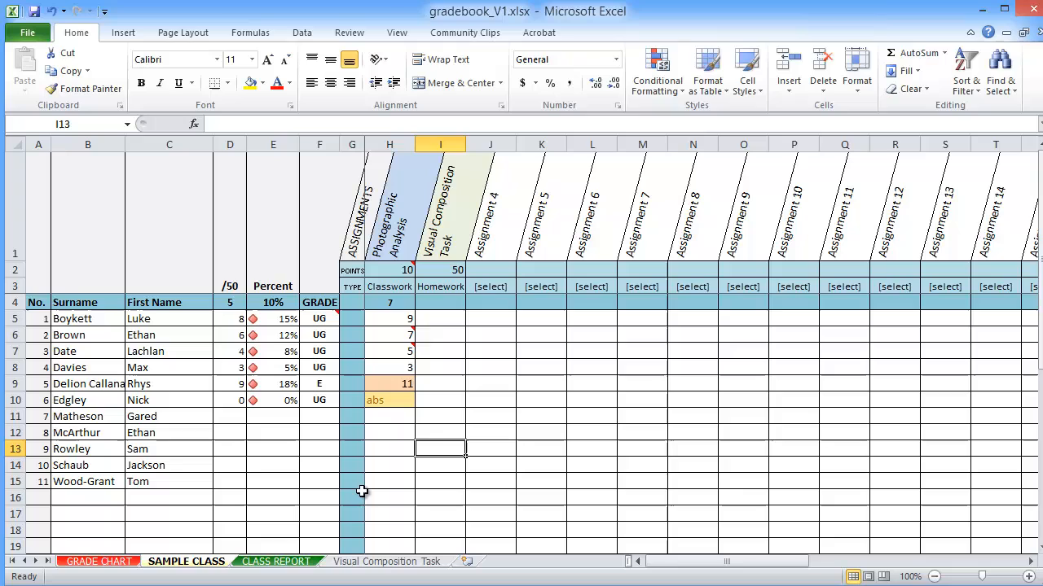
mouse_move(147, 317)
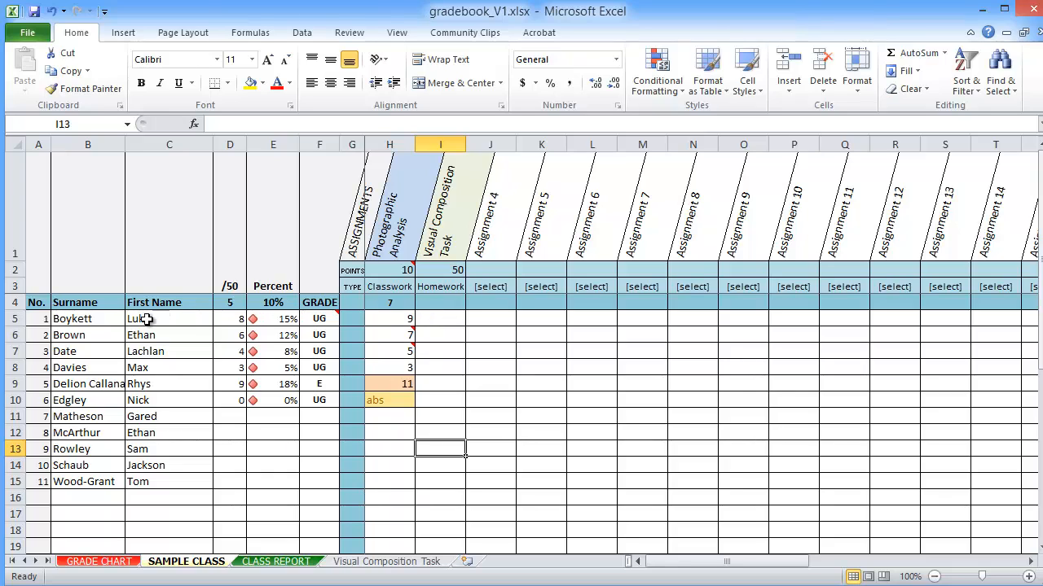
mouse_move(435, 307)
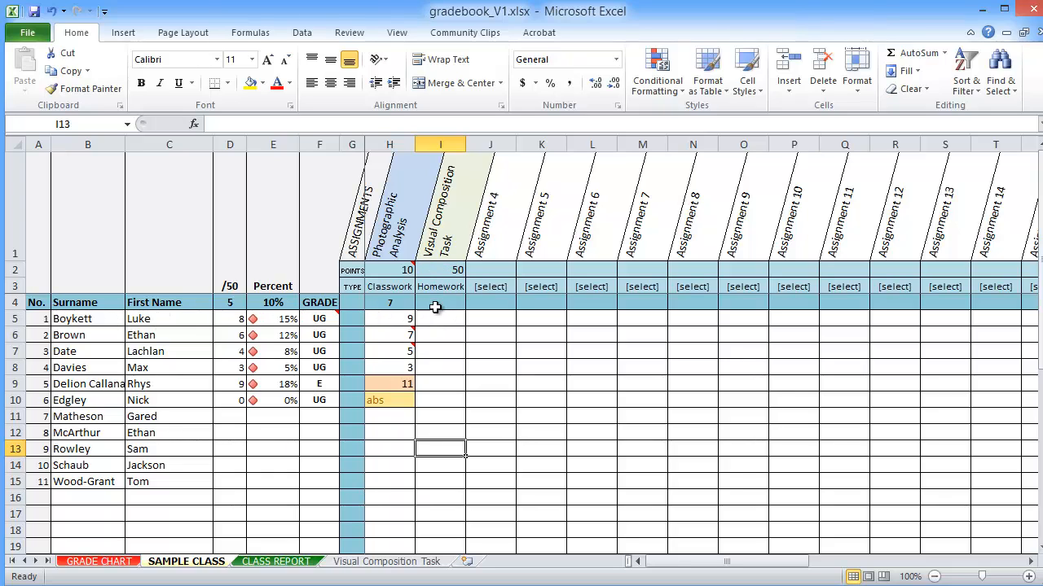
left_click(440, 318)
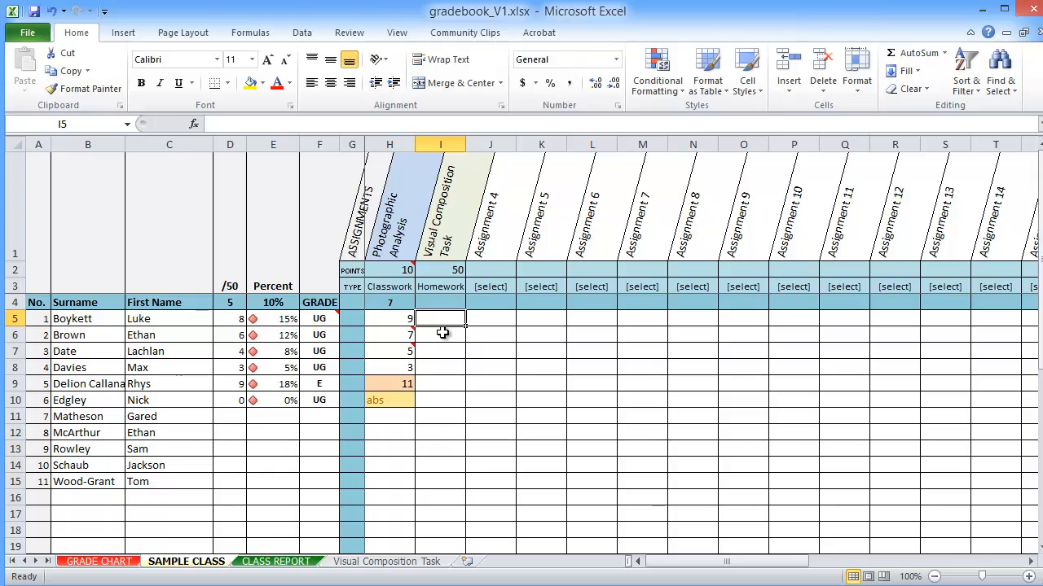
Link I5 to Visual Composition Task C2 and fill the formula down to I15 for all eleven students.
type("=")
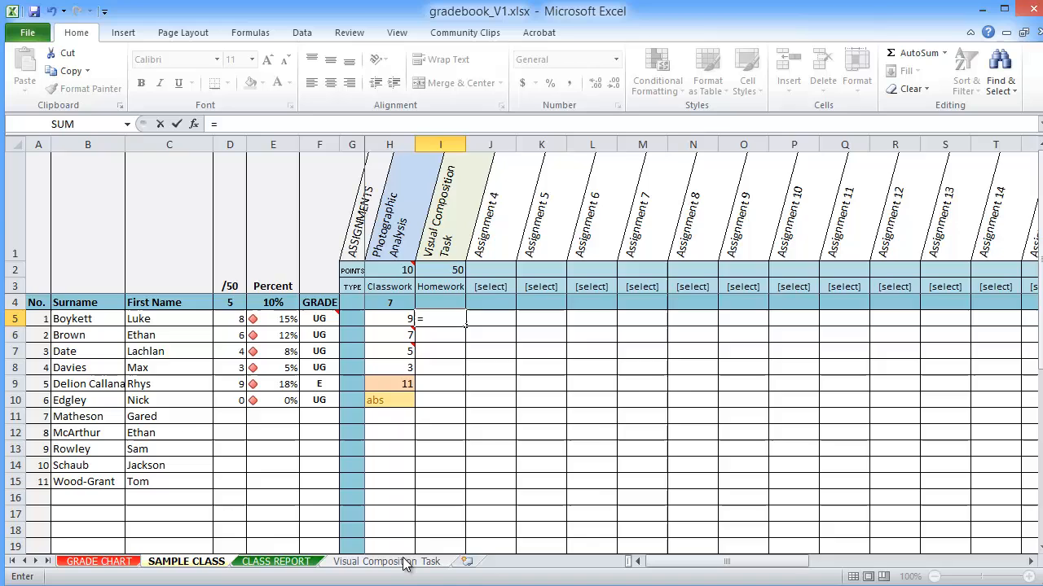
left_click(384, 561)
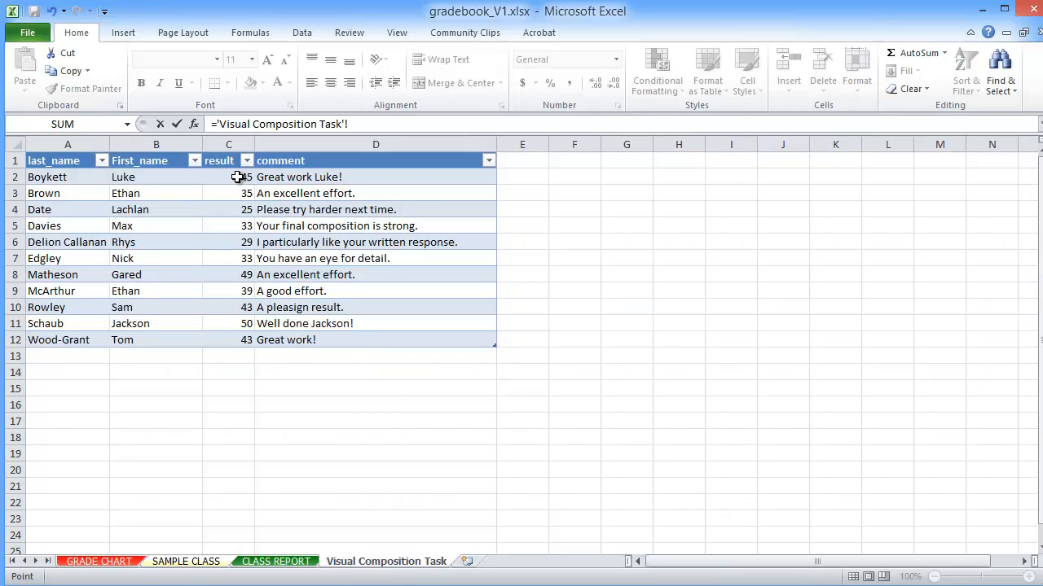
left_click(186, 561)
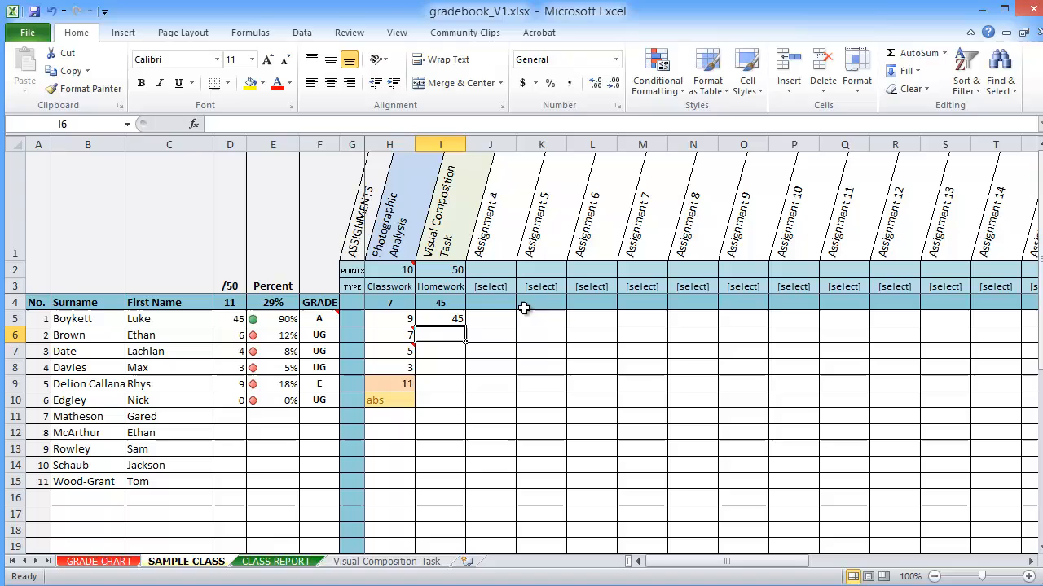
left_click(440, 318)
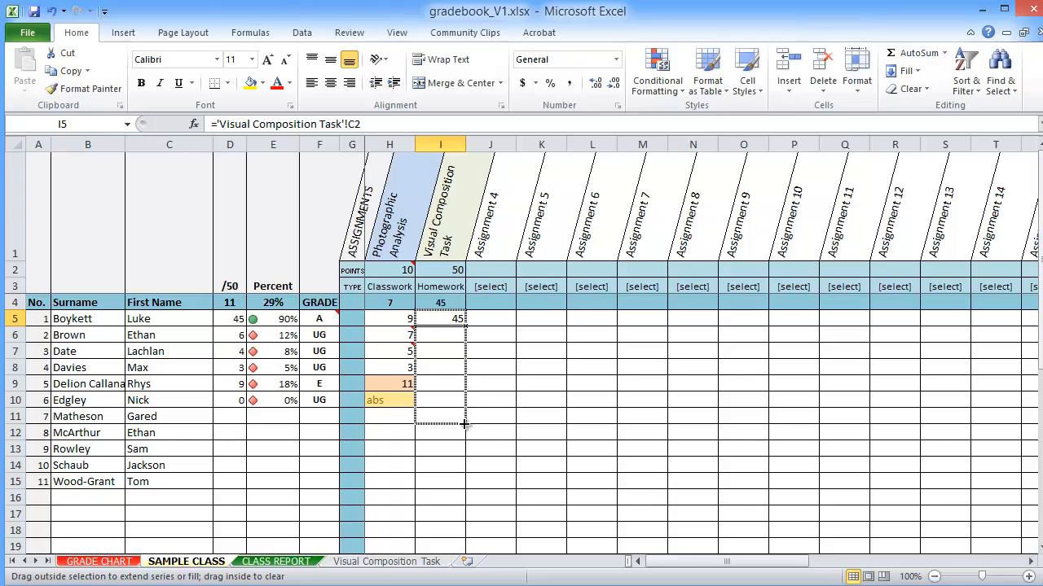
left_click_drag(464, 318, 462, 487)
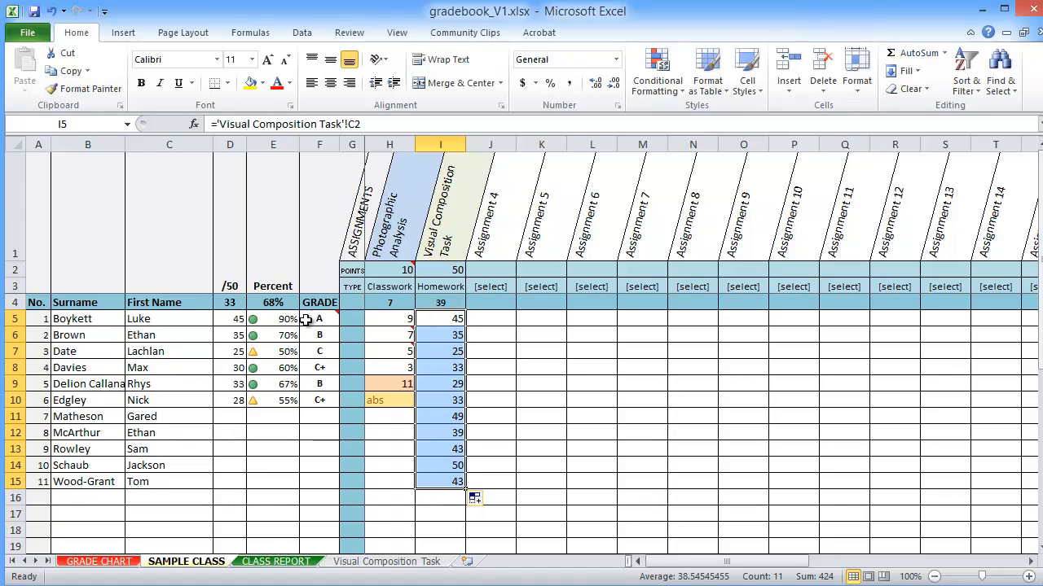
mouse_move(437, 407)
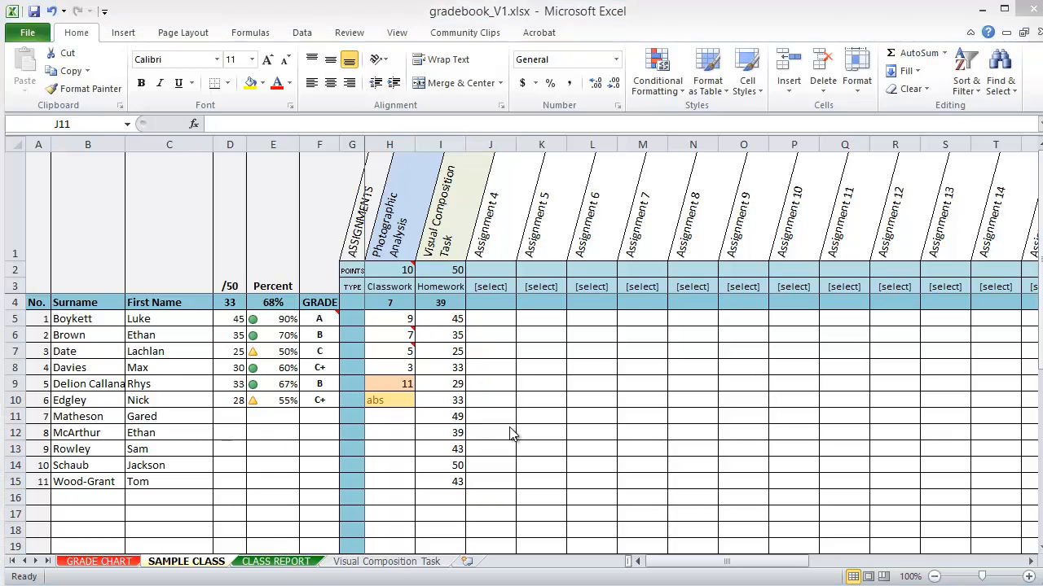
left_click(488, 417)
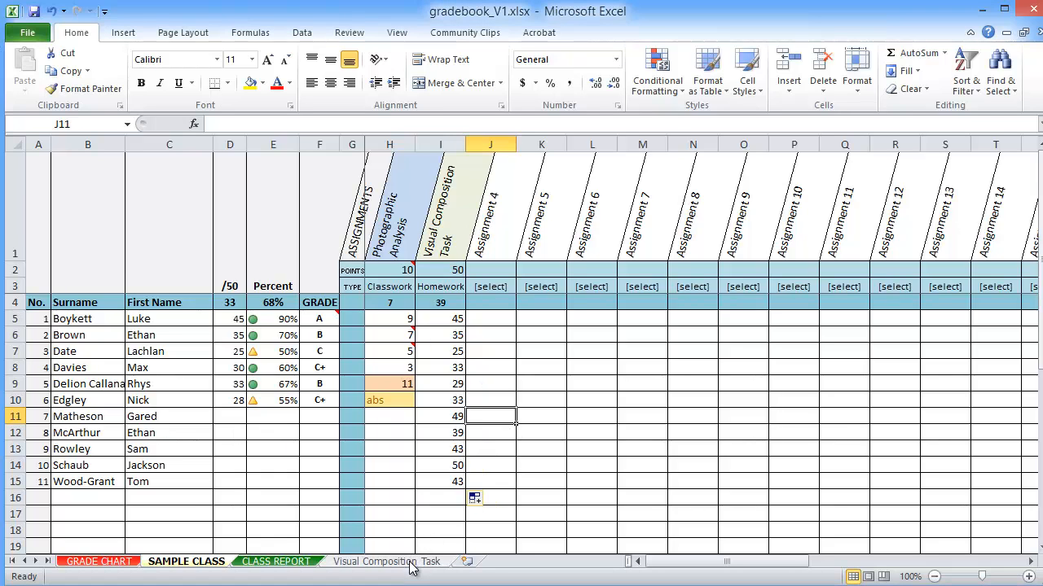
left_click(384, 560)
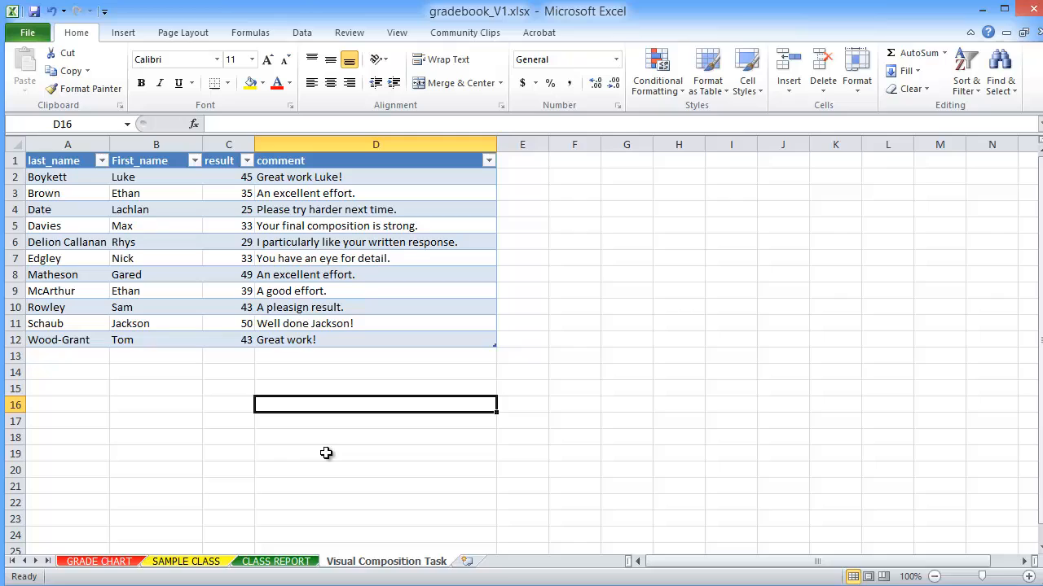
mouse_move(228, 176)
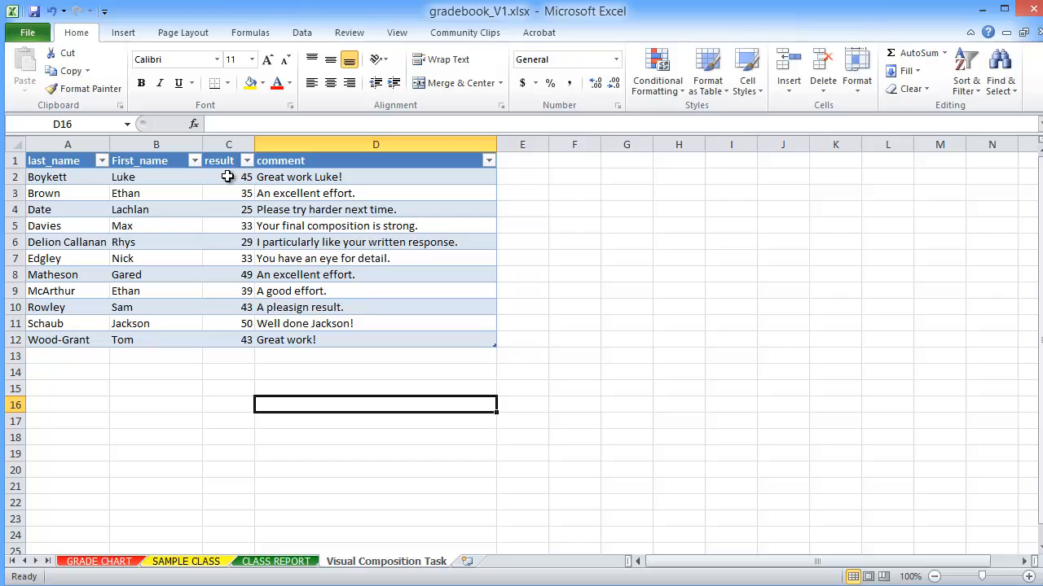
mouse_move(118, 187)
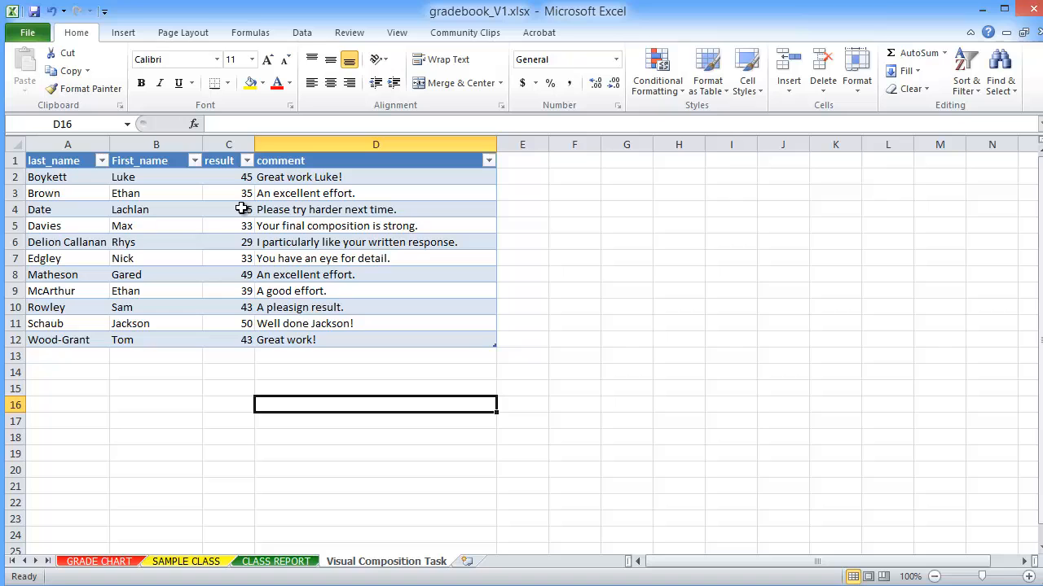
type("25")
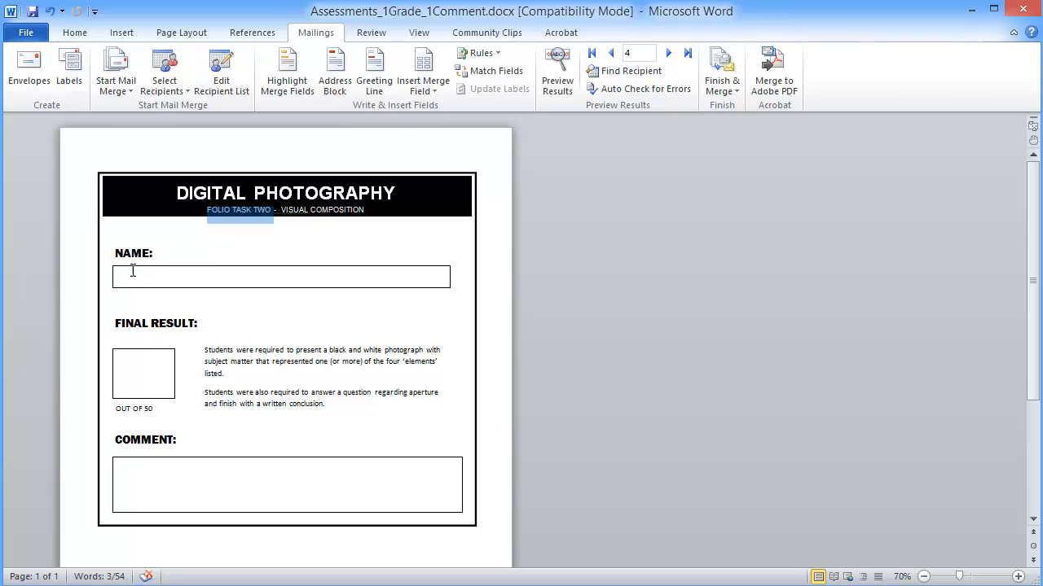
mouse_move(137, 289)
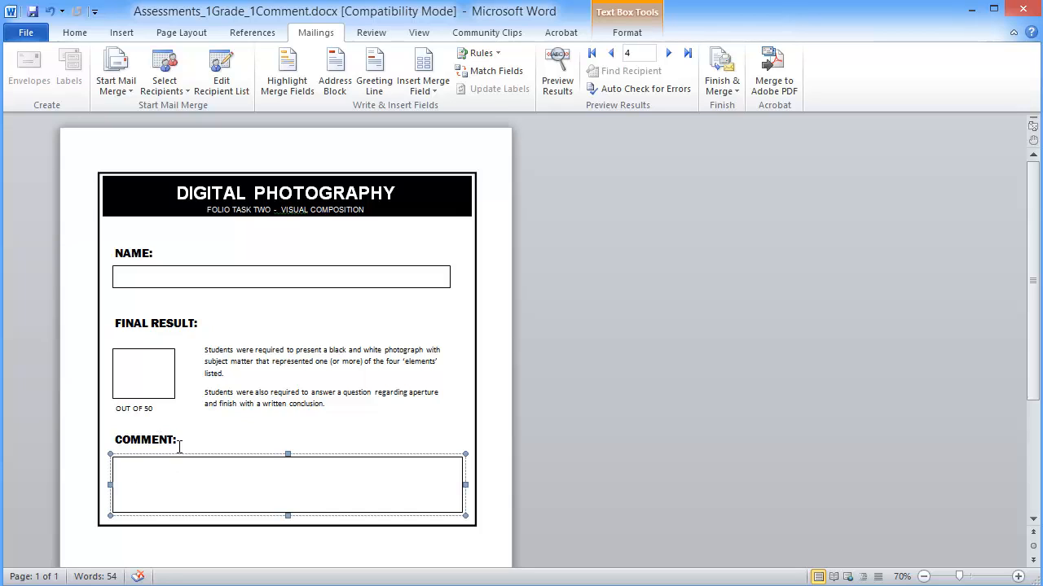
mouse_move(171, 446)
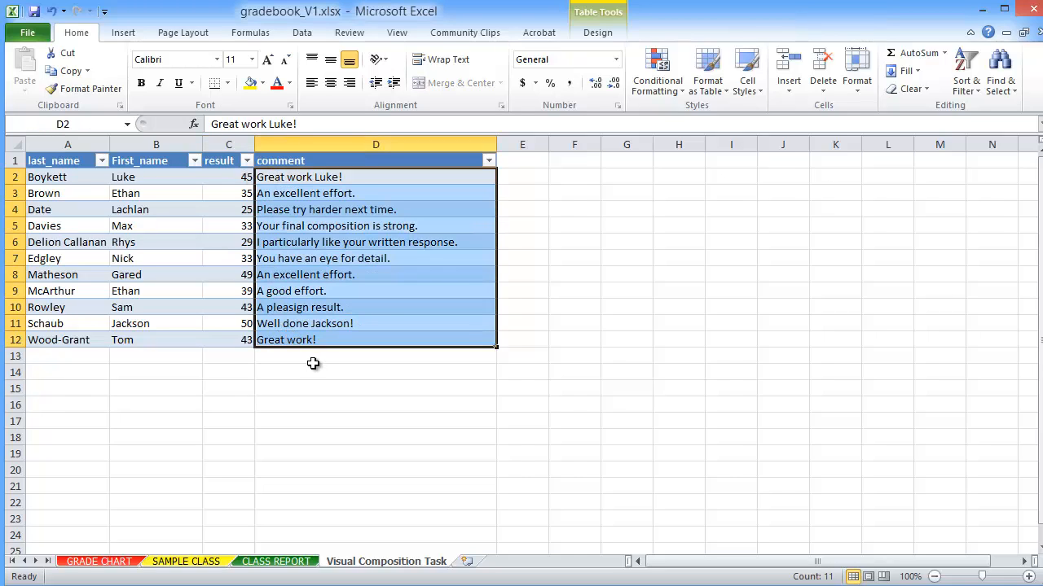
mouse_move(329, 228)
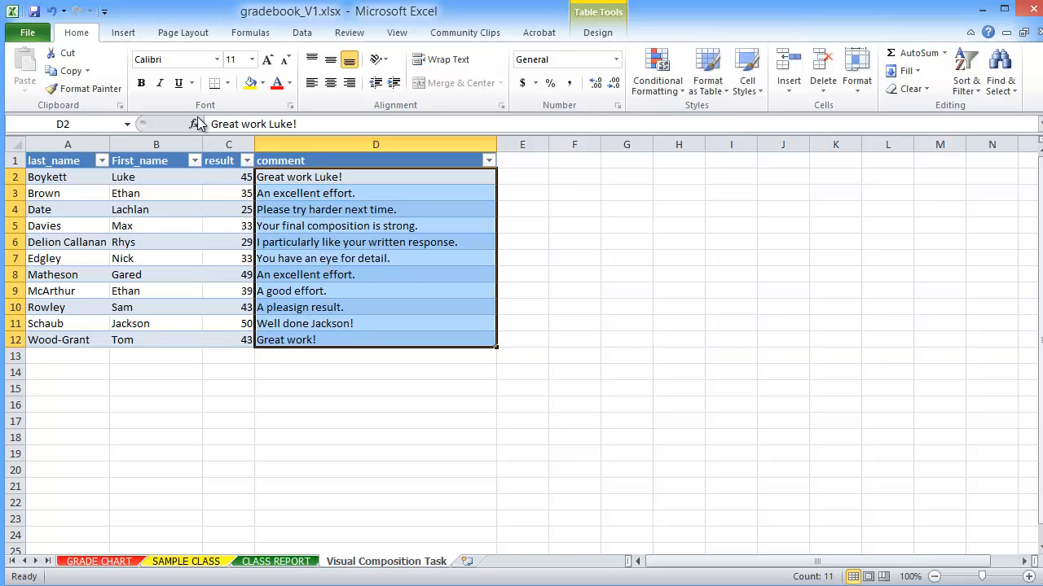
Run a spelling check on the comments, changing 'pleasign' to 'pleasing' so D10 reads 'A pleasing result.'.
left_click(349, 32)
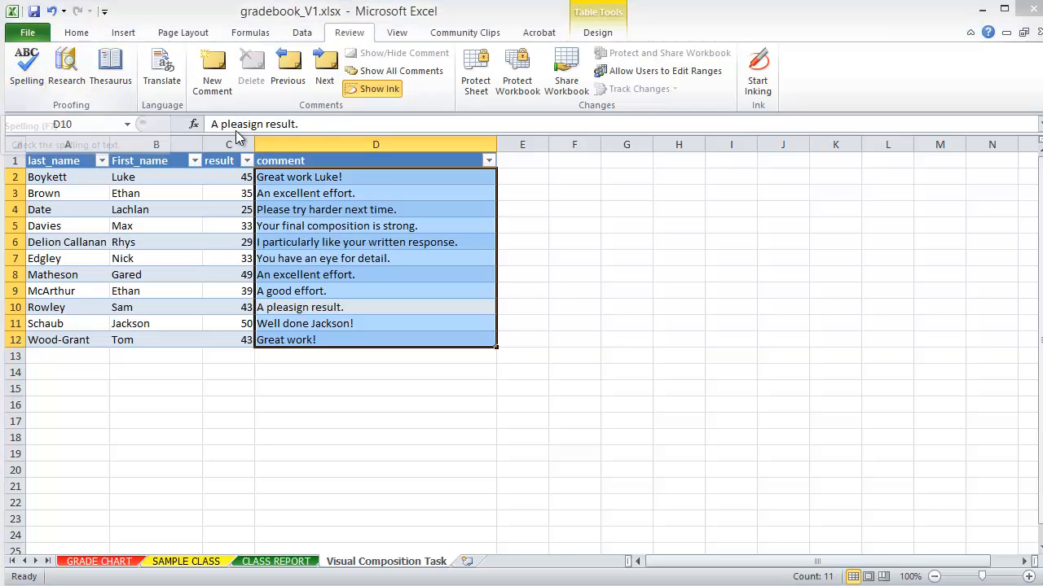
left_click(26, 69)
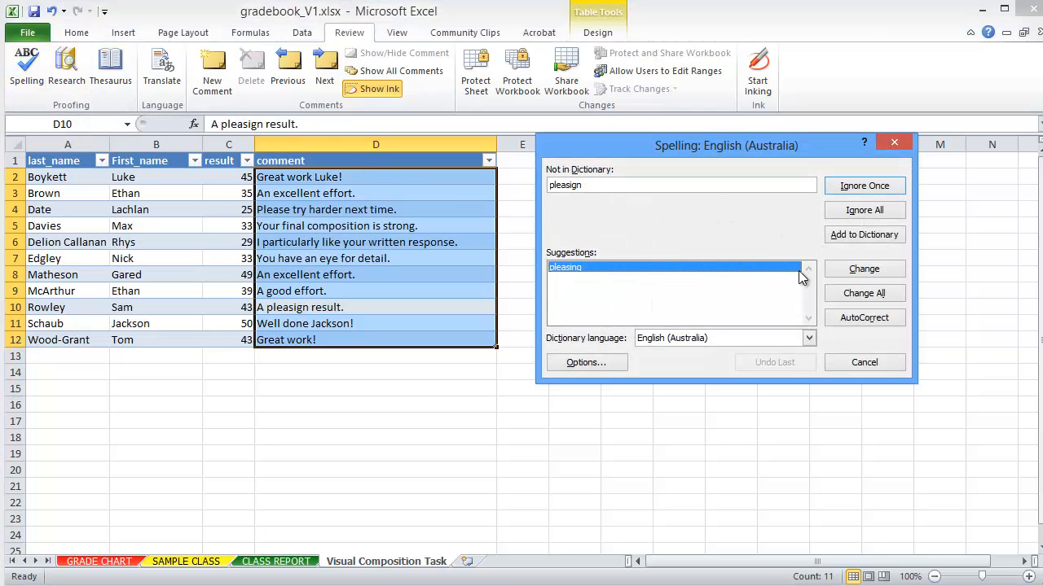
left_click(864, 269)
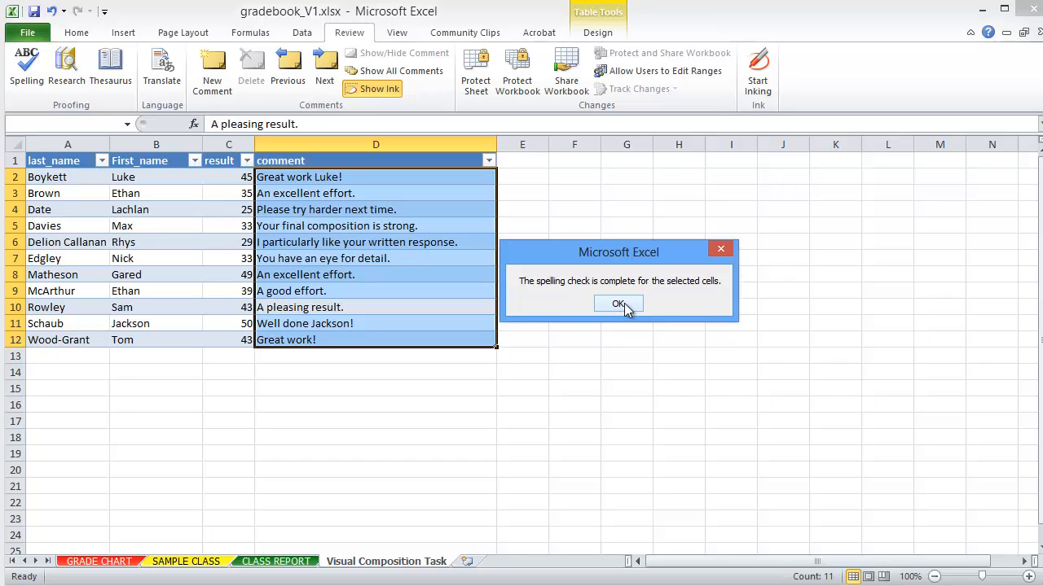
left_click(620, 303)
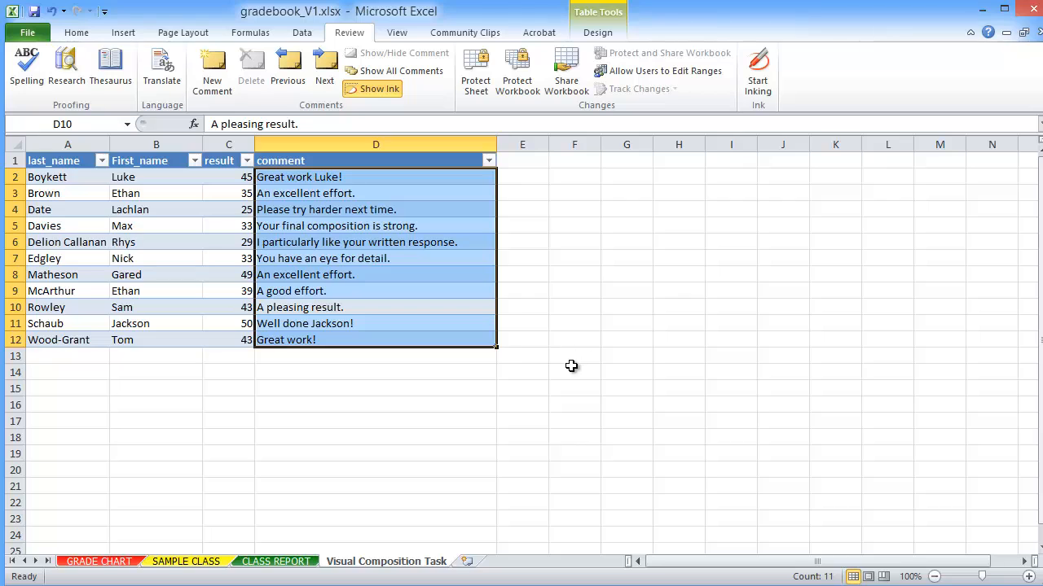
Save the workbook as gradebook_V1.xlsx on the Desktop, confirming replacement of the existing file.
left_click(573, 372)
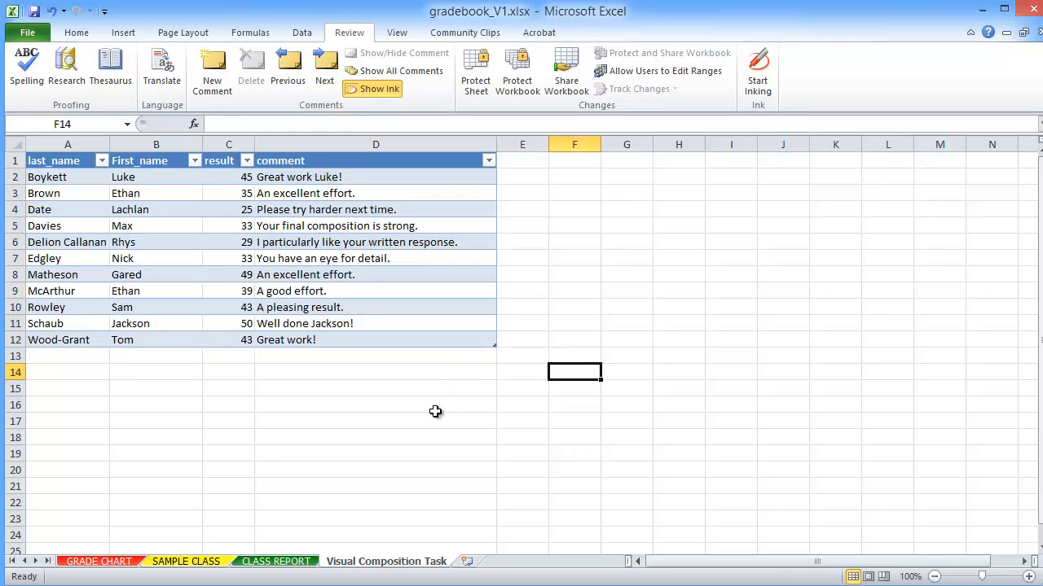
mouse_move(388, 397)
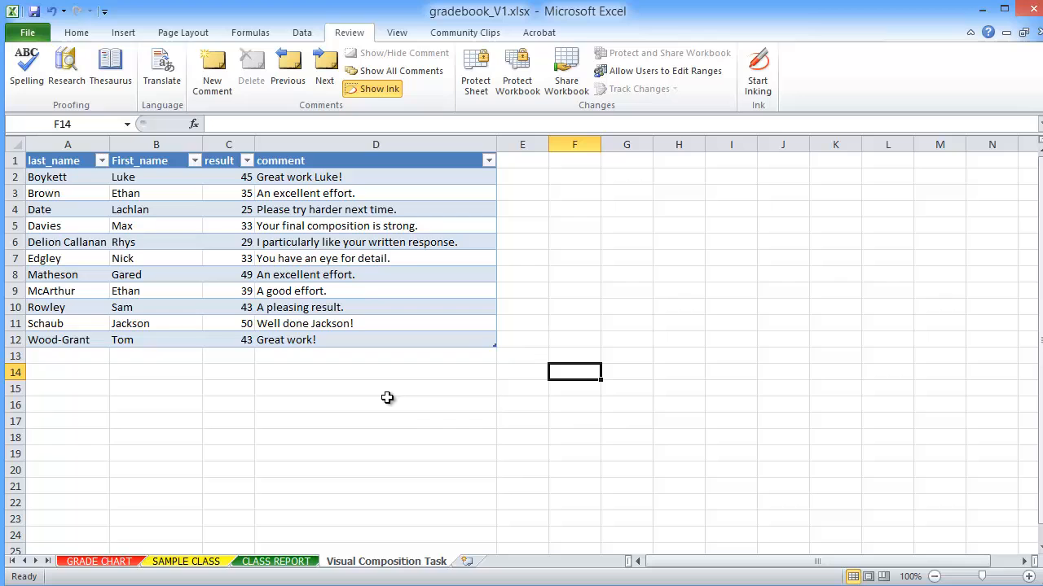
mouse_move(26, 33)
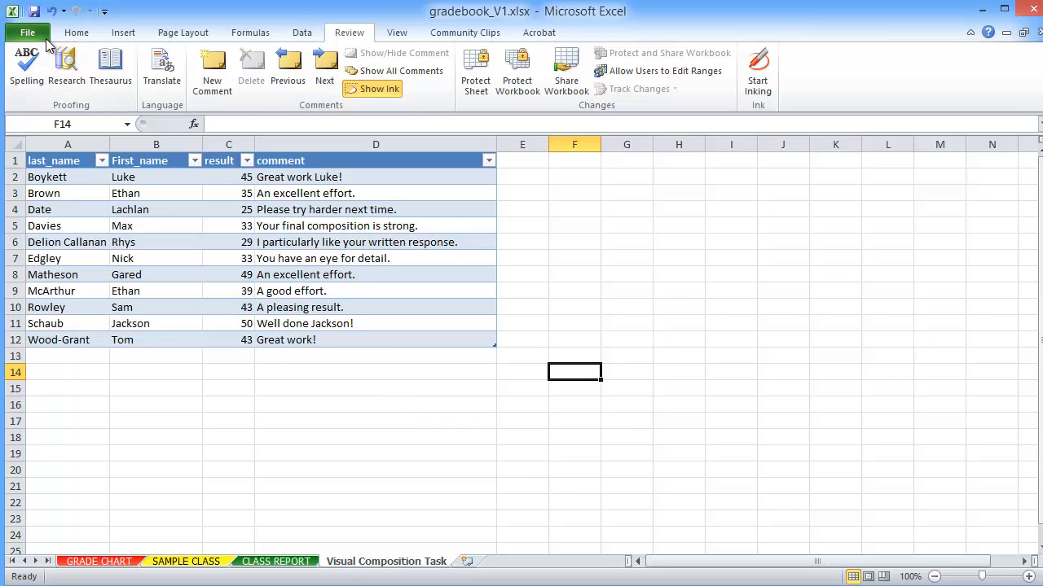
left_click(26, 32)
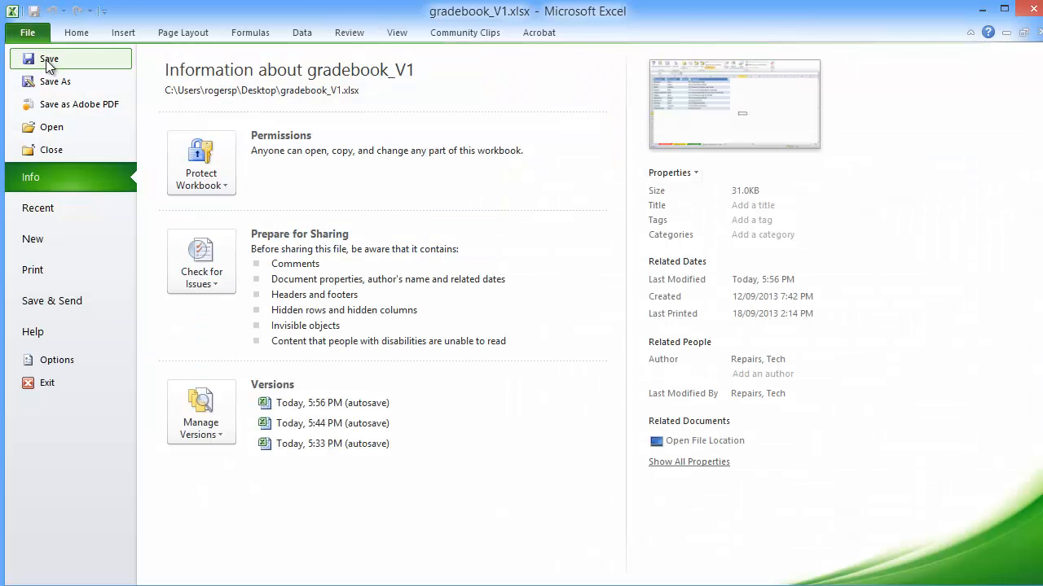
left_click(56, 81)
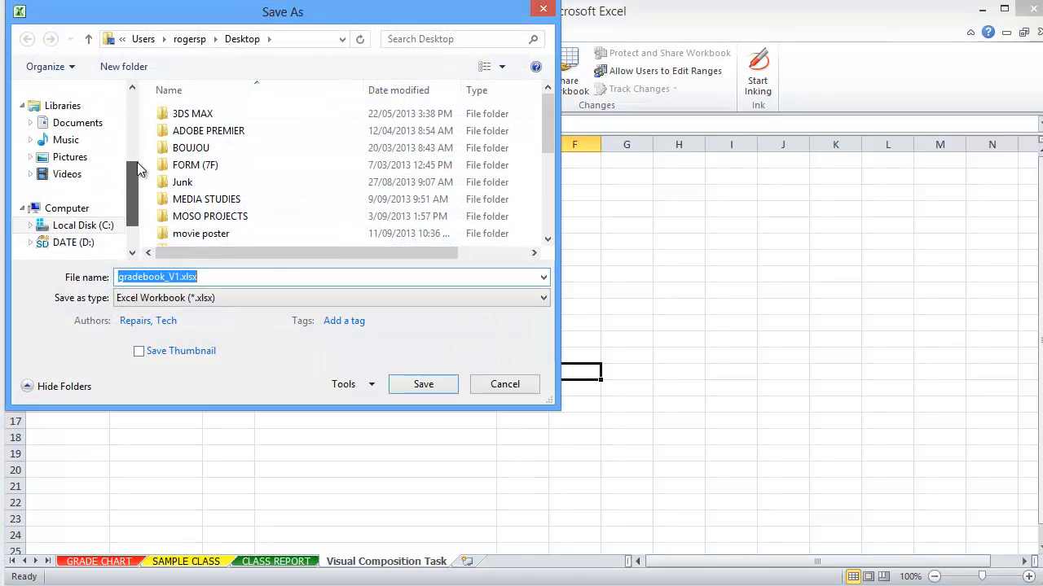
left_click(70, 147)
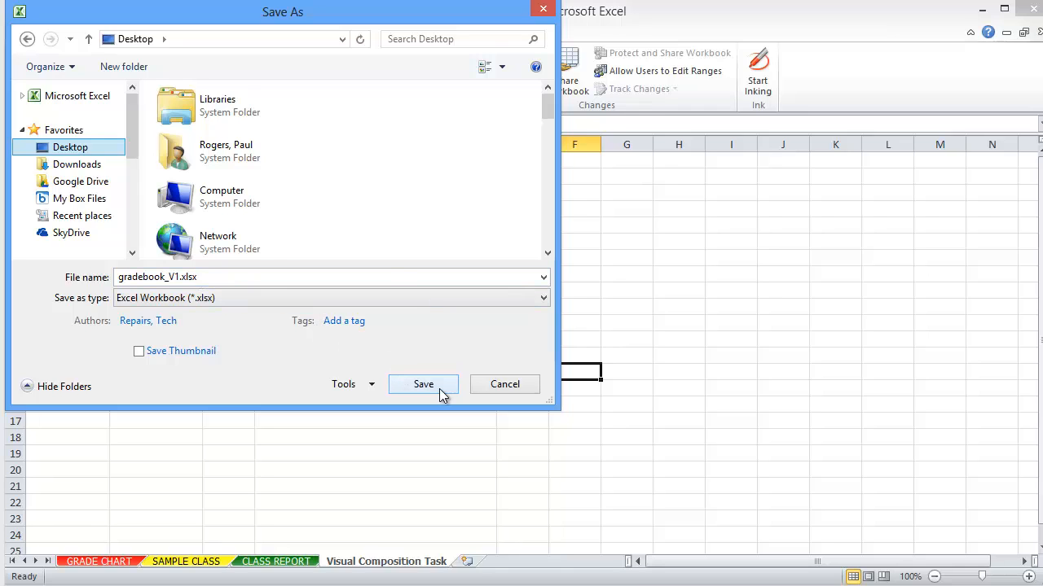
left_click(423, 384)
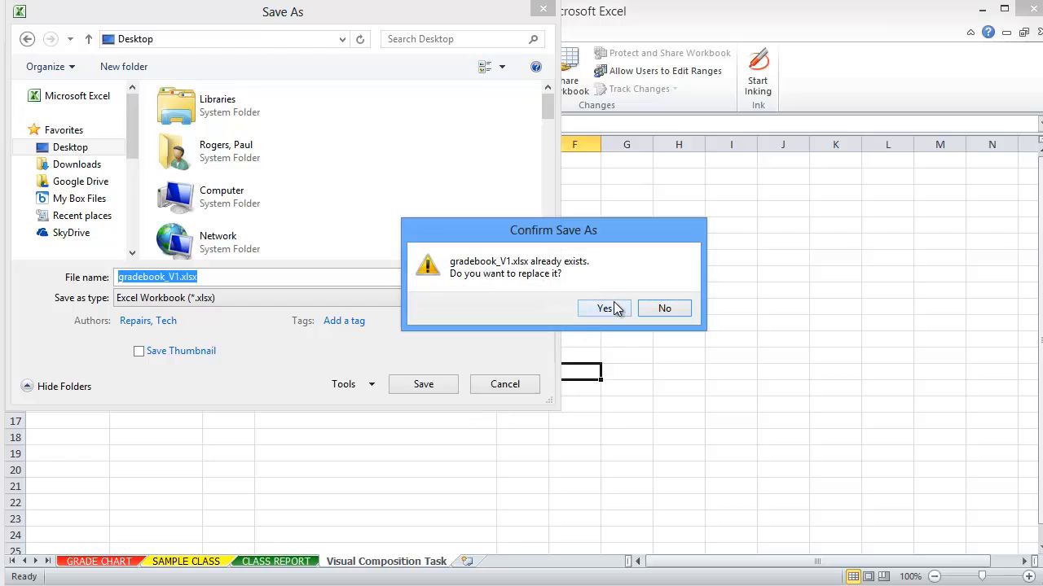
left_click(603, 308)
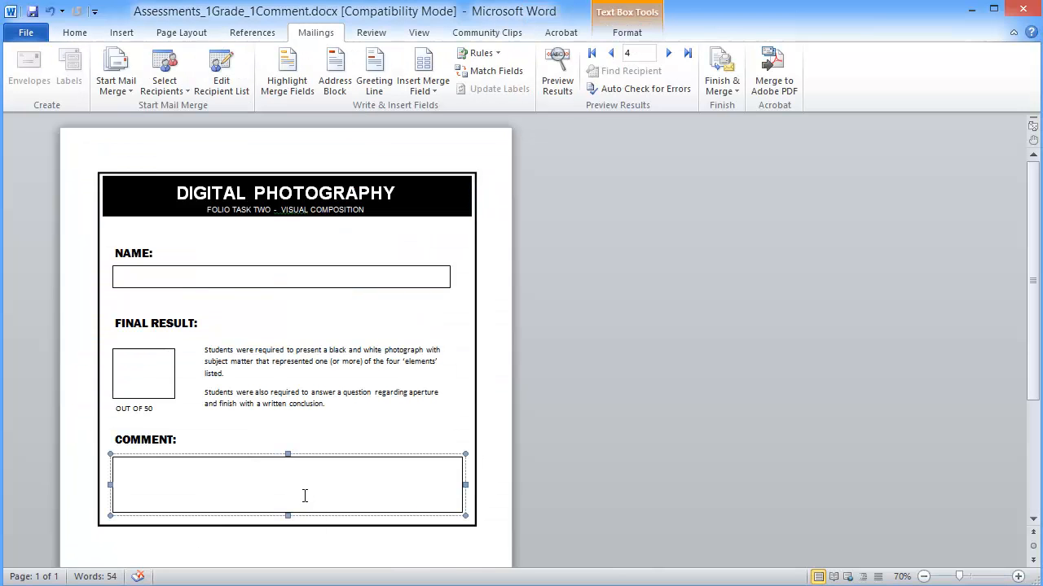
mouse_move(192, 250)
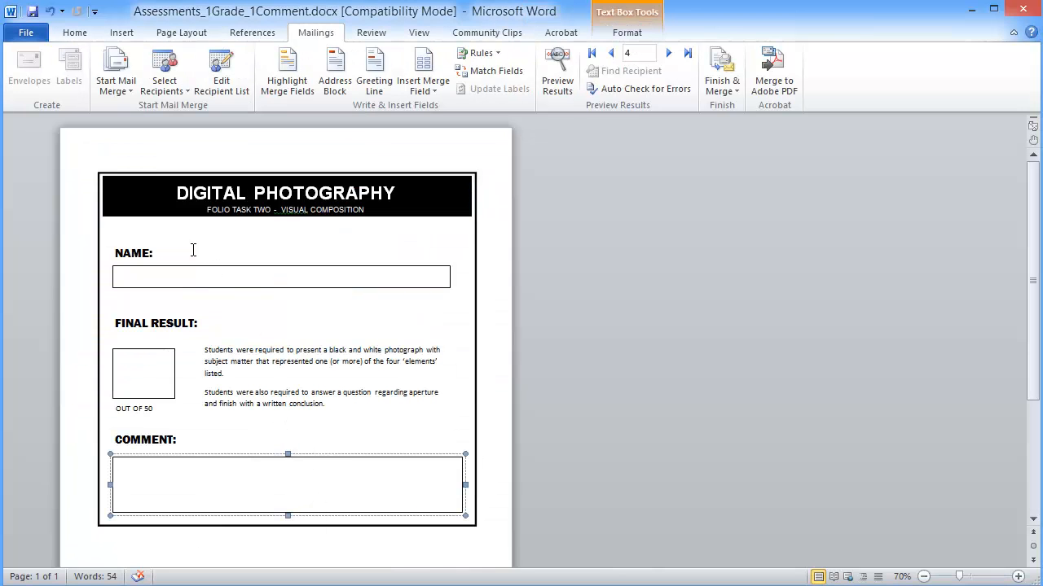
Select the NAME text box on the Digital Photography report template in Word.
left_click(280, 277)
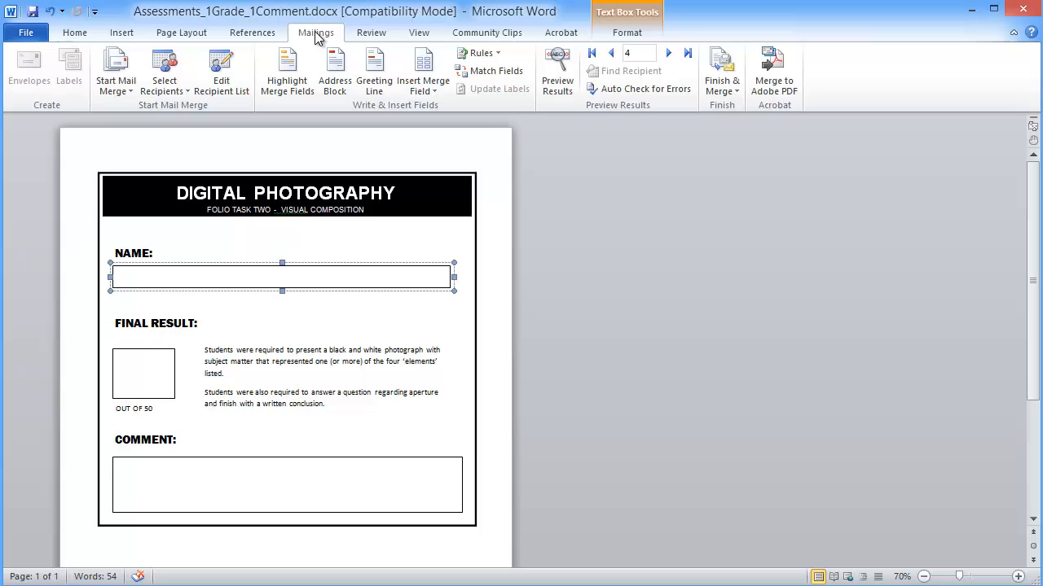
mouse_move(334, 68)
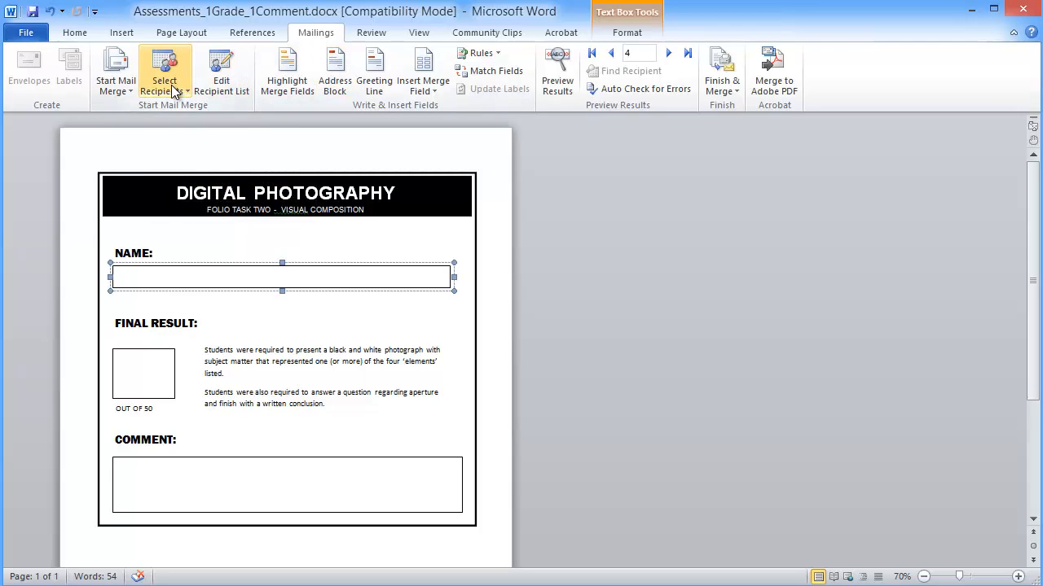
Use the Desktop gradebook as an existing recipient list, choosing the 'Visual Composition Task$' sheet.
left_click(164, 69)
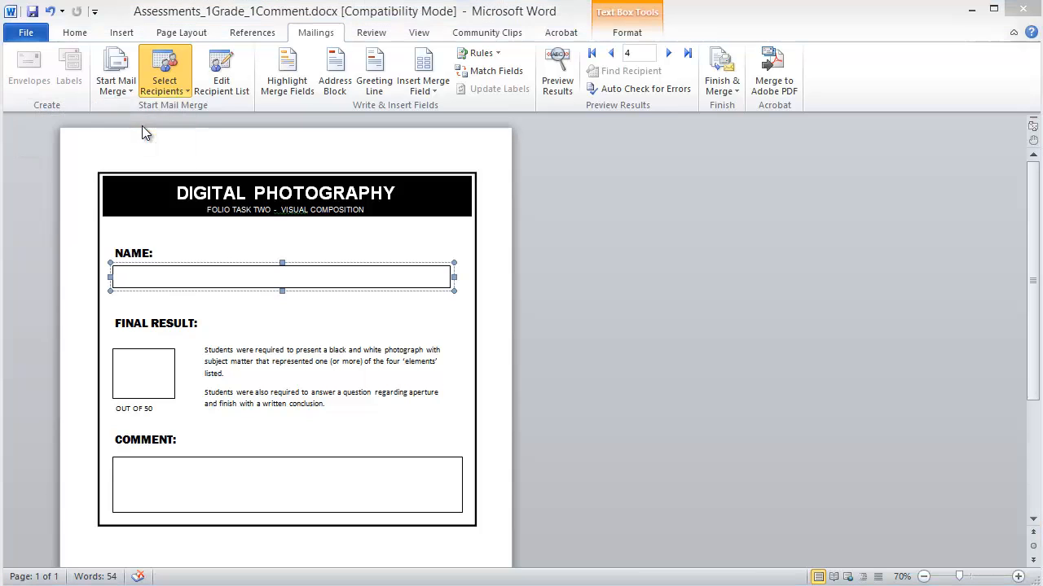
left_click(163, 69)
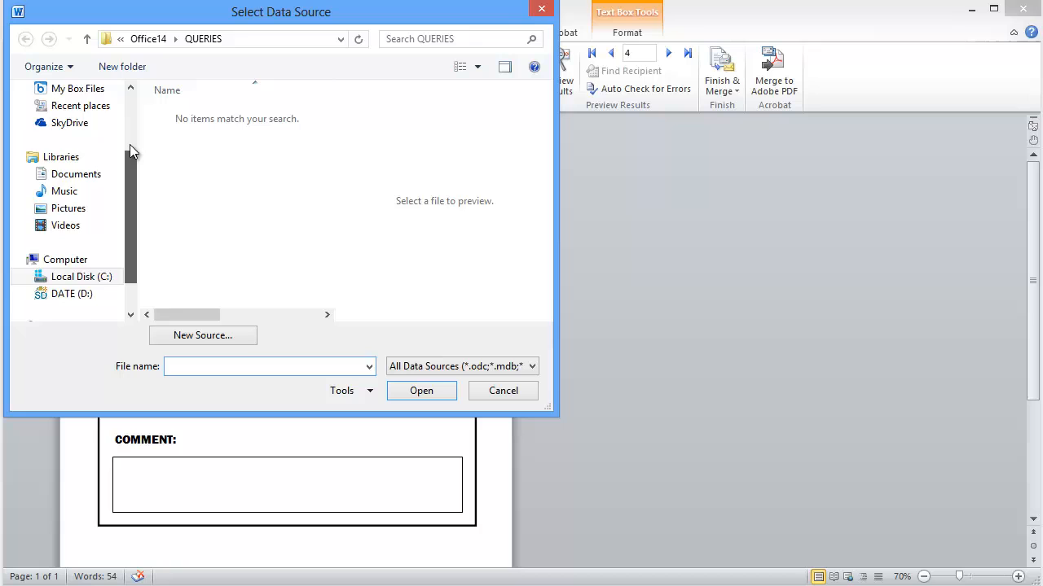
left_click(69, 147)
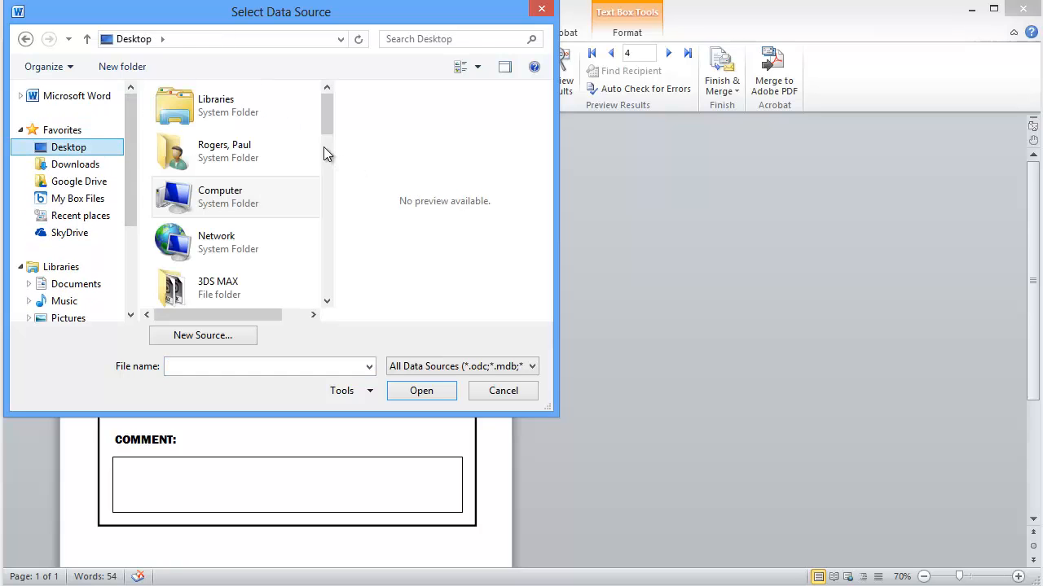
scroll("down", 3)
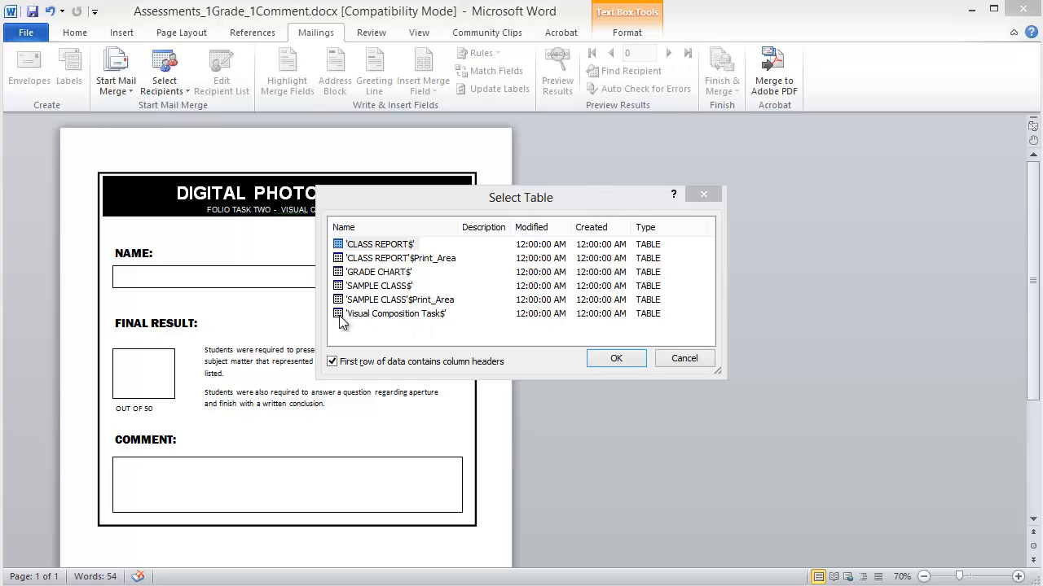
left_click(394, 313)
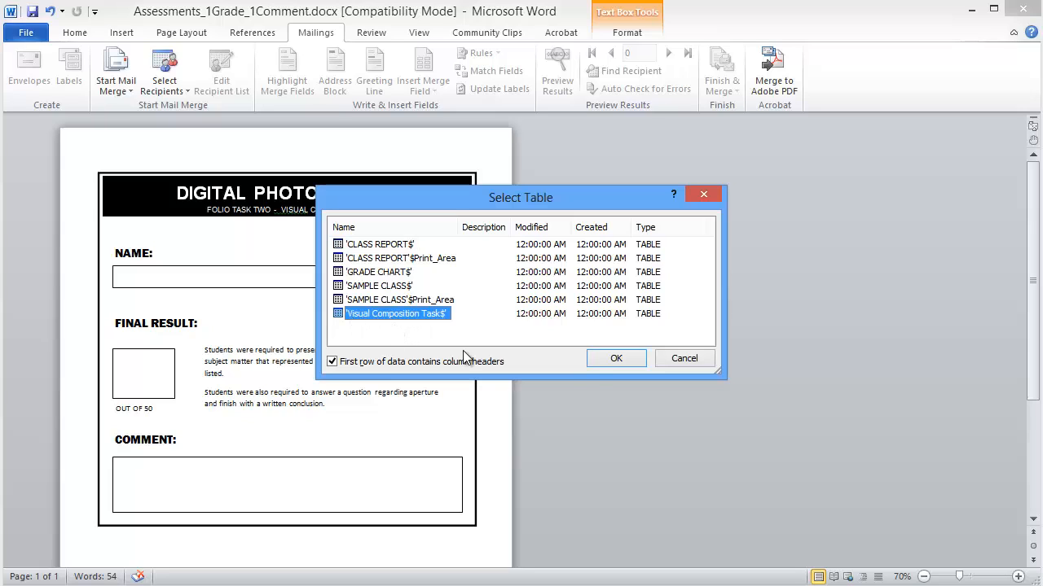
left_click(616, 358)
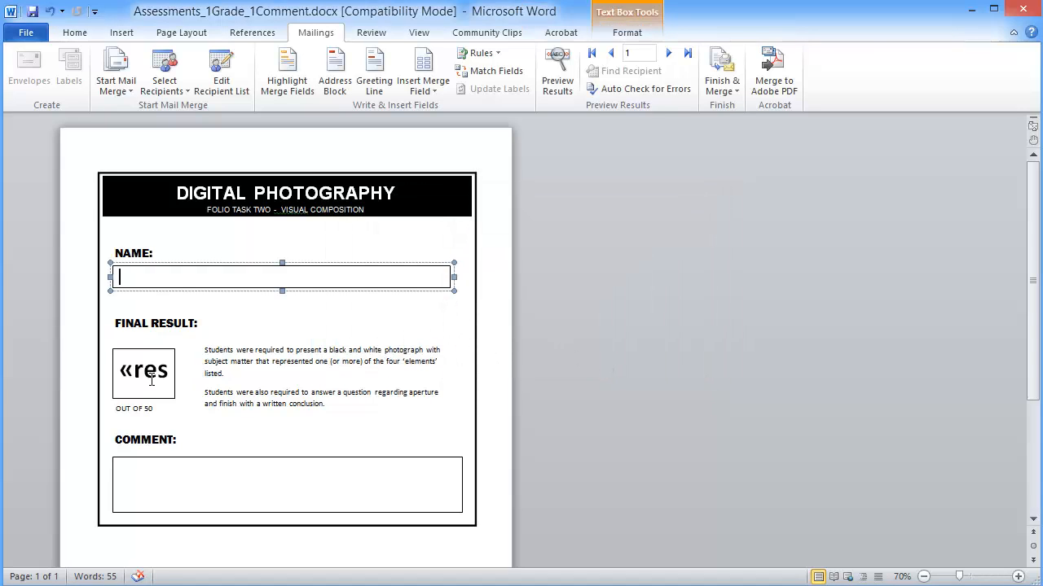
Insert the First_name/last_name fields in the name box, result in the result box and comment in the comment box.
left_click(144, 372)
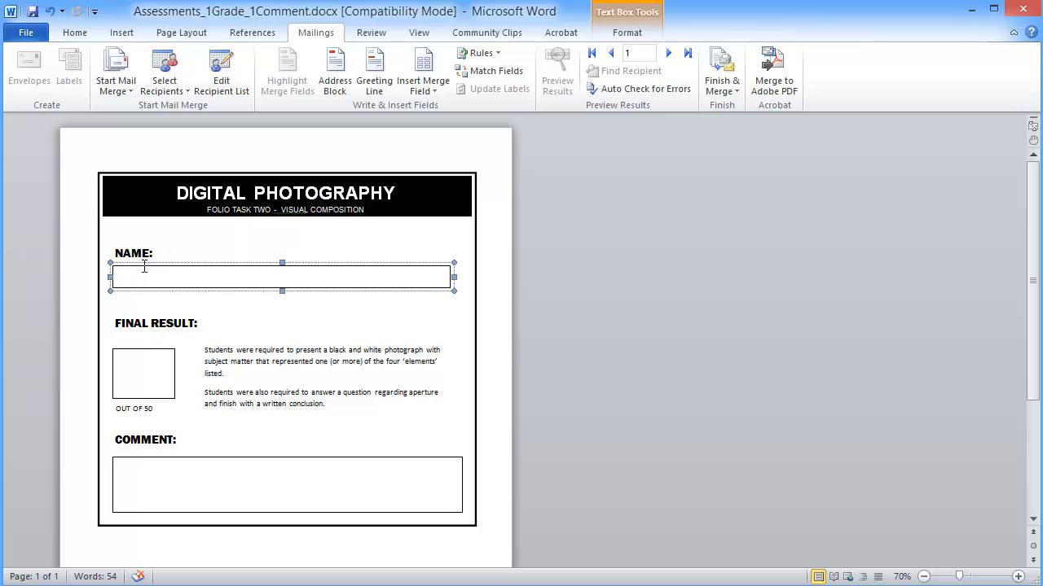
mouse_move(401, 104)
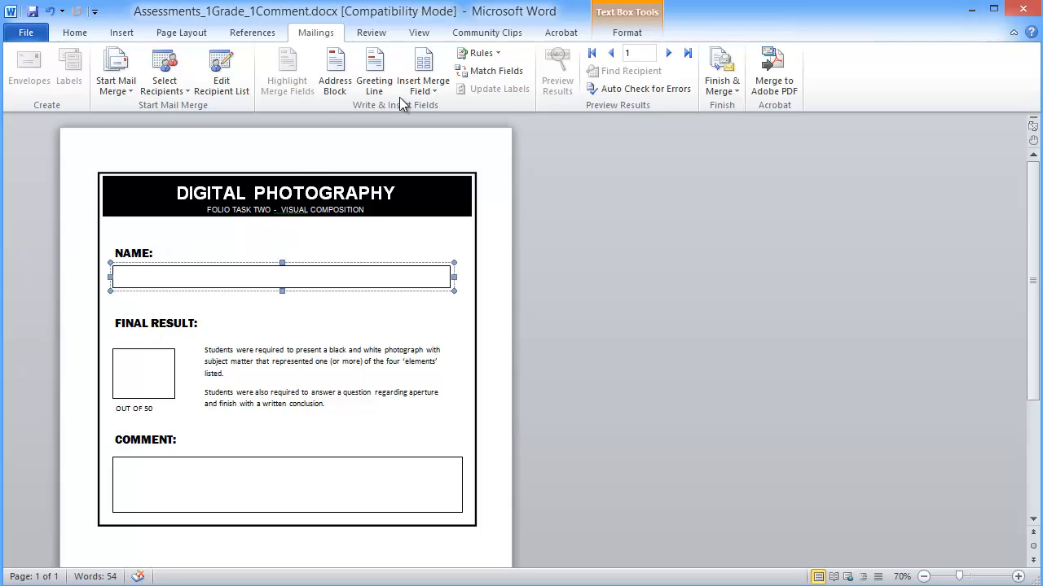
mouse_move(424, 72)
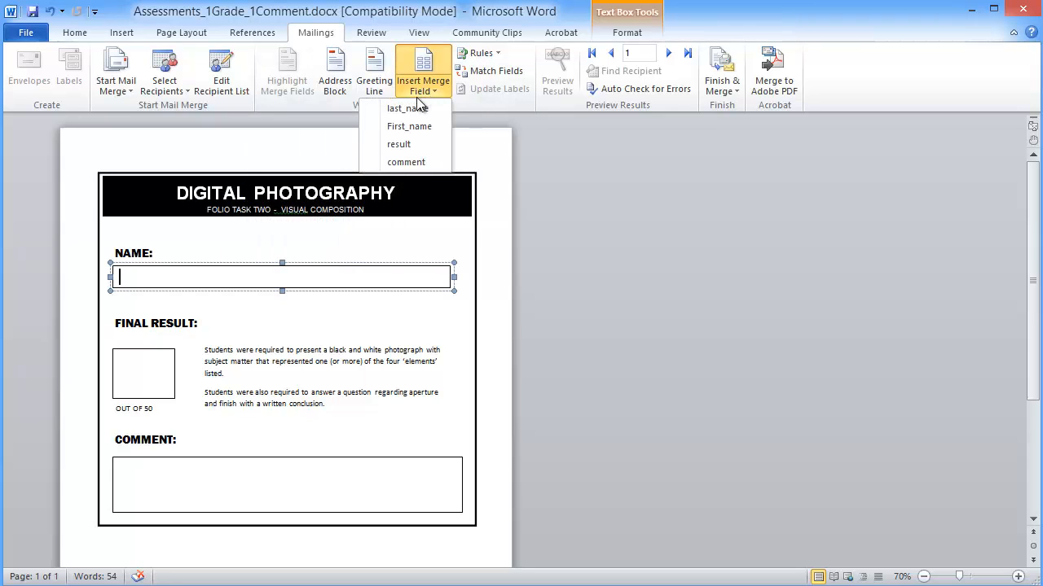
mouse_move(411, 127)
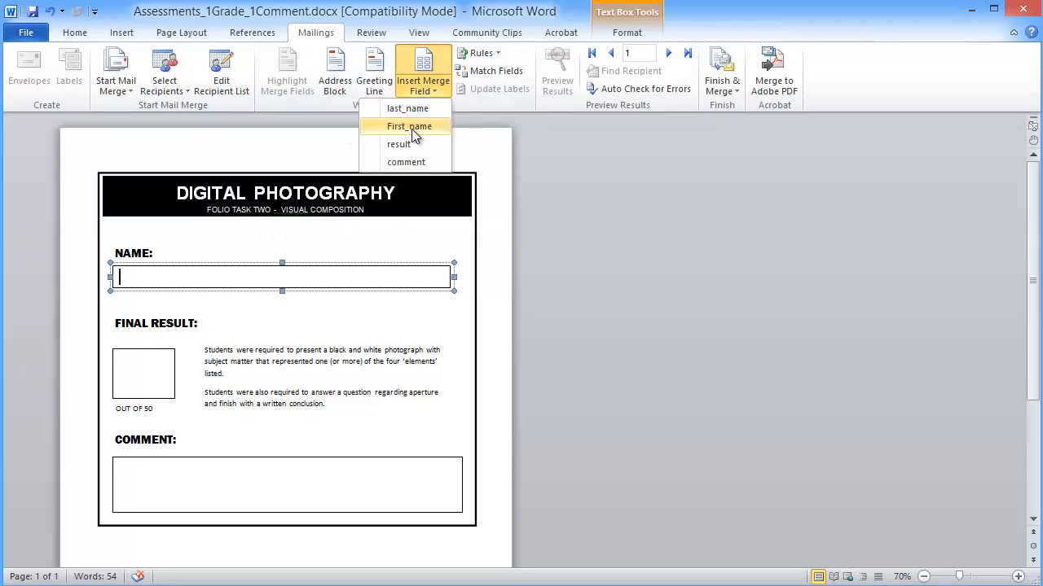
left_click(409, 127)
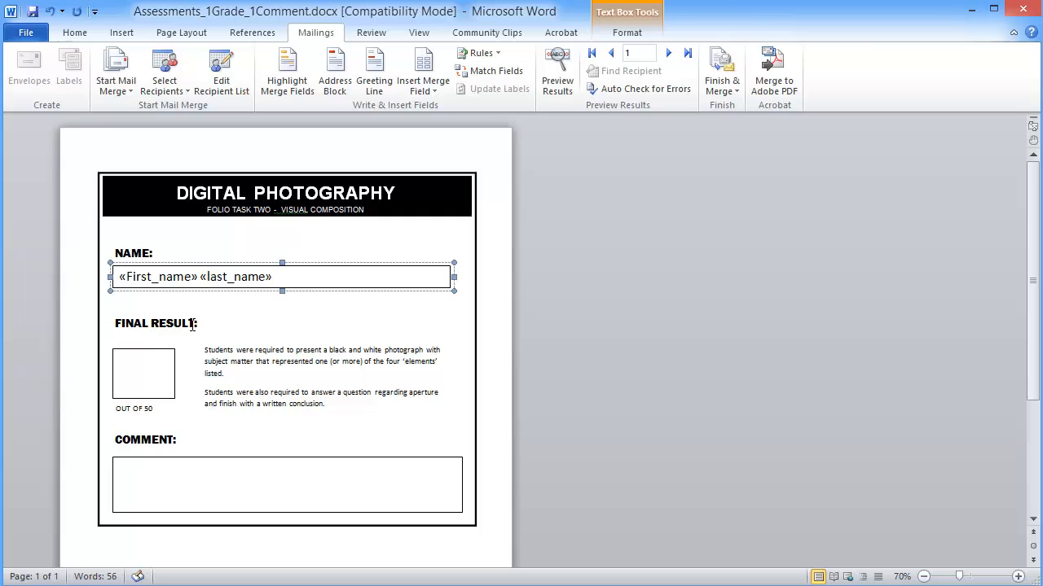
left_click(144, 373)
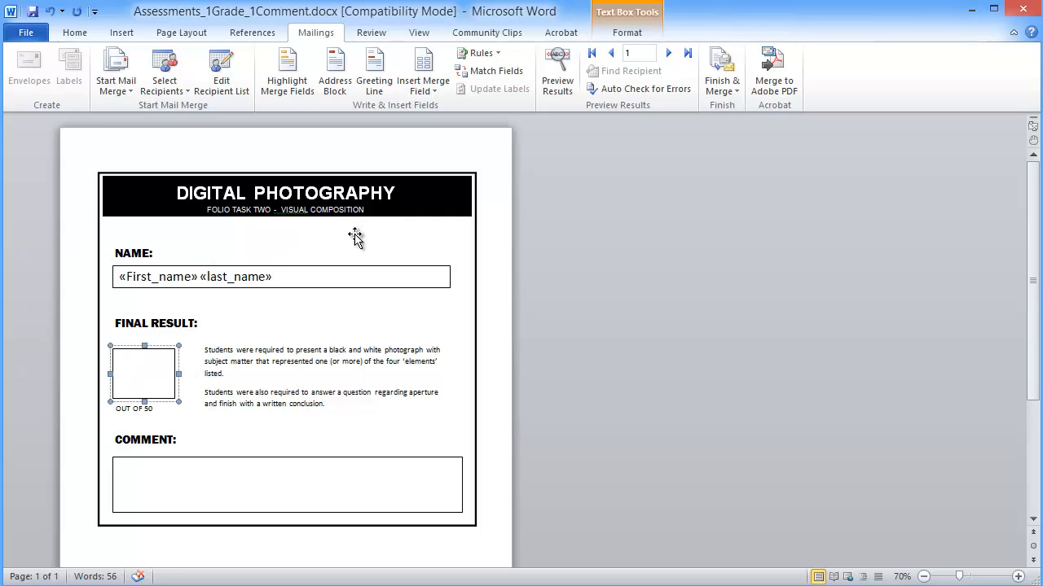
left_click(422, 69)
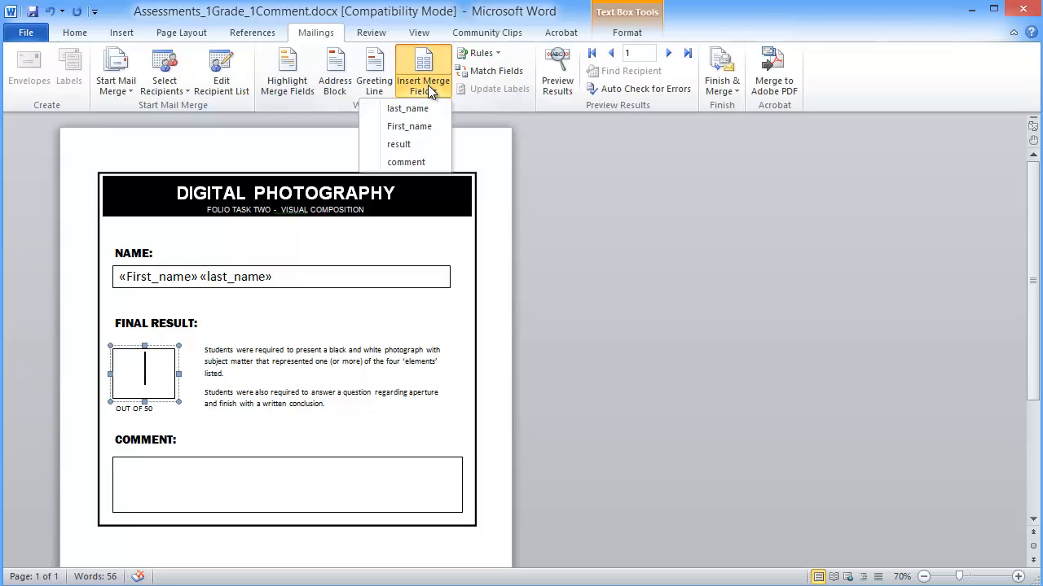
left_click(397, 144)
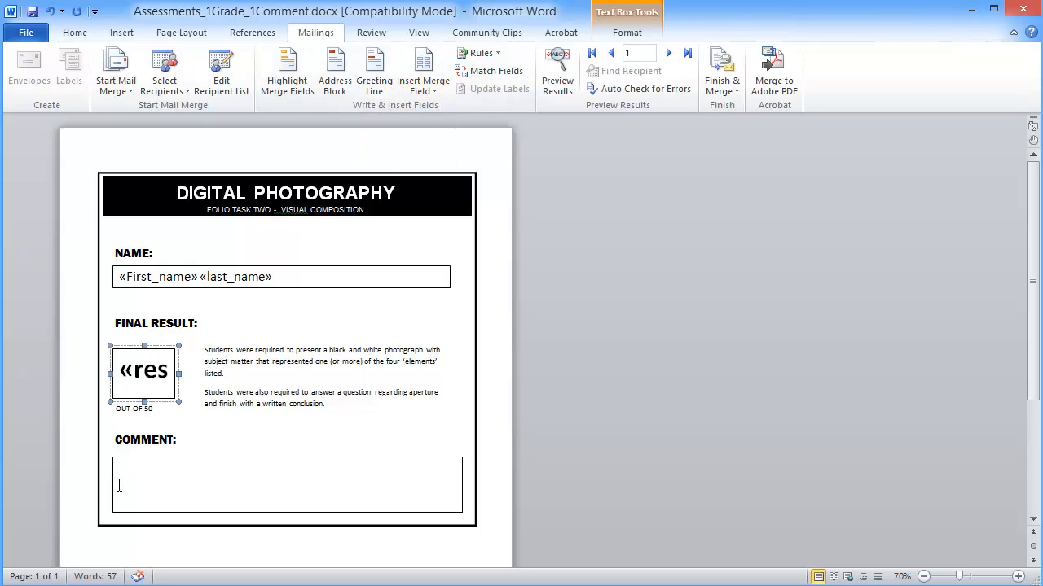
left_click(286, 486)
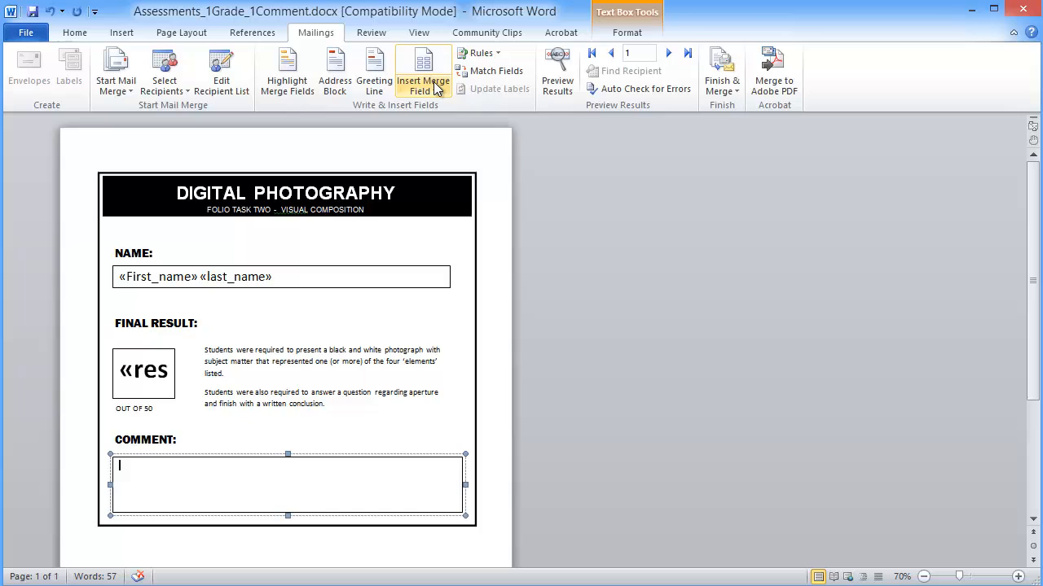
left_click(424, 71)
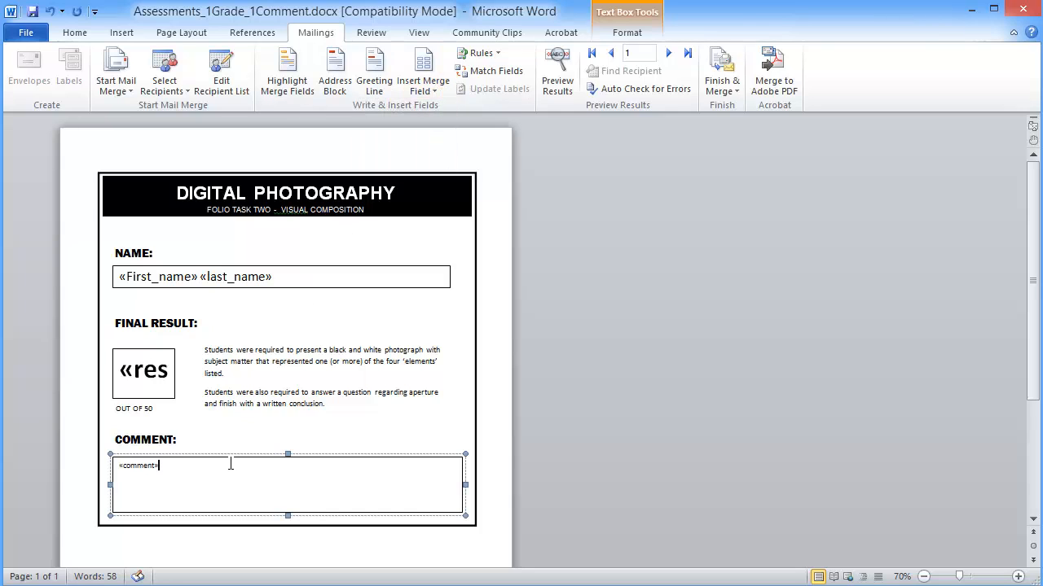
mouse_move(437, 255)
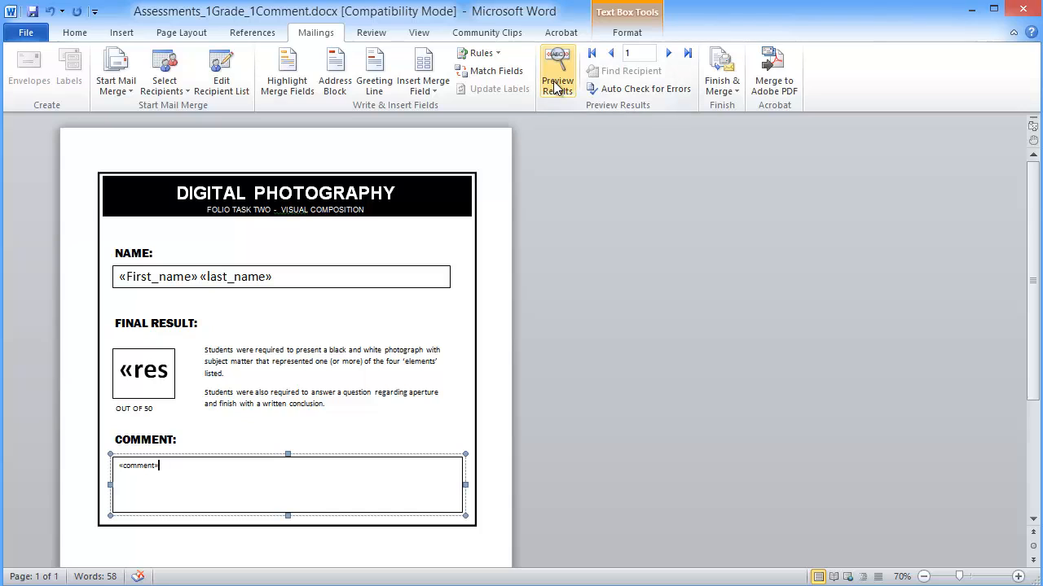
left_click(557, 69)
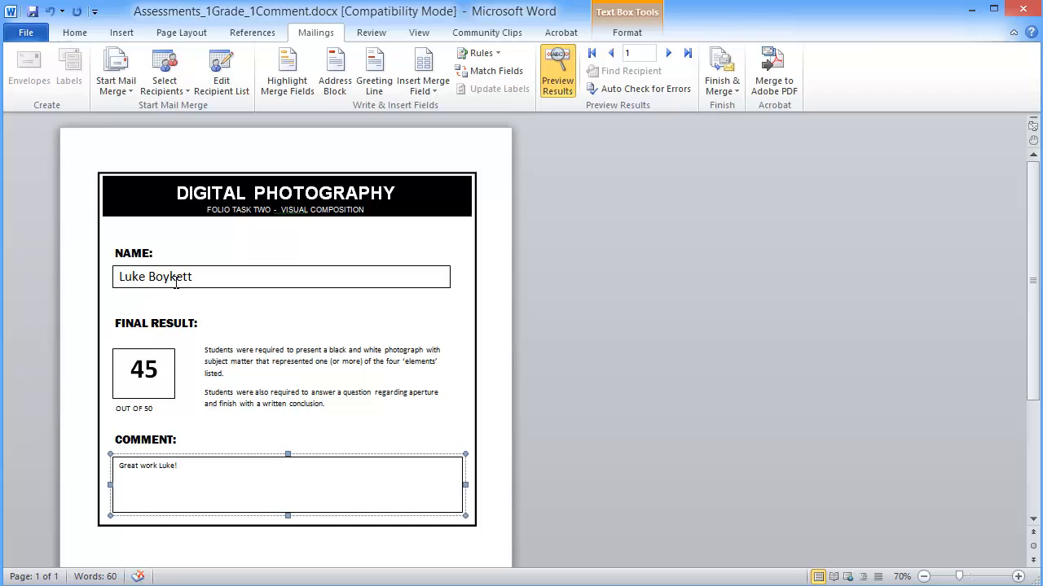
mouse_move(130, 417)
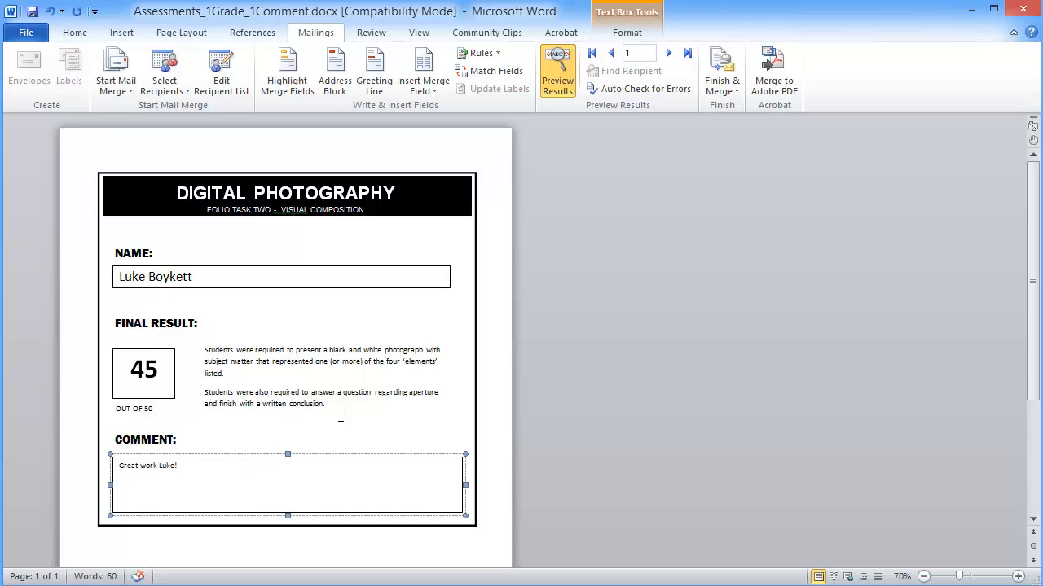
left_click(668, 52)
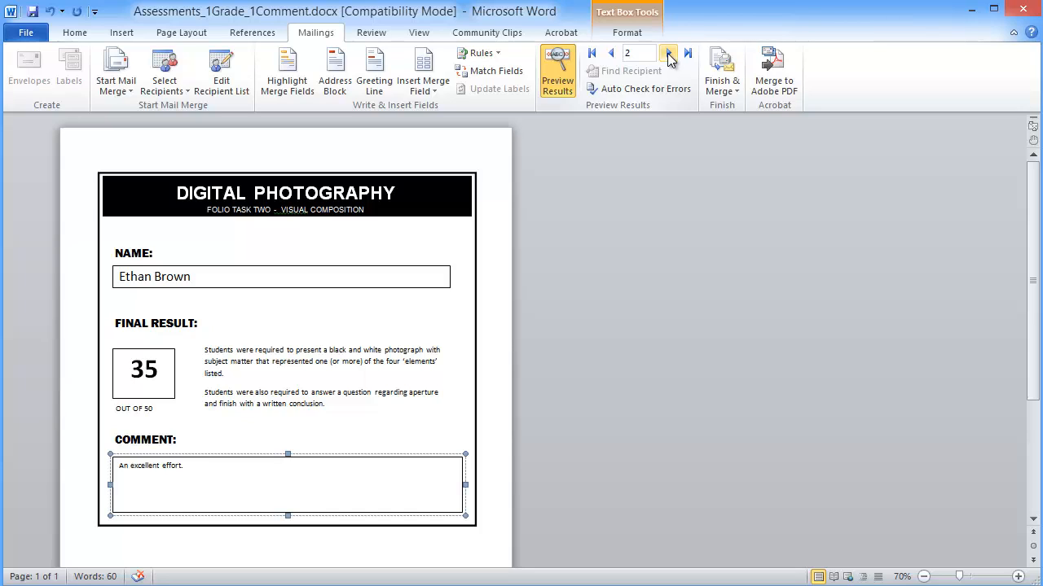
left_click(668, 53)
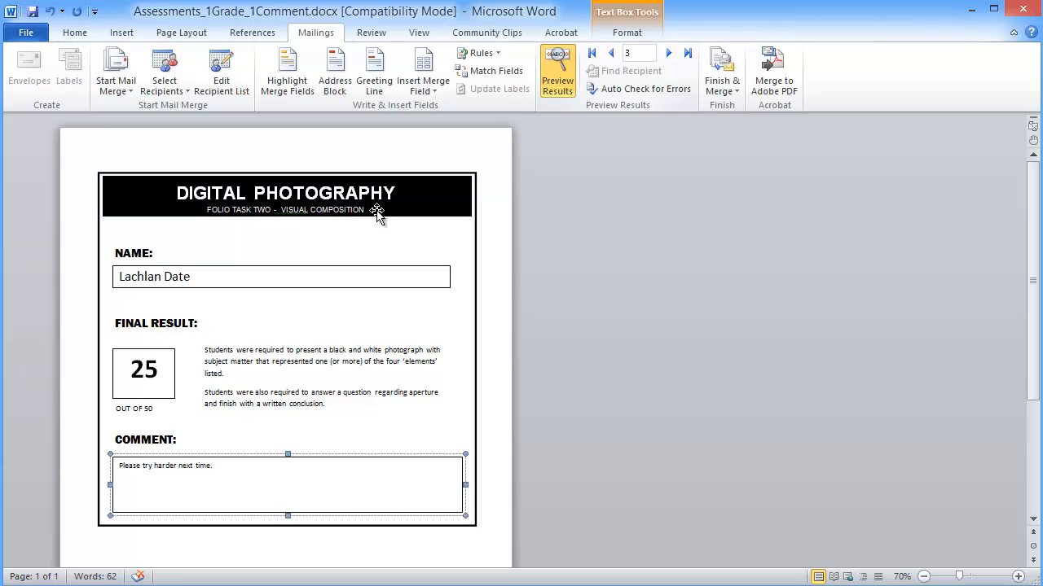
mouse_move(172, 159)
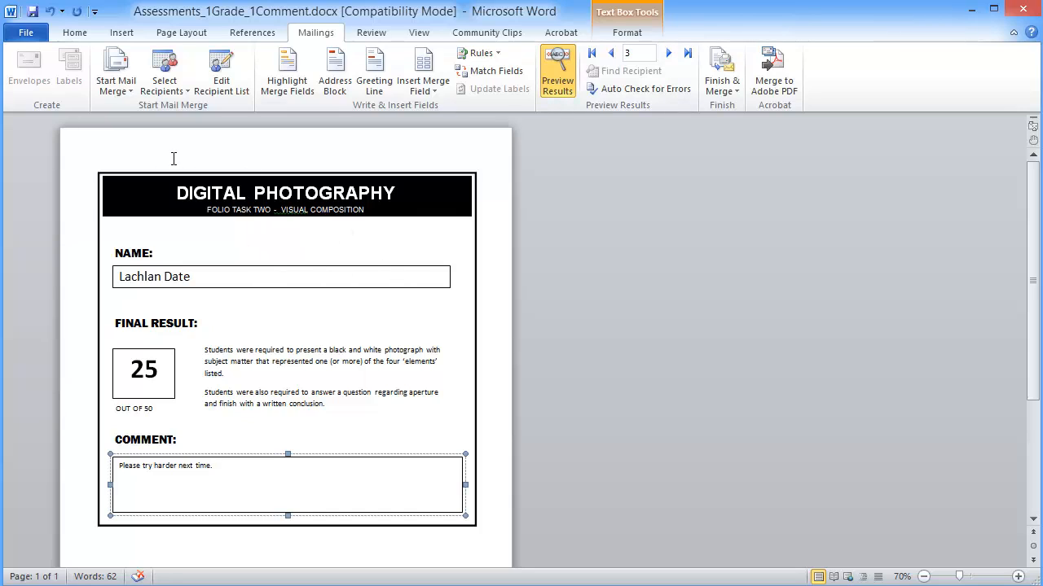
mouse_move(368, 269)
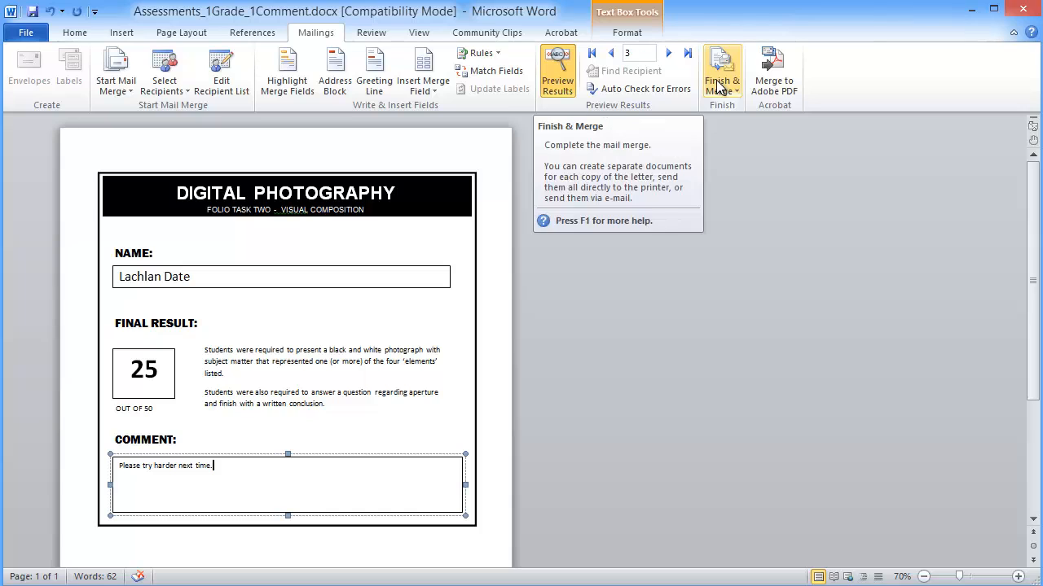
Finish & Merge to Print Documents for All records and confirm to reach the Print dialog.
left_click(720, 68)
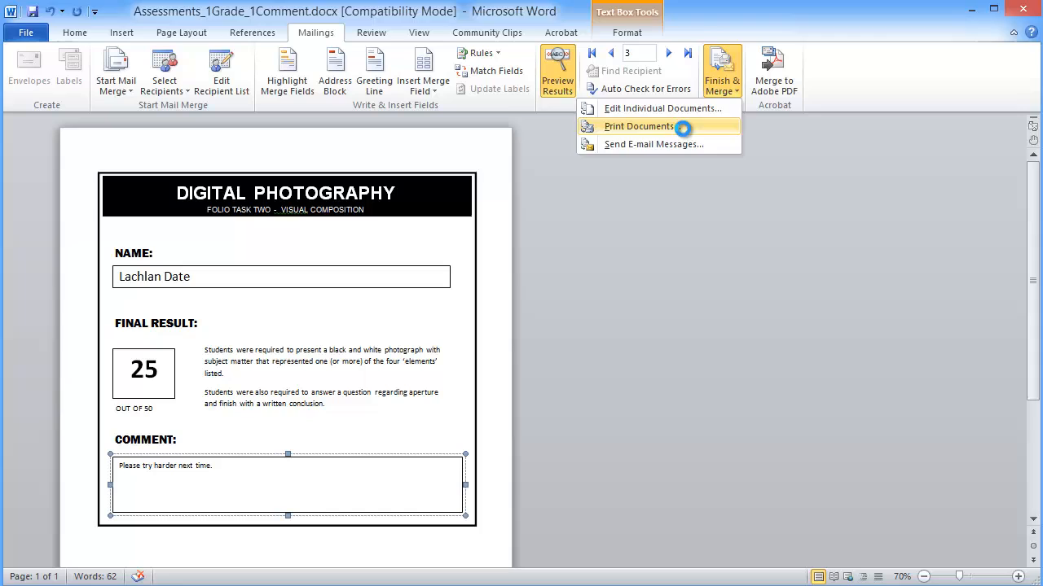
left_click(639, 127)
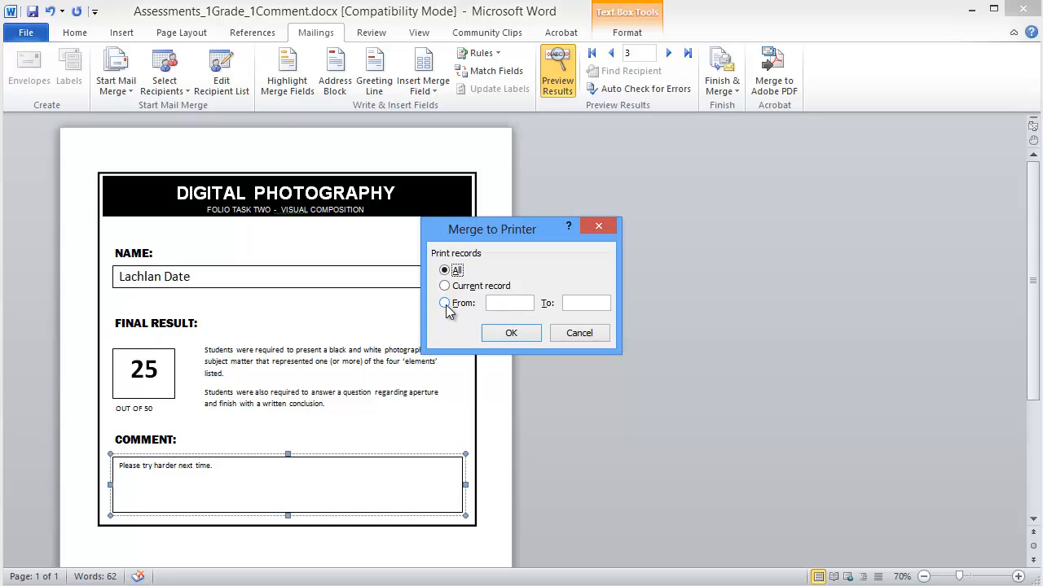
left_click(445, 303)
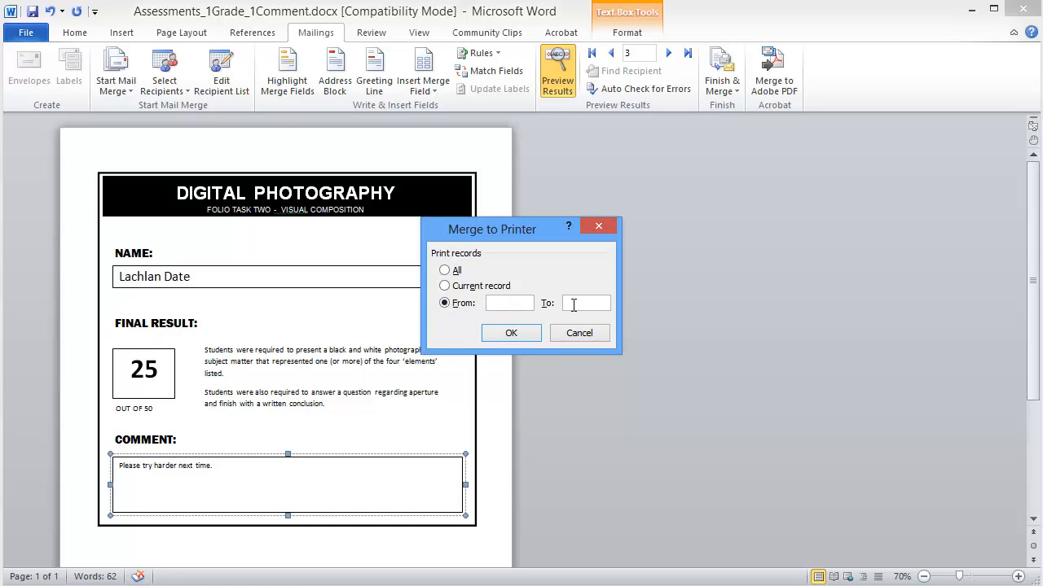
left_click(445, 270)
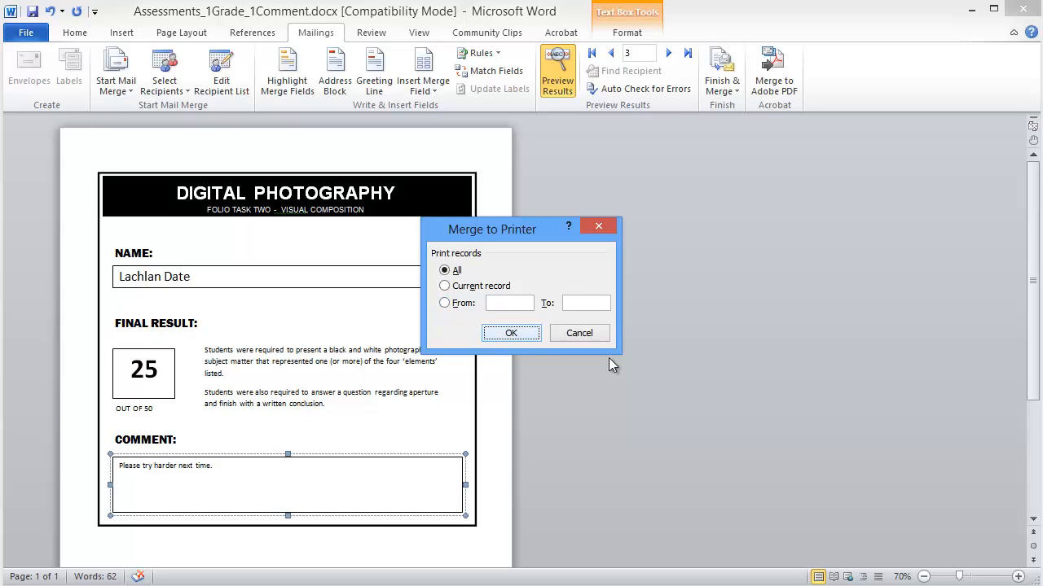
left_click(578, 333)
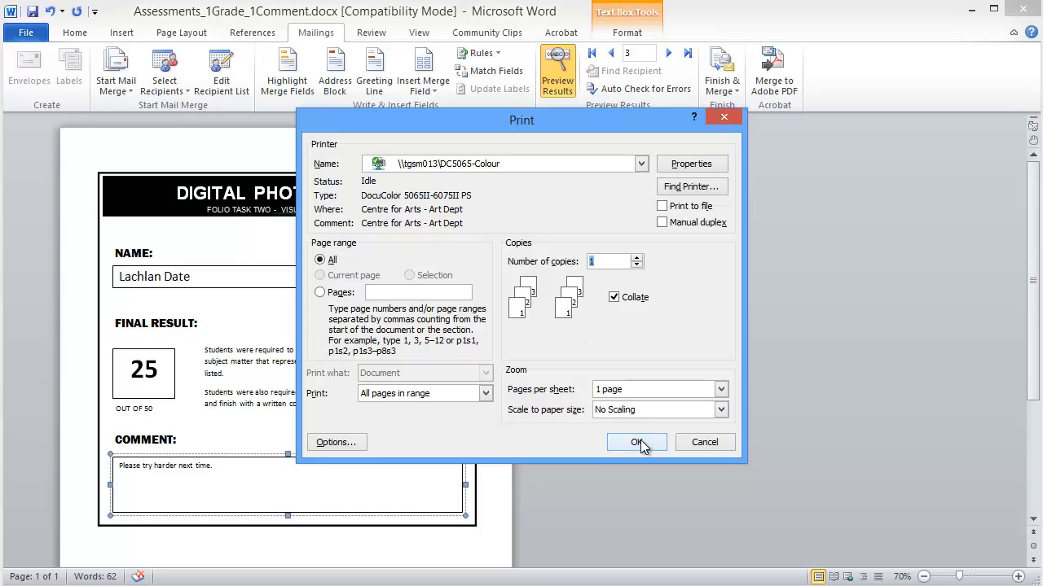
mouse_move(601, 438)
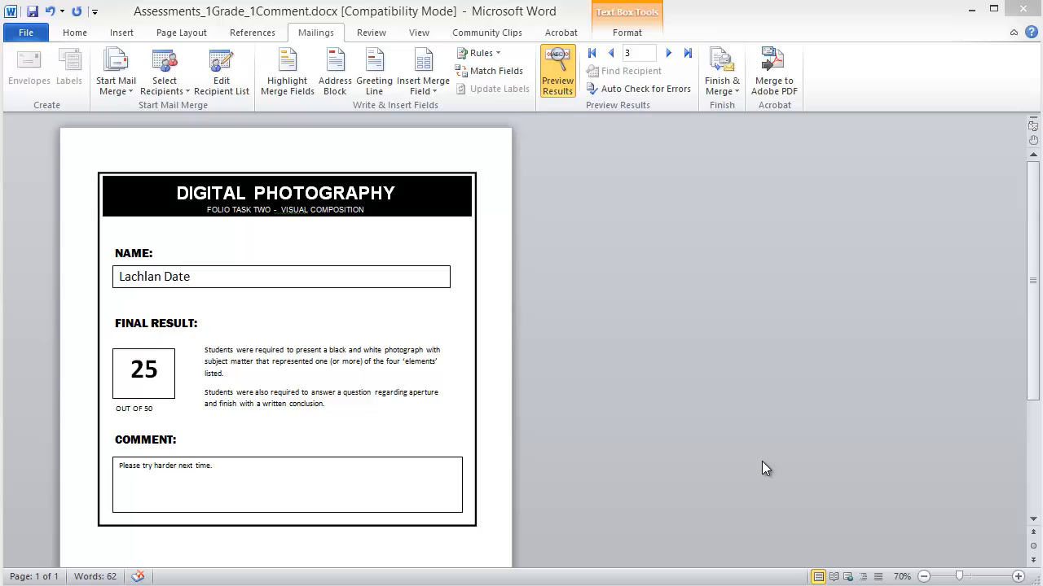
mouse_move(645, 476)
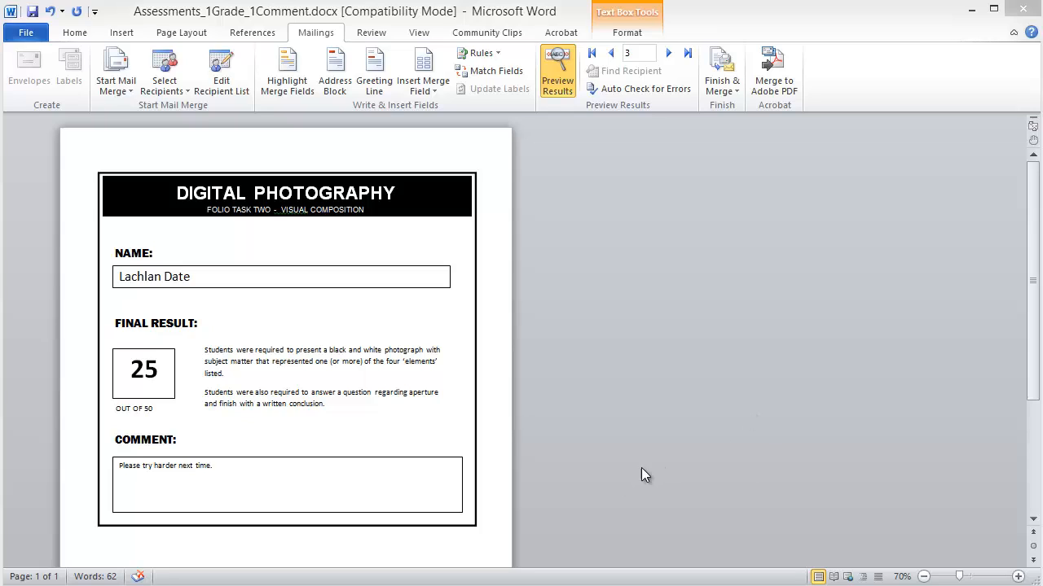
mouse_move(623, 482)
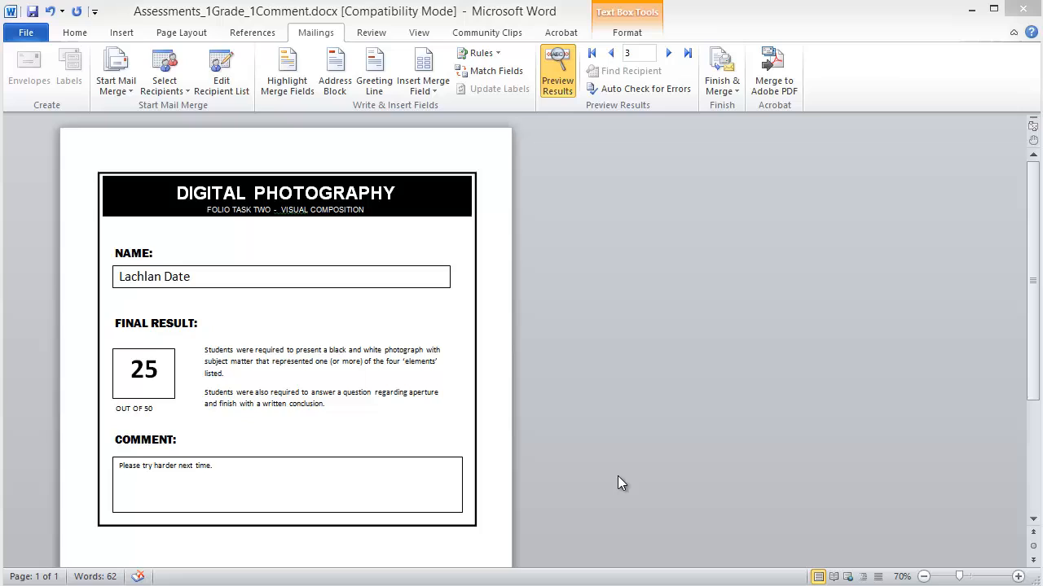
mouse_move(604, 482)
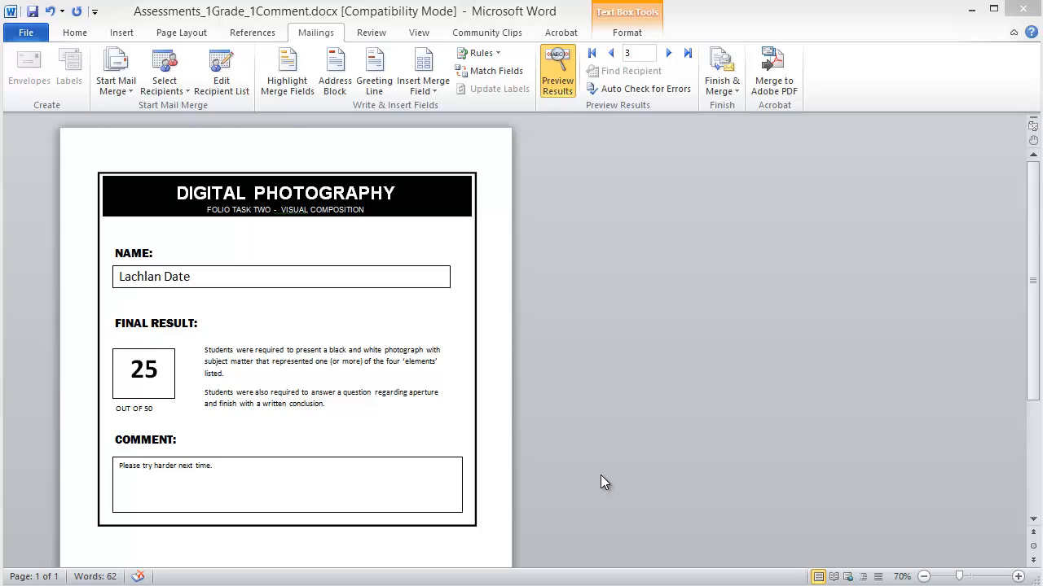
mouse_move(605, 475)
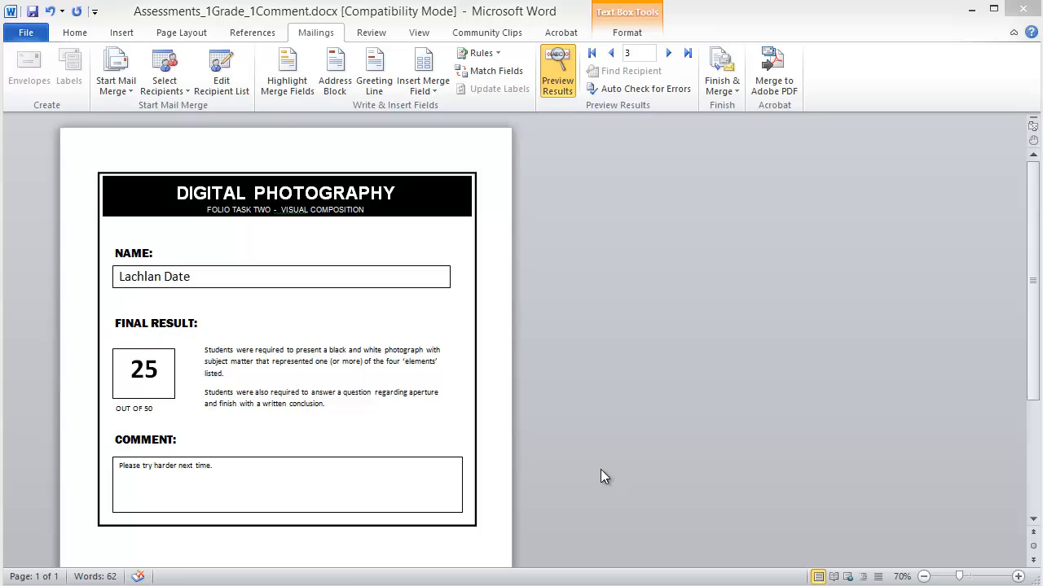
mouse_move(502, 501)
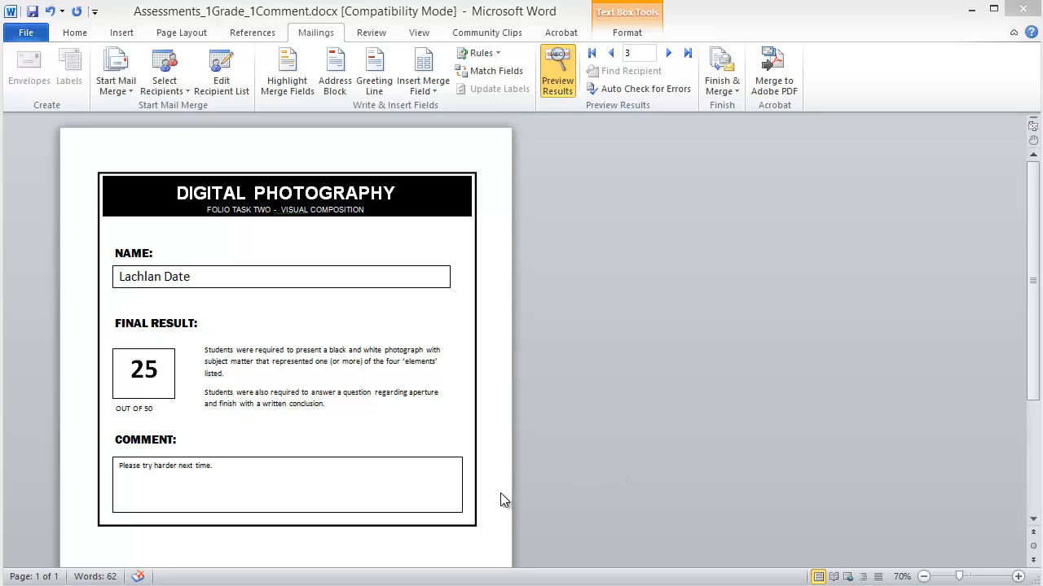